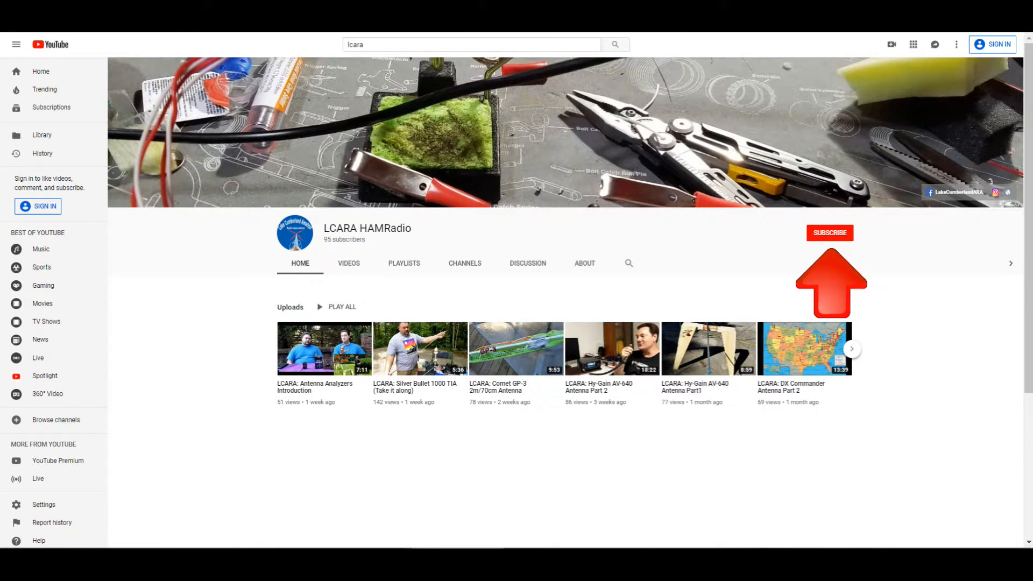
Open Help > About to show the installed CHIRP build, daily-20190925.
click(324, 348)
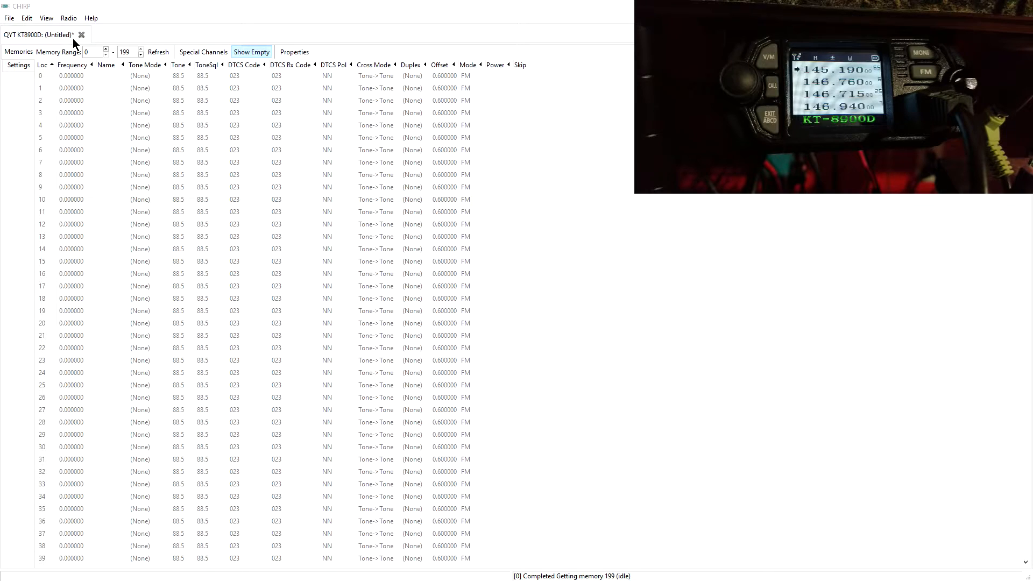
mouse_move(91, 18)
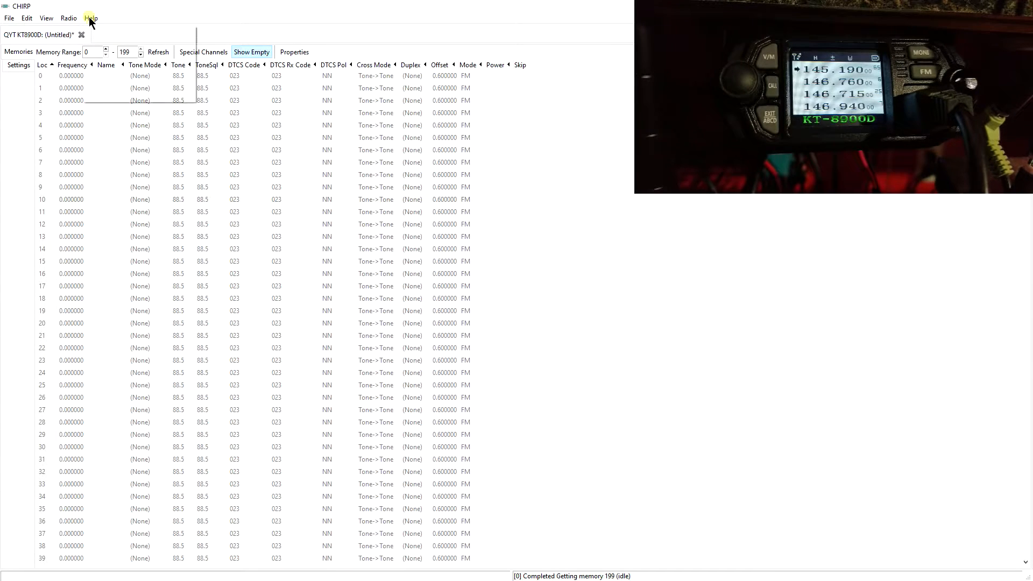
click(90, 18)
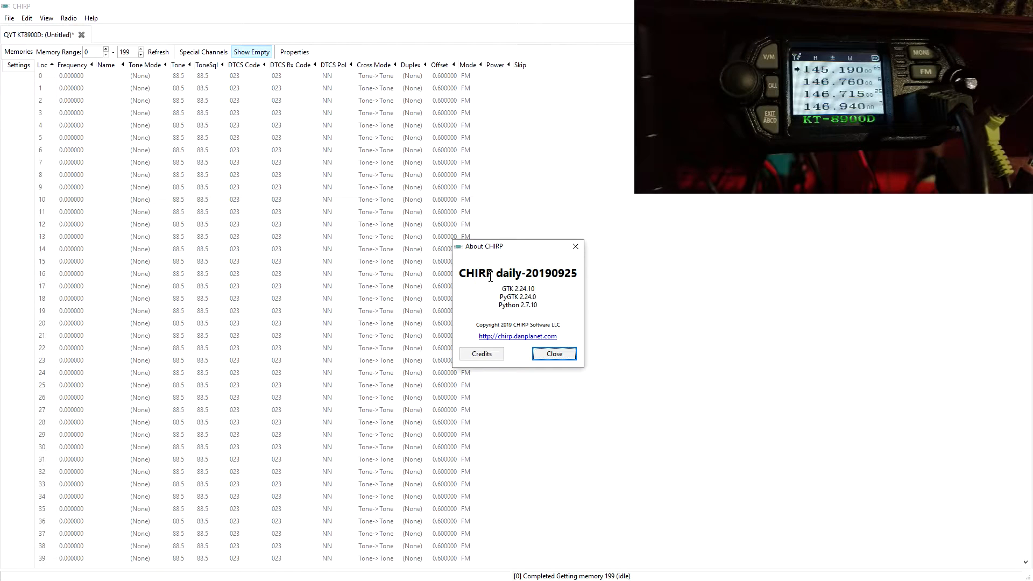
mouse_move(476, 291)
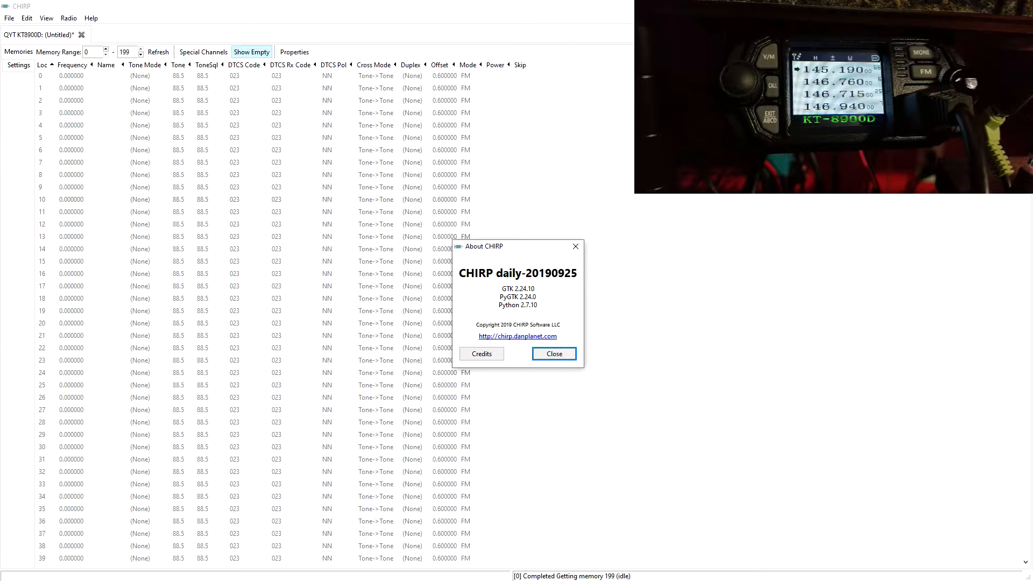
mouse_move(473, 296)
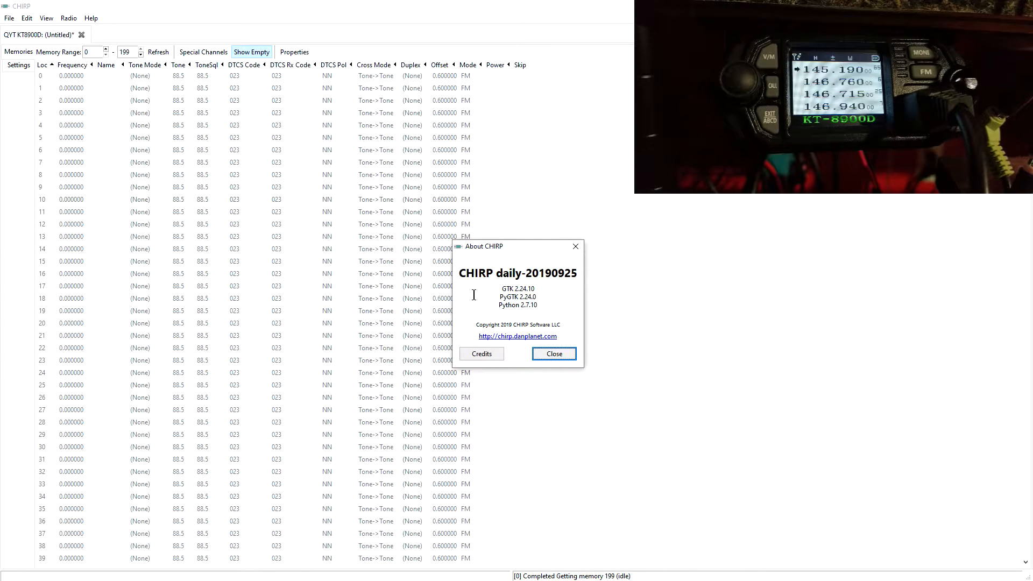
mouse_move(499, 273)
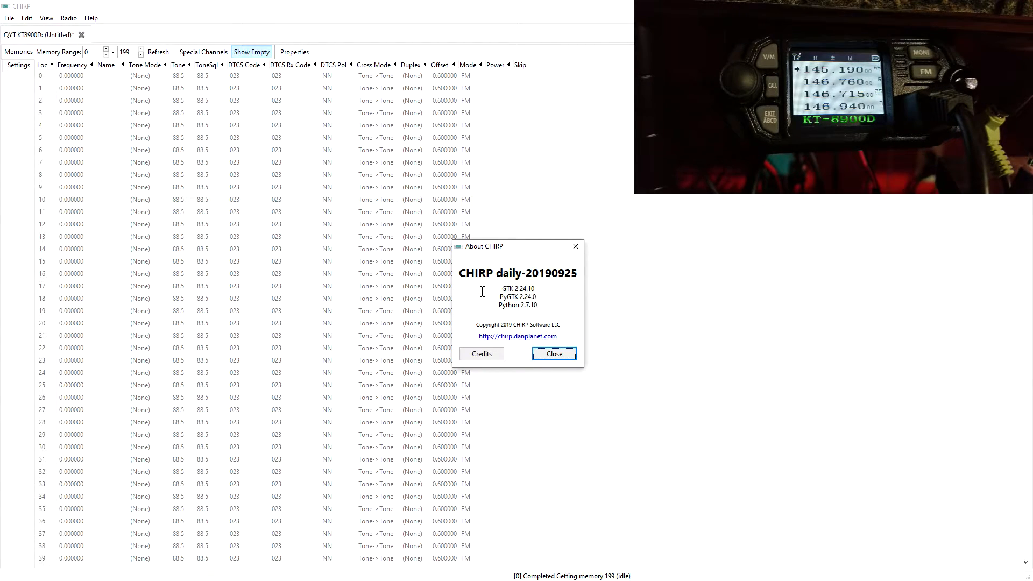
mouse_move(483, 339)
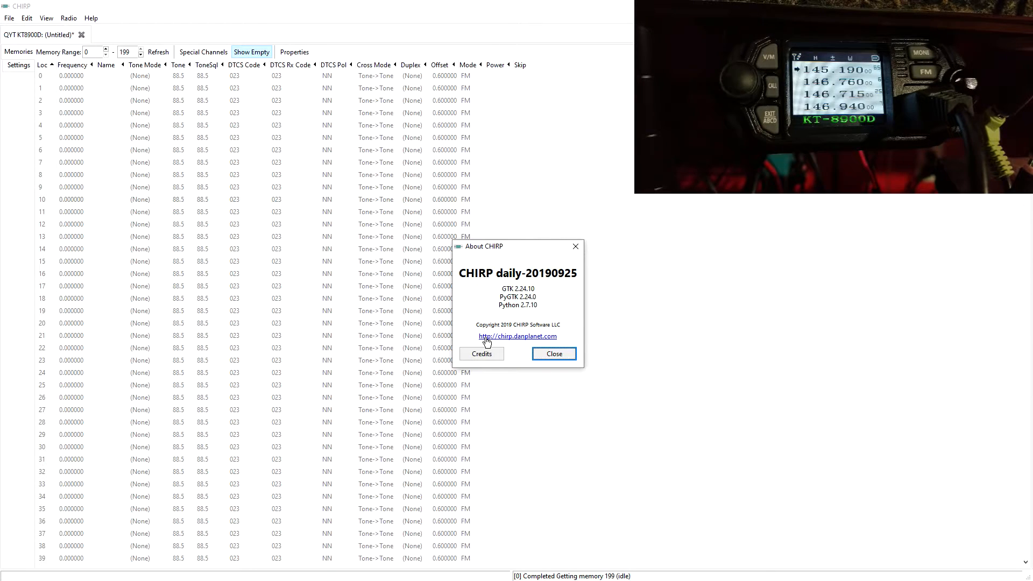
mouse_move(485, 296)
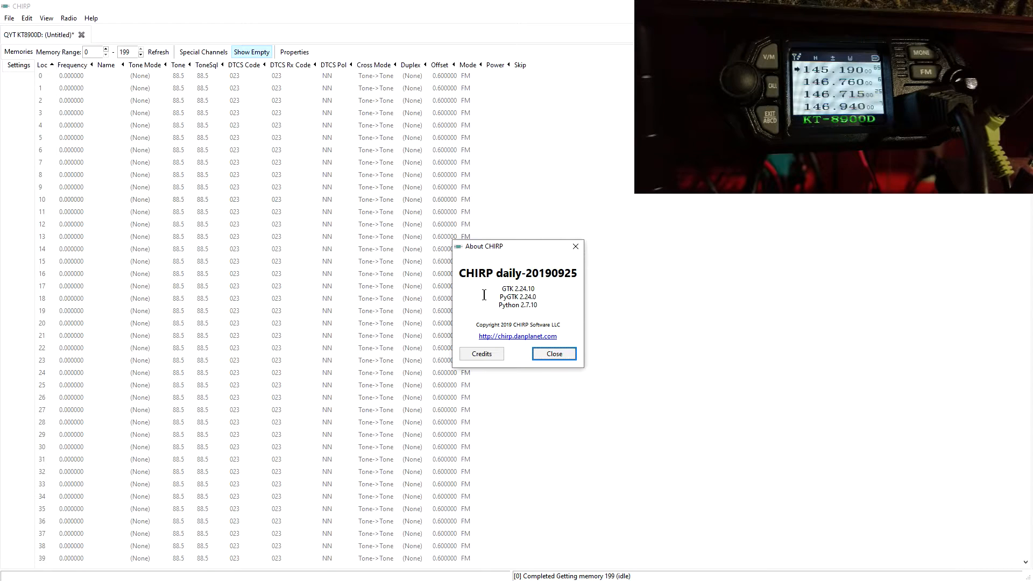
mouse_move(524, 351)
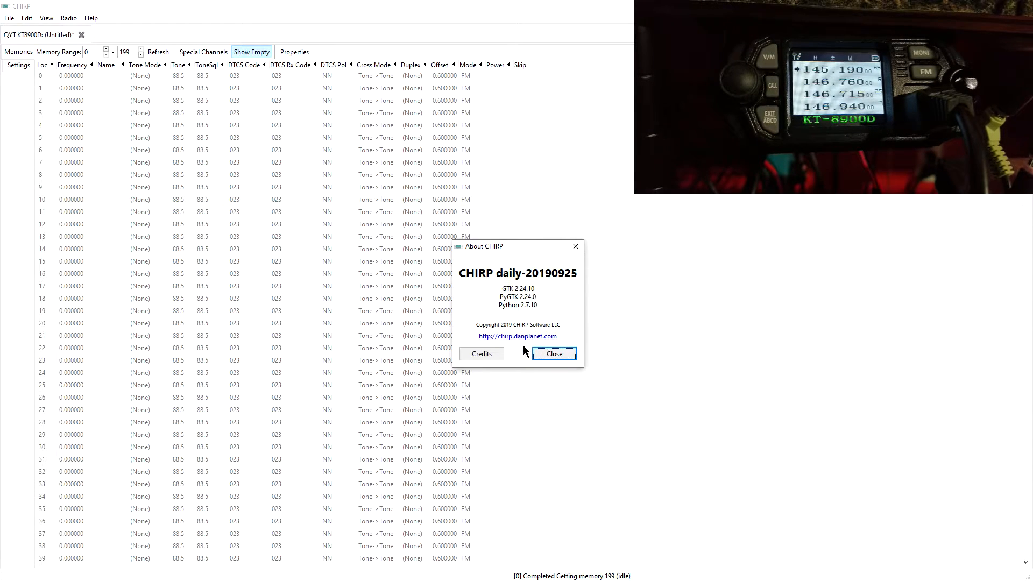
mouse_move(553, 354)
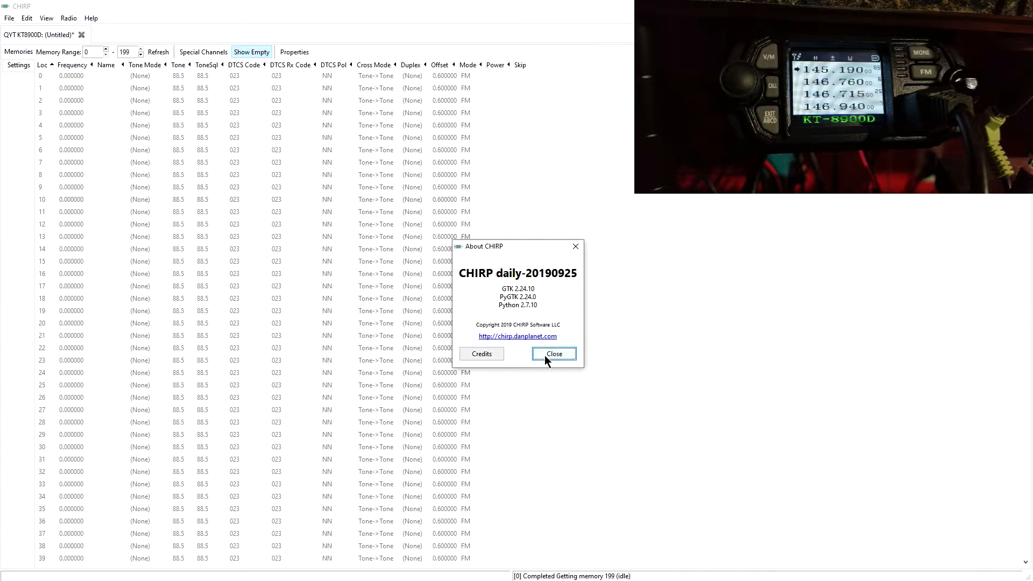
Close the About dialog and bring up CHIRP's Radio menu commands.
click(554, 354)
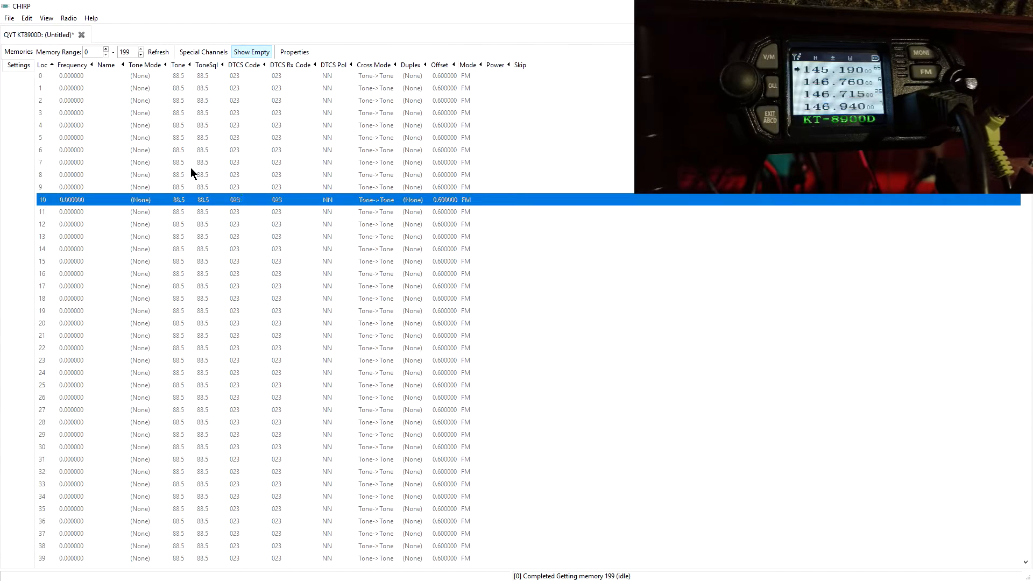
mouse_move(175, 149)
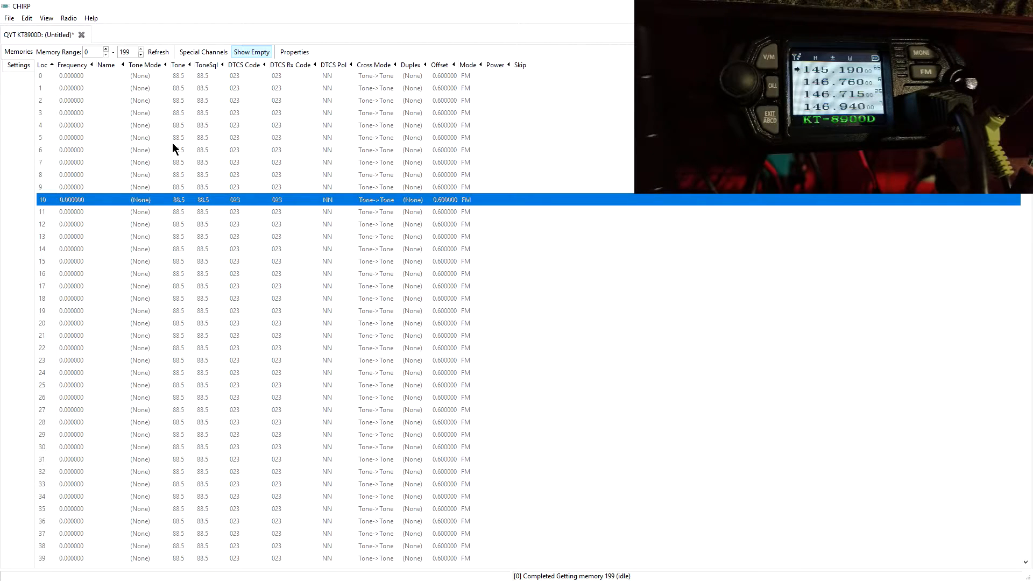
mouse_move(94, 52)
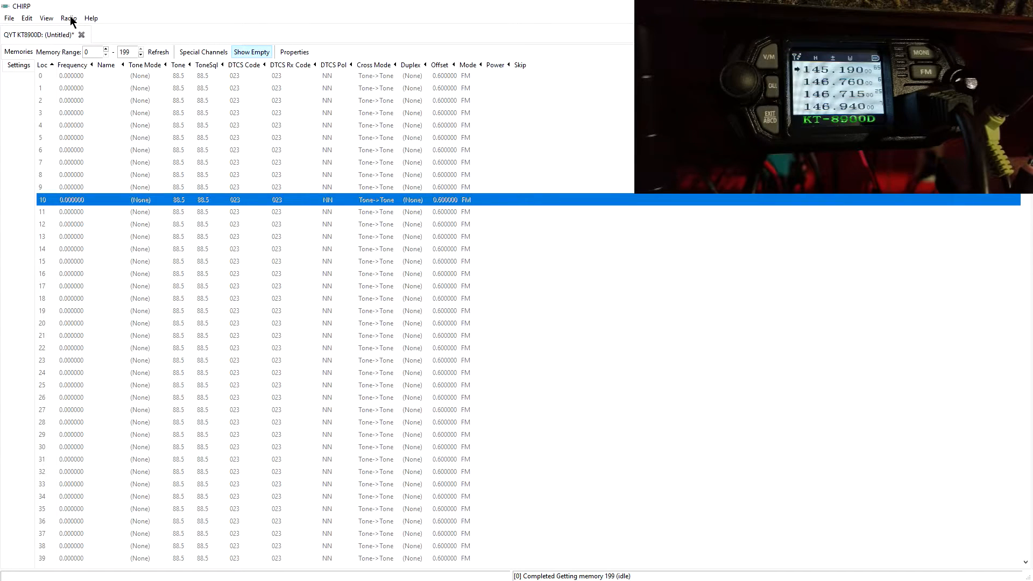
click(68, 18)
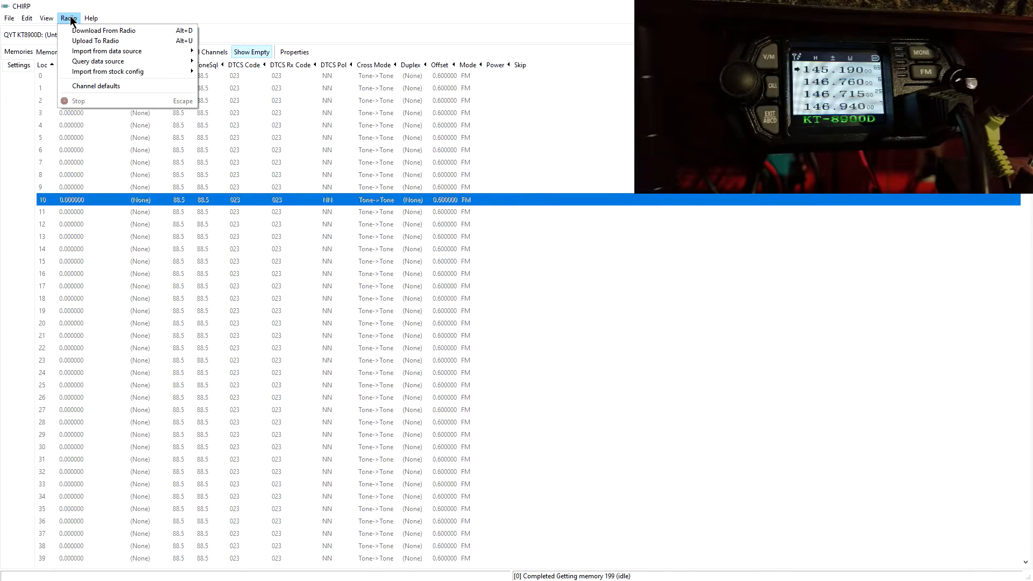
mouse_move(103, 30)
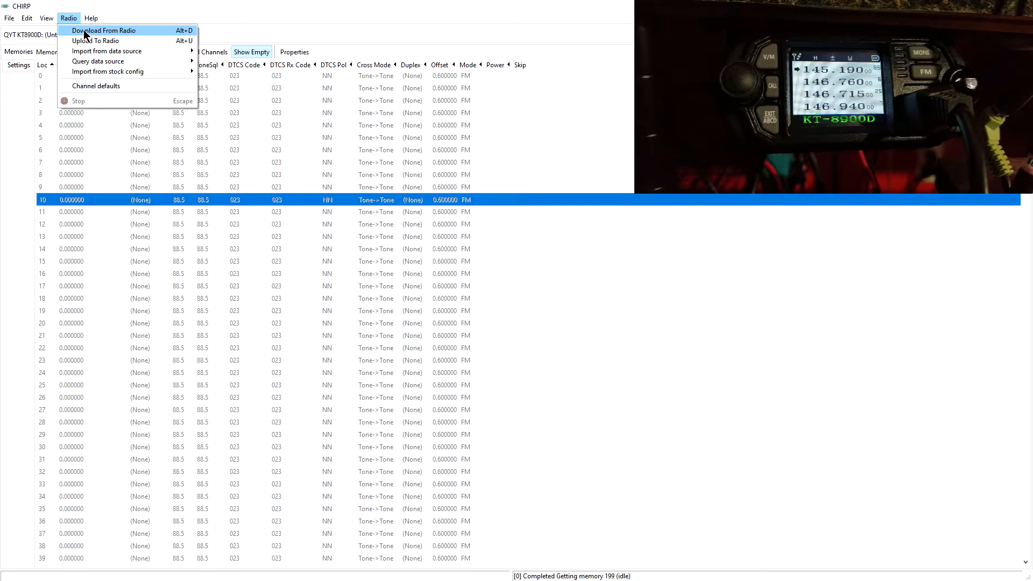
Start Download From Radio, showing the COM3, QYT, KT8900D connection prompt.
click(103, 30)
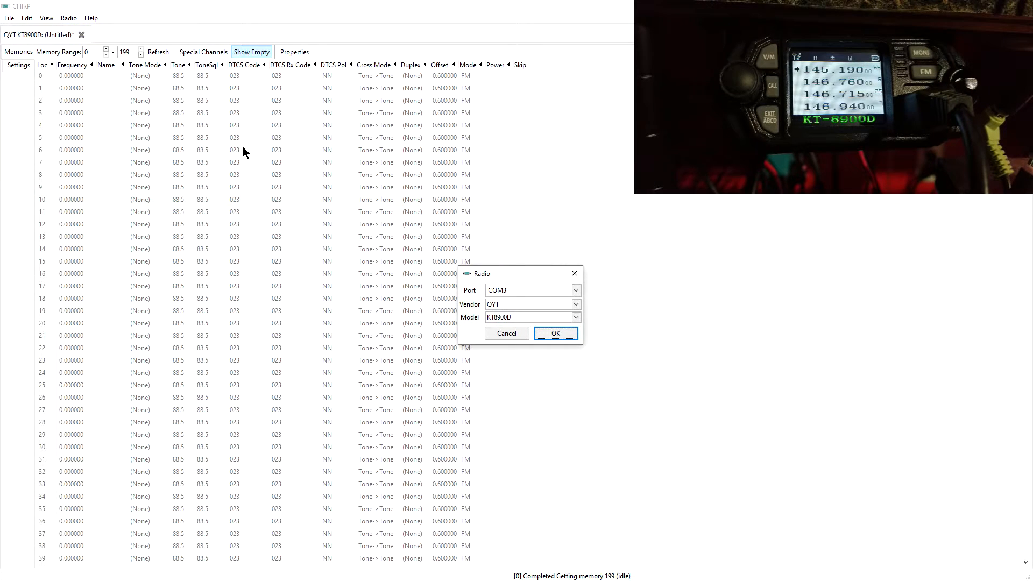
mouse_move(463, 286)
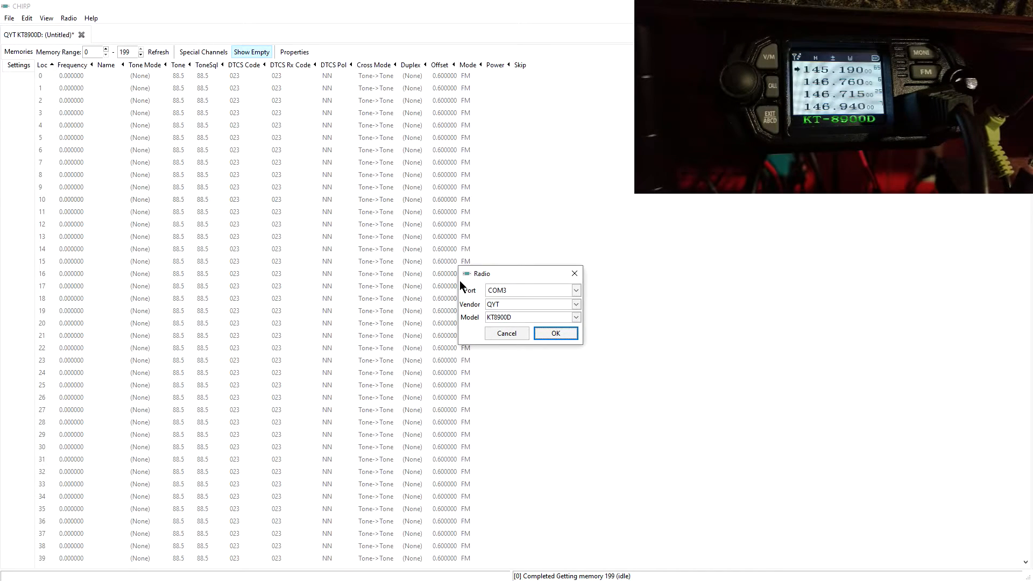
mouse_move(554, 317)
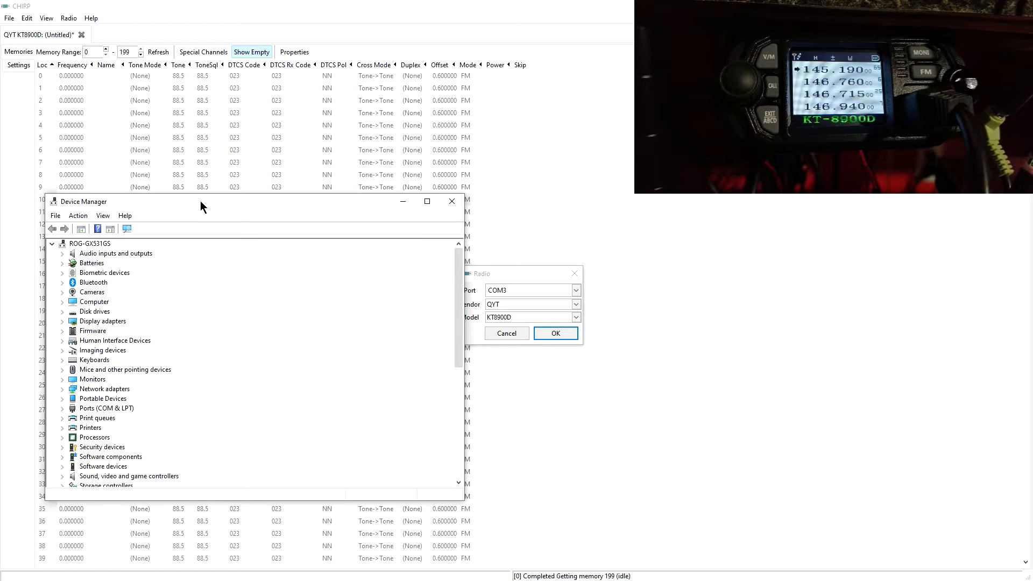
mouse_move(140, 281)
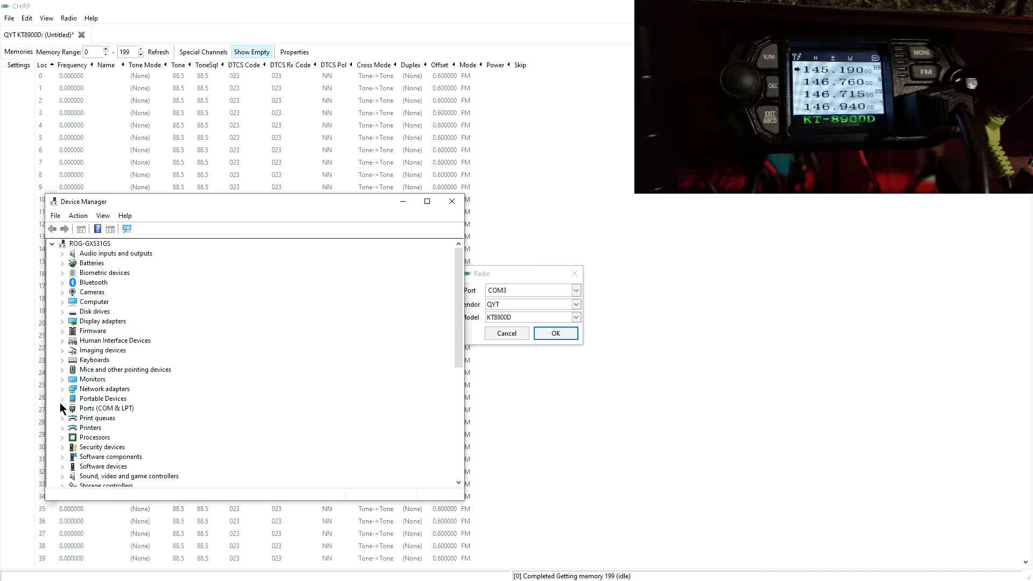
Confirm the USB Serial Port on COM3 in Device Manager, then list CHIRP's radio vendors.
click(62, 408)
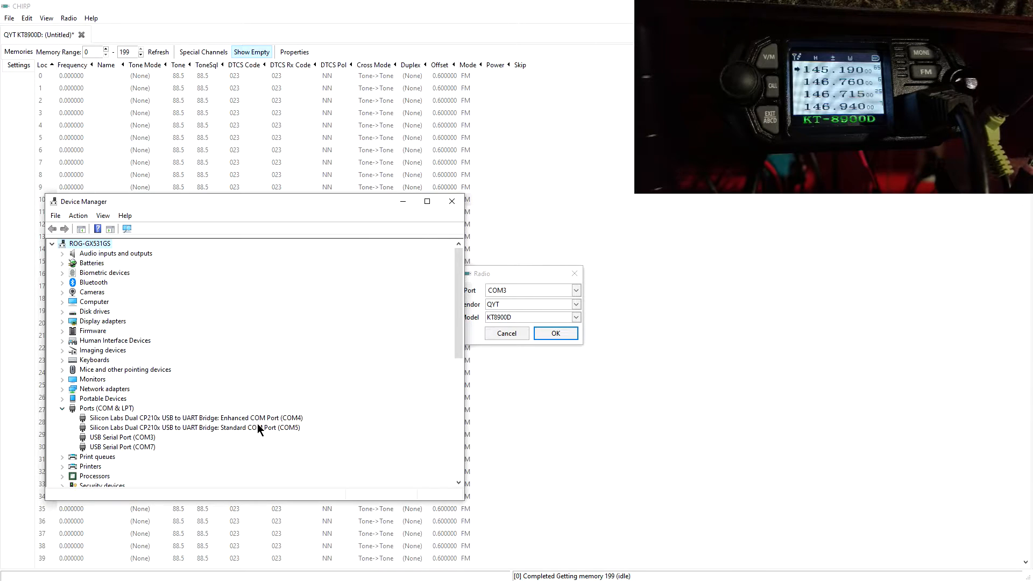
mouse_move(169, 450)
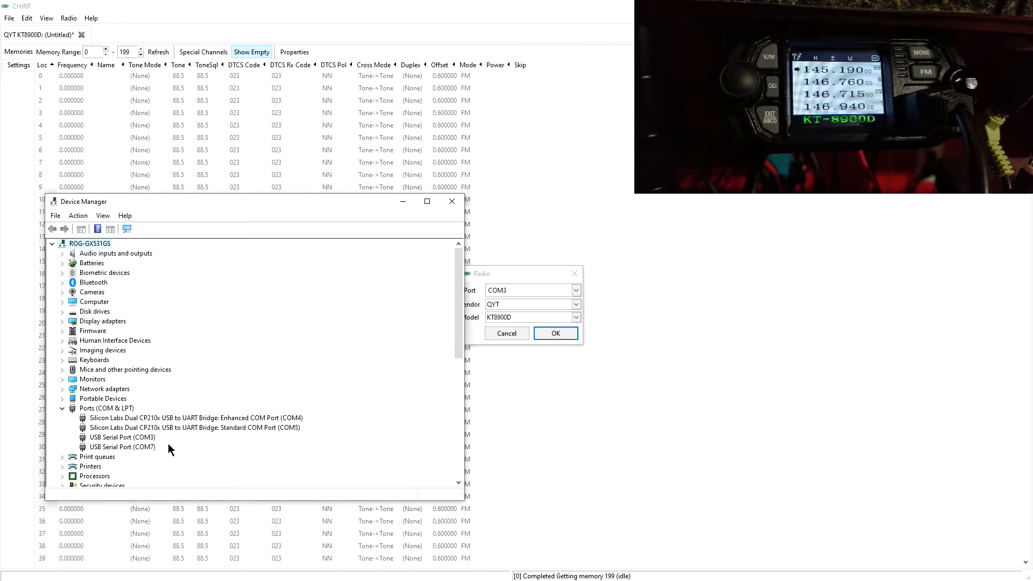
mouse_move(90, 440)
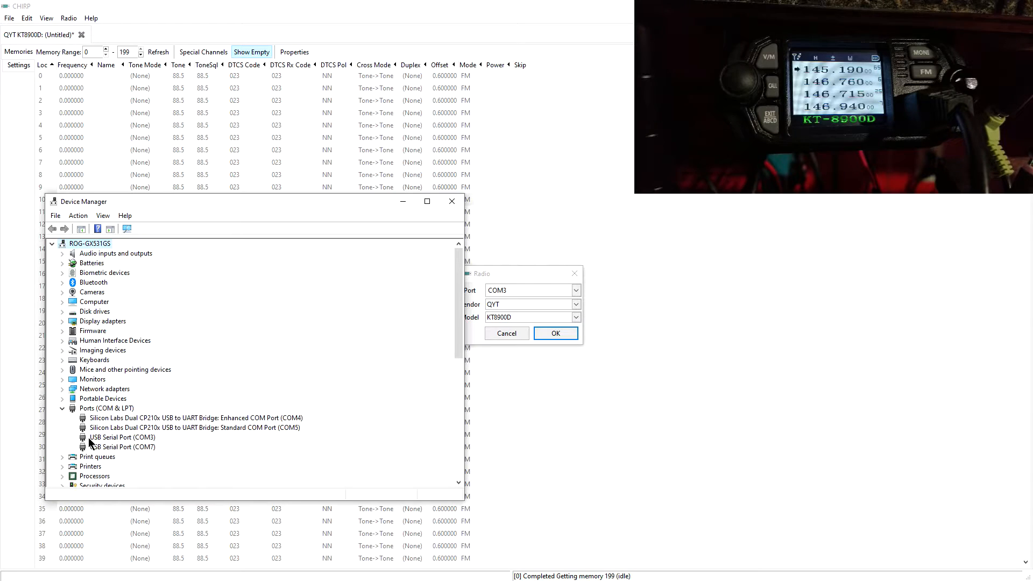
click(122, 437)
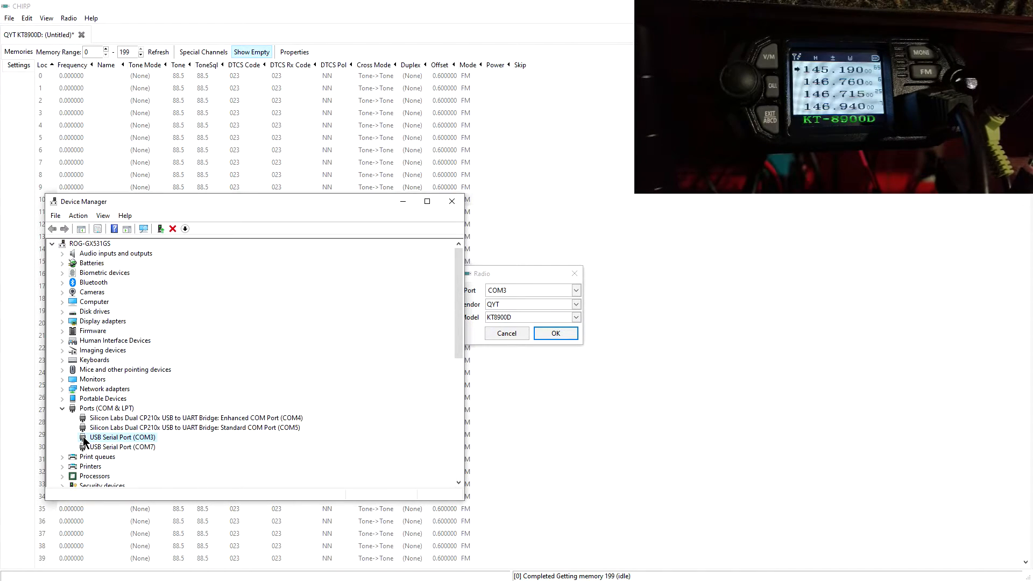
mouse_move(156, 446)
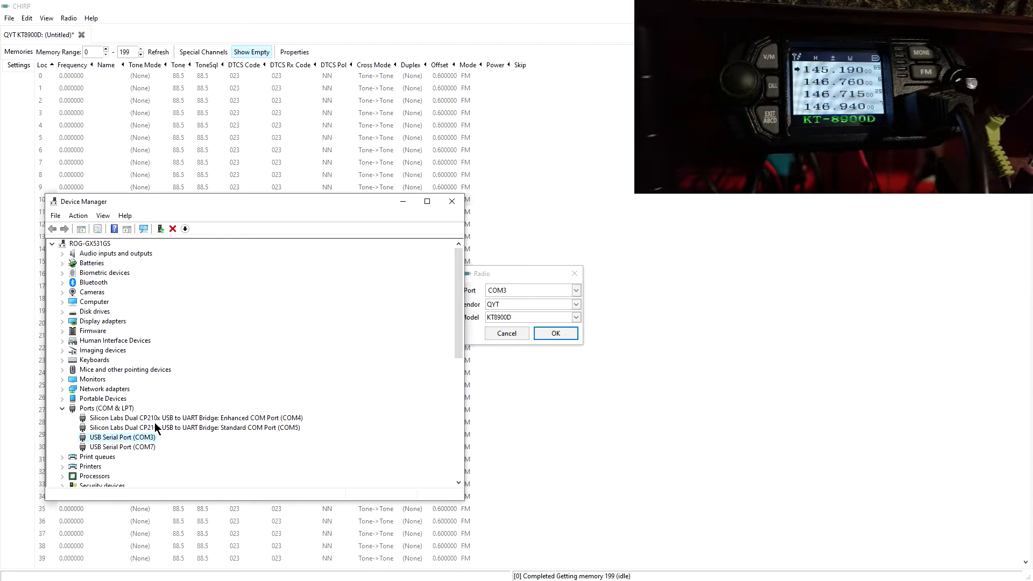
mouse_move(146, 447)
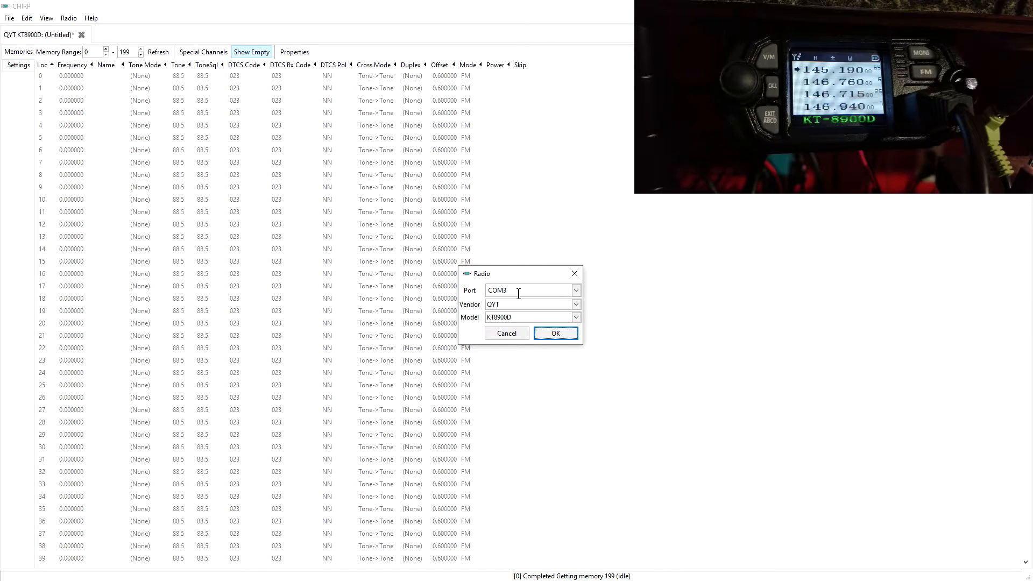
mouse_move(576, 304)
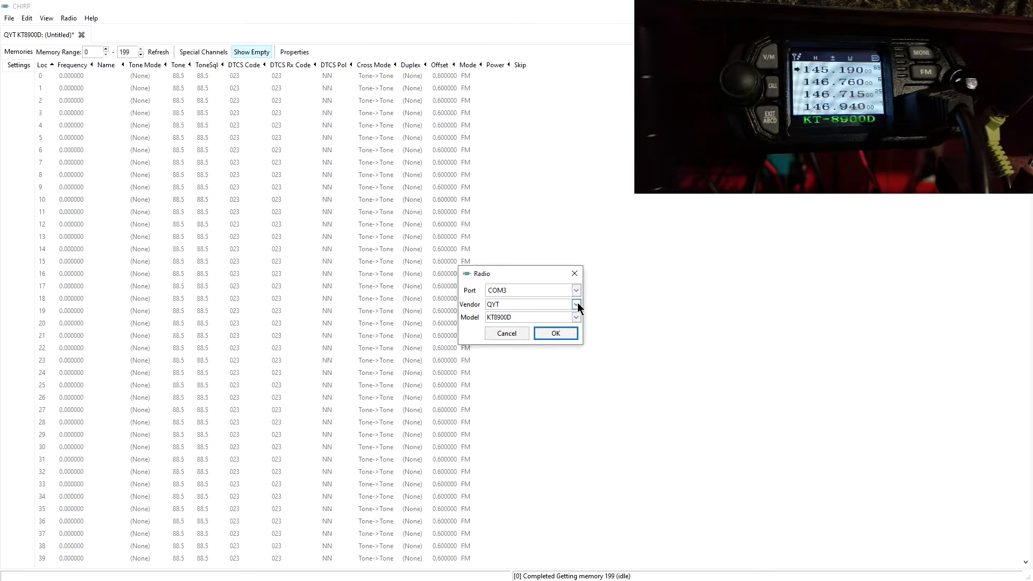
click(575, 304)
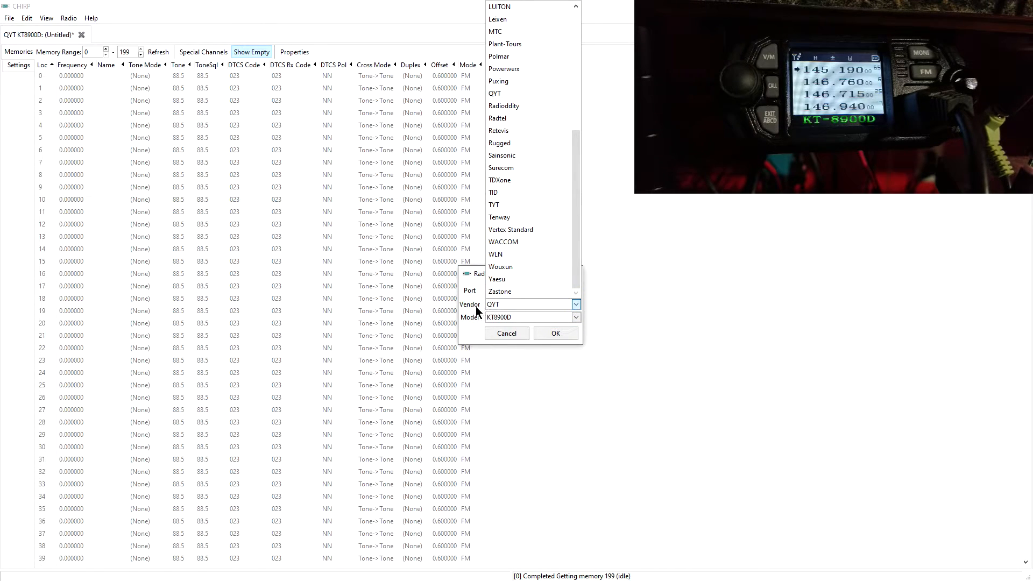
scroll(up, 3)
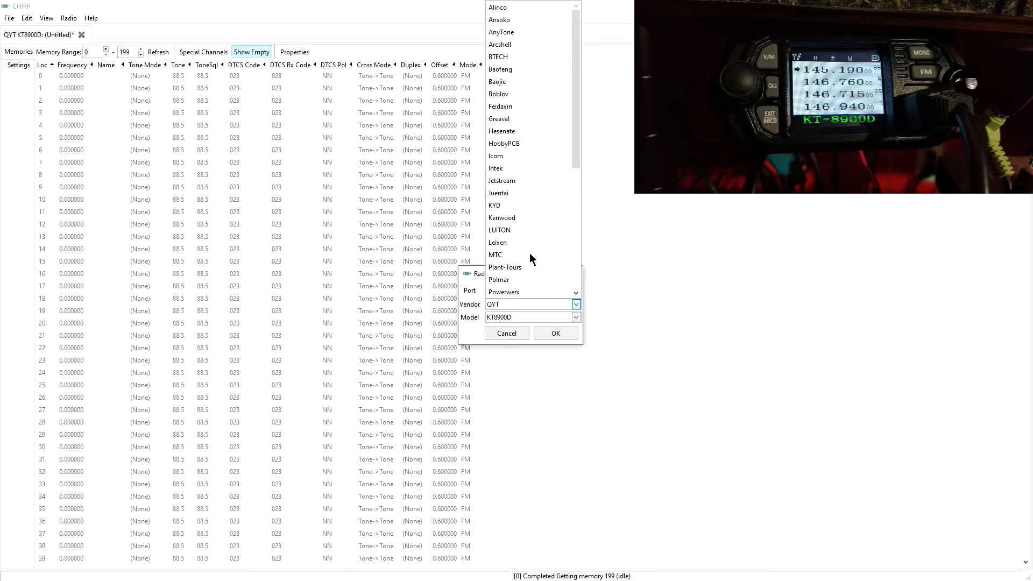
scroll(down, 3)
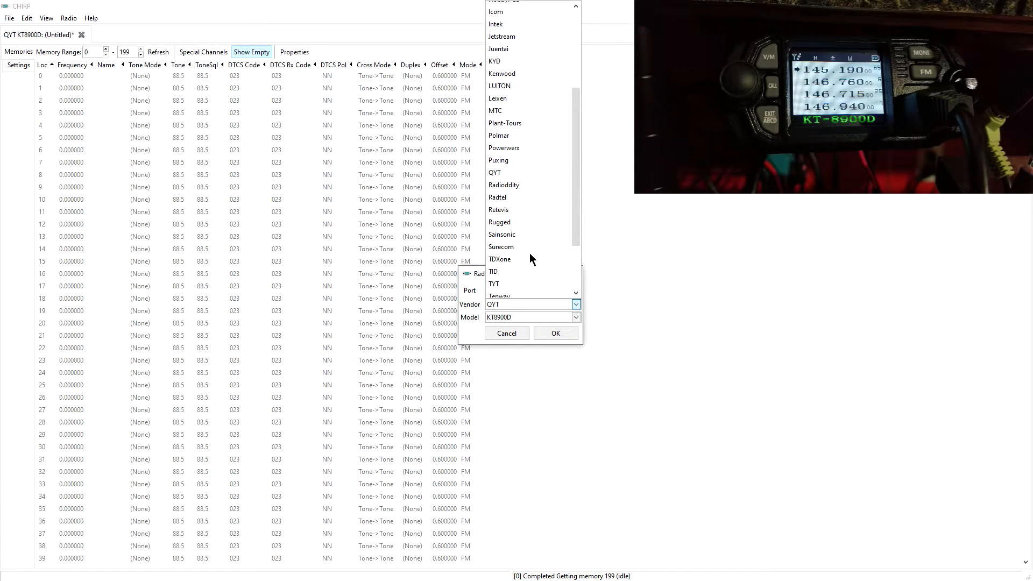
scroll(down, 3)
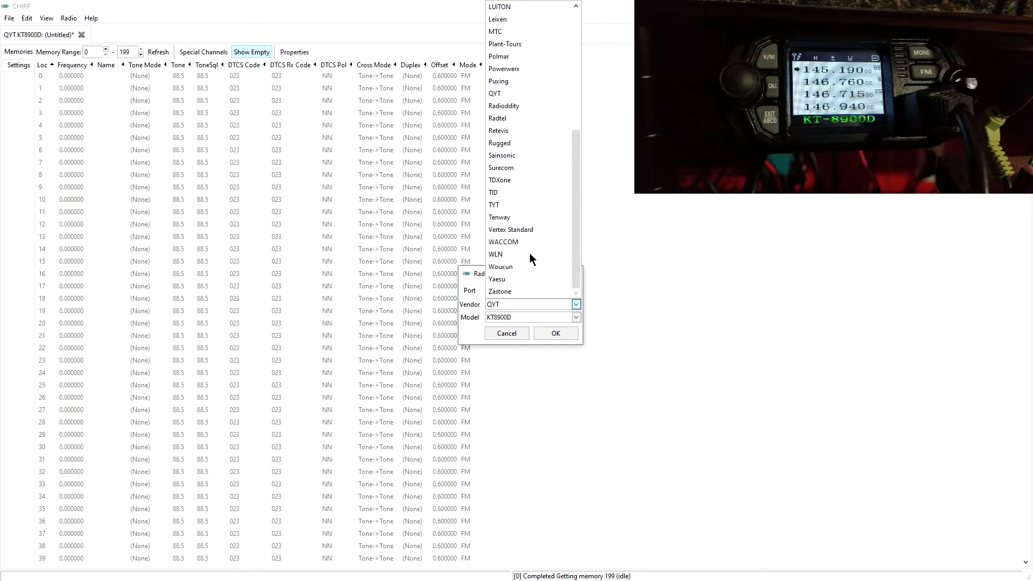
scroll(up, 3)
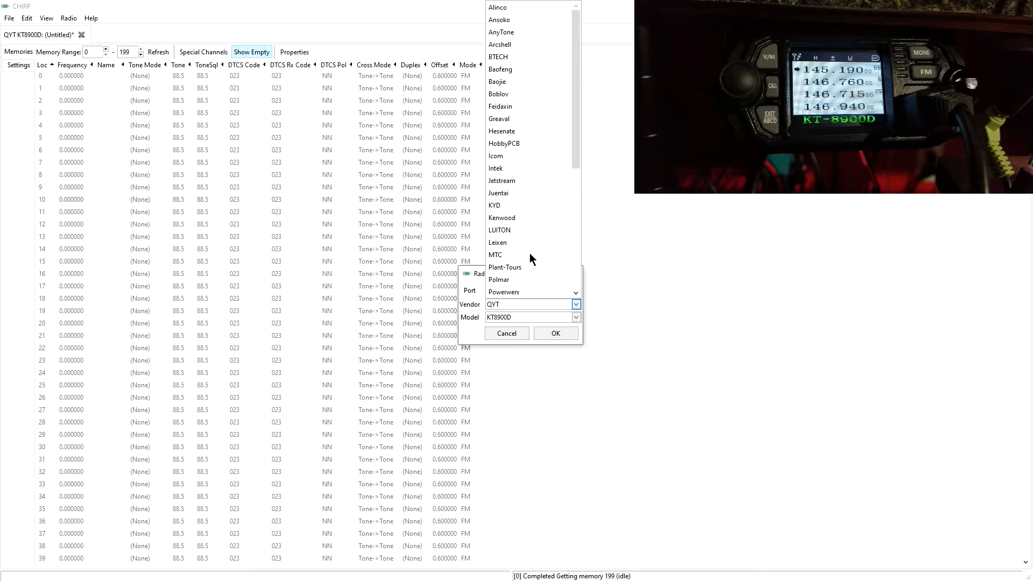
scroll(down, 3)
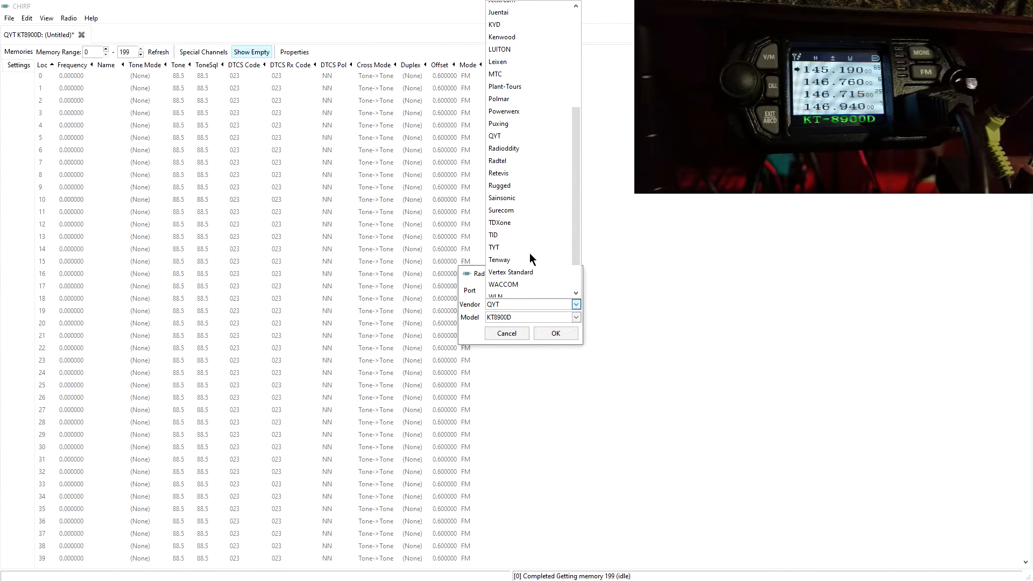
mouse_move(513, 162)
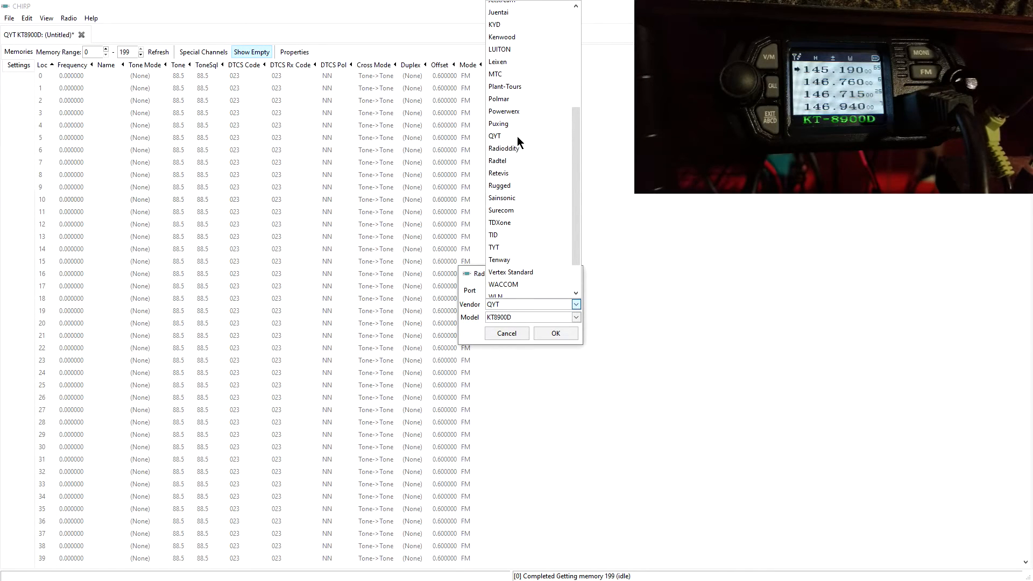
Select vendor QYT and model KT8900D in the connection prompt.
click(494, 135)
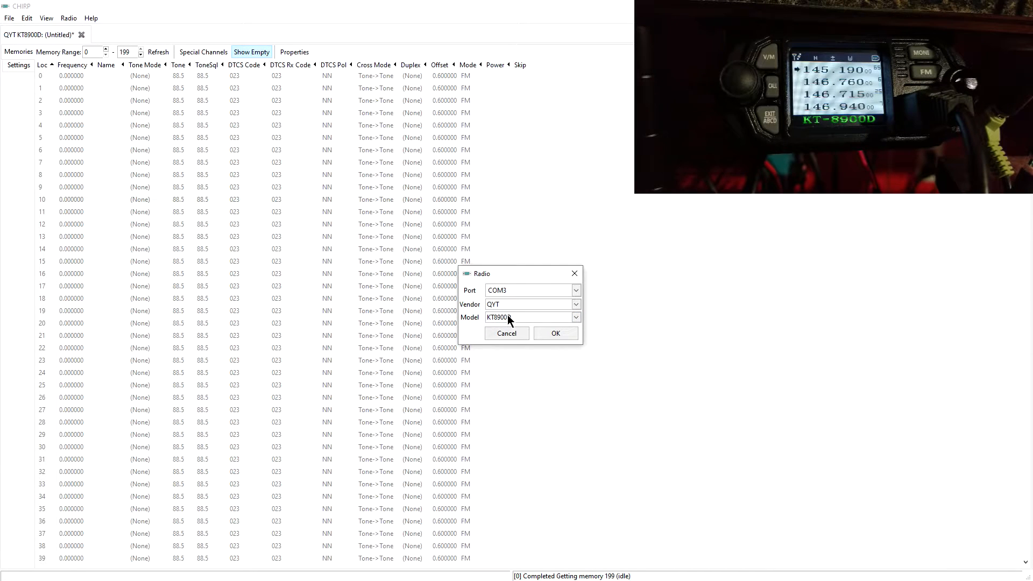
click(576, 317)
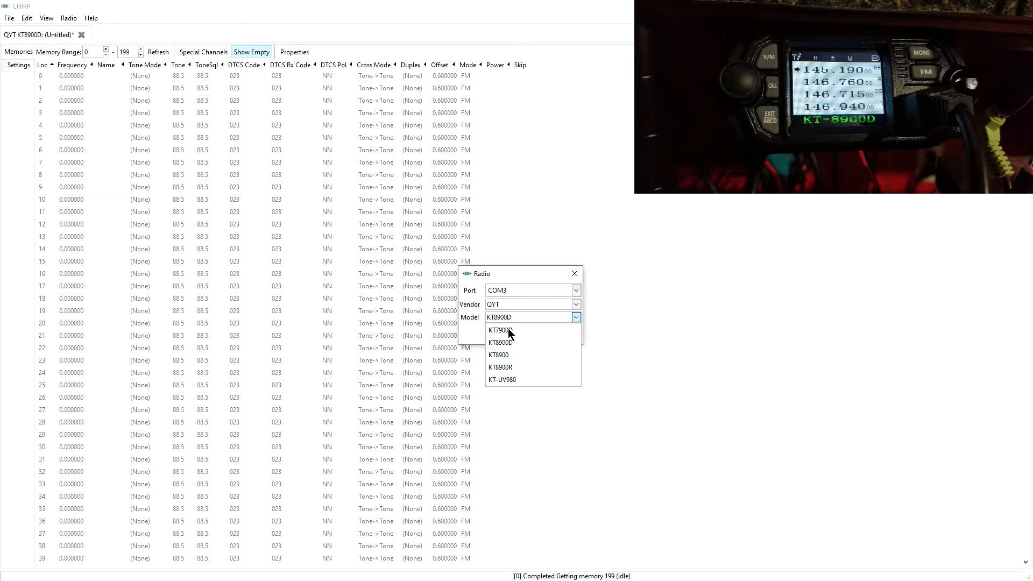
mouse_move(518, 384)
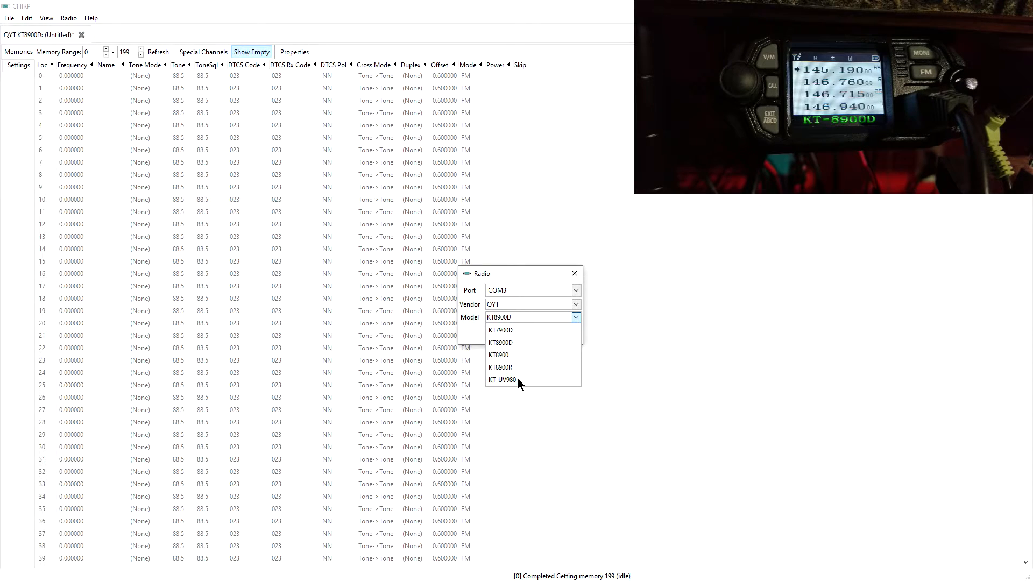
mouse_move(506, 343)
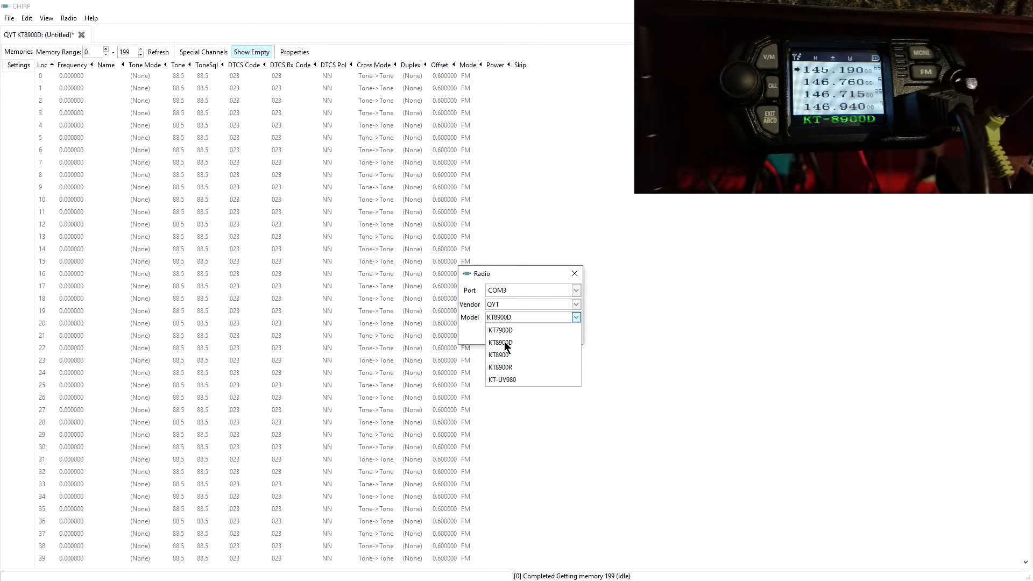
click(501, 342)
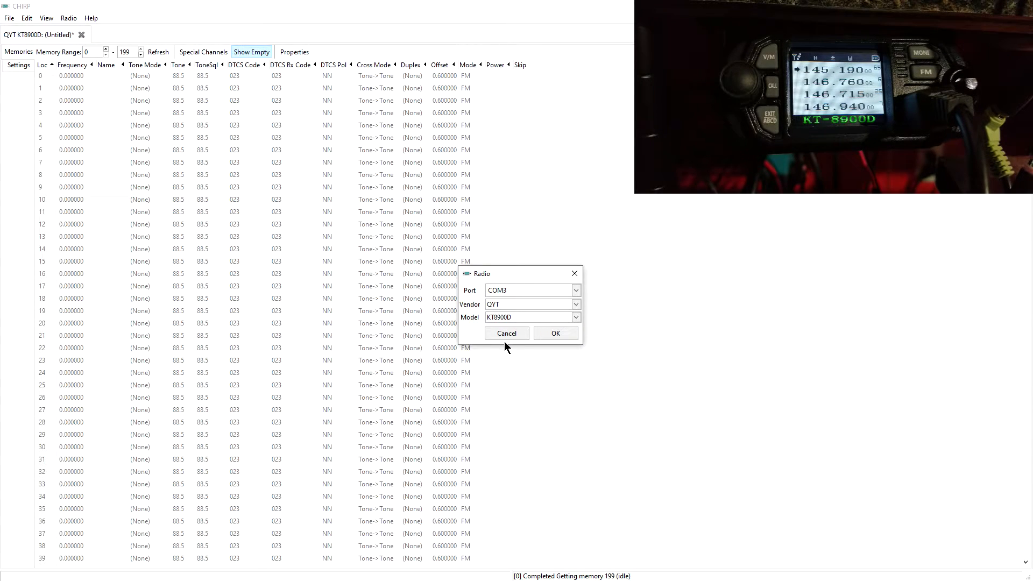
mouse_move(520, 348)
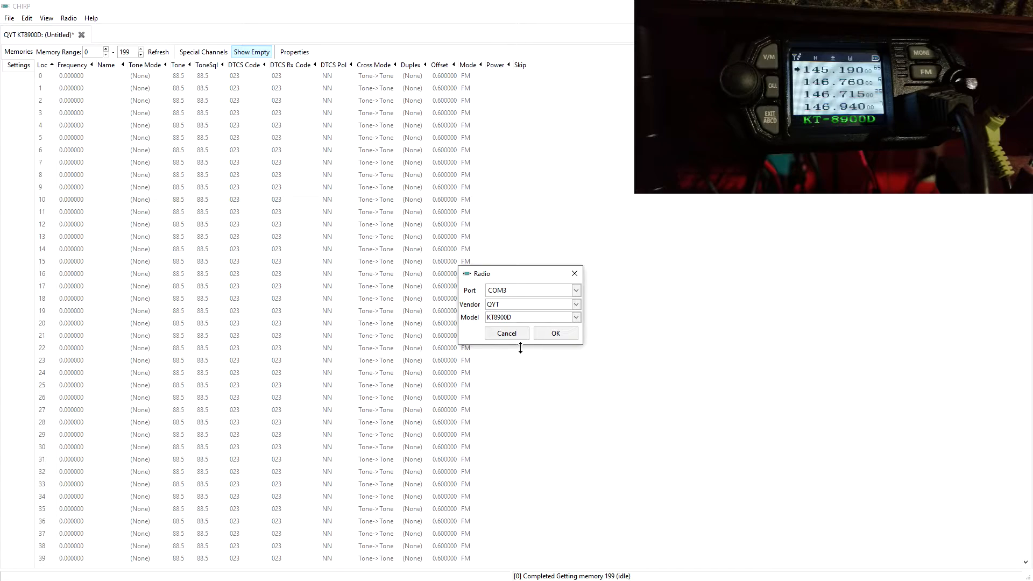
mouse_move(505, 308)
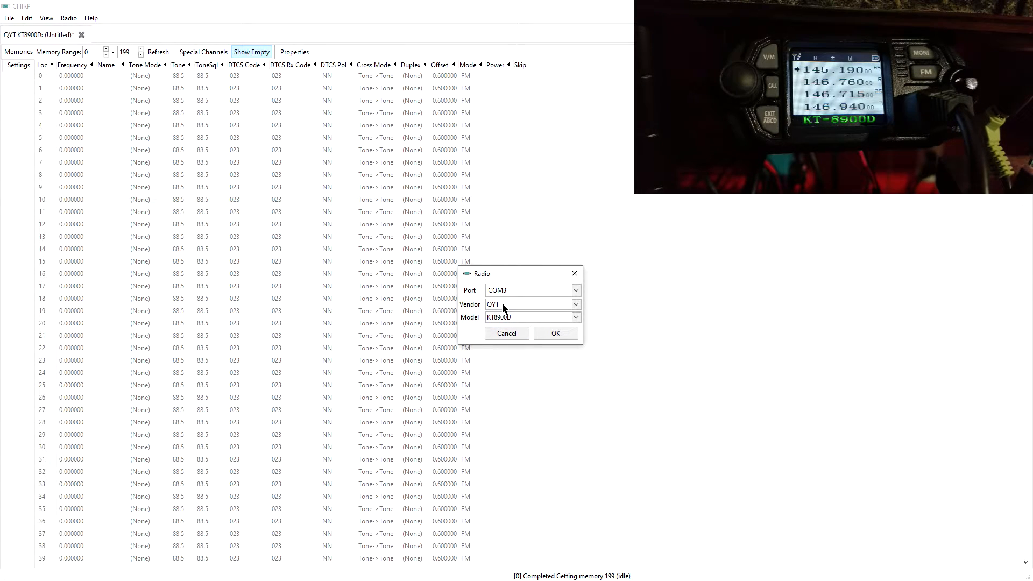
mouse_move(508, 324)
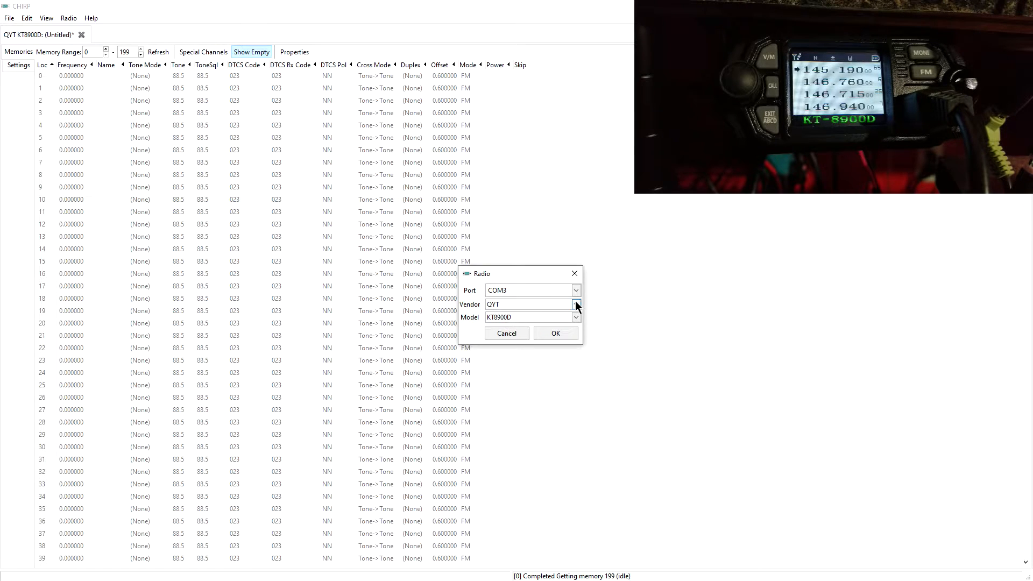
Briefly switch to BTECH UV-25X4, then set the vendor back to QYT.
click(575, 304)
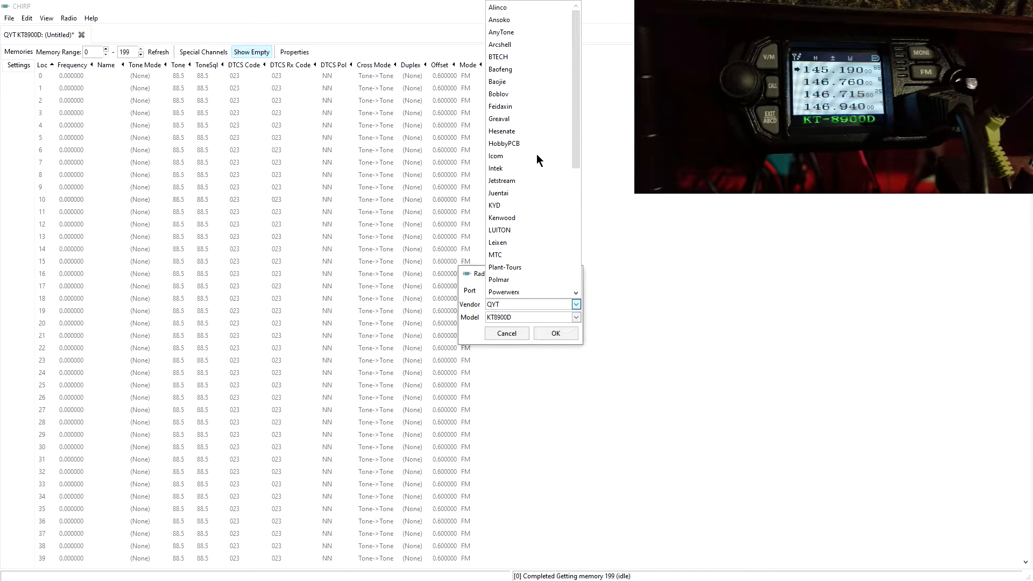
click(498, 56)
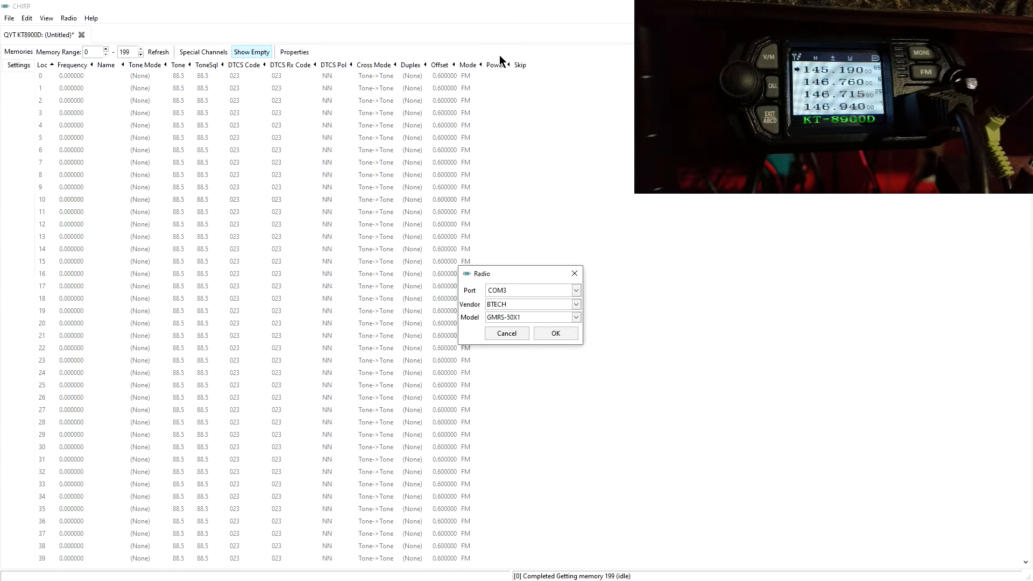
click(575, 317)
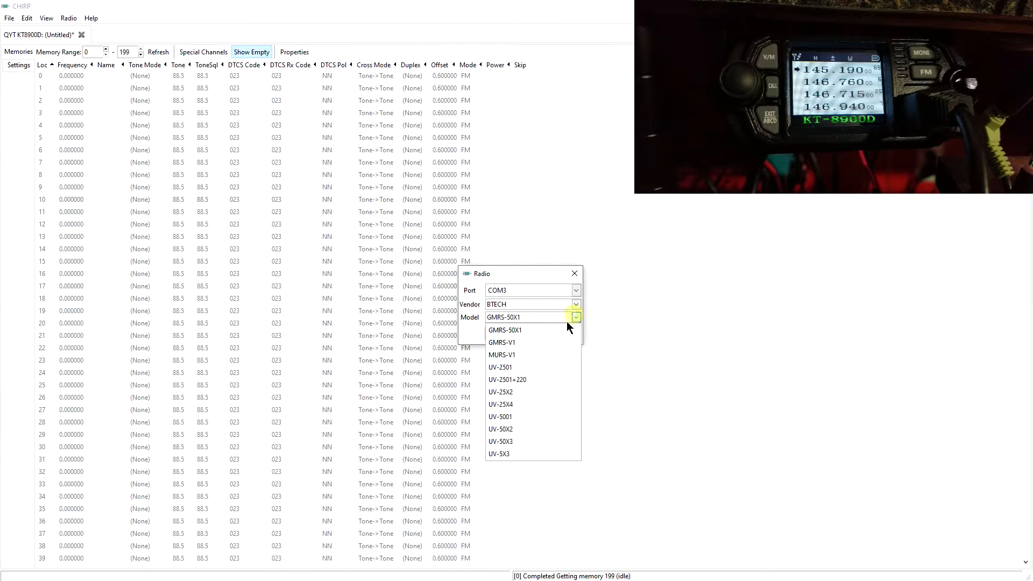
mouse_move(501, 406)
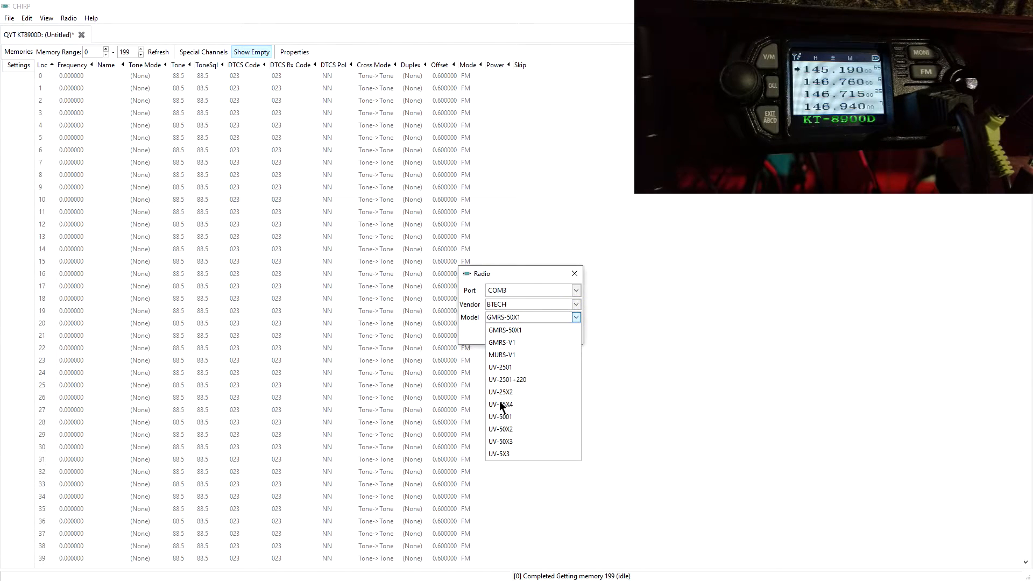
mouse_move(516, 409)
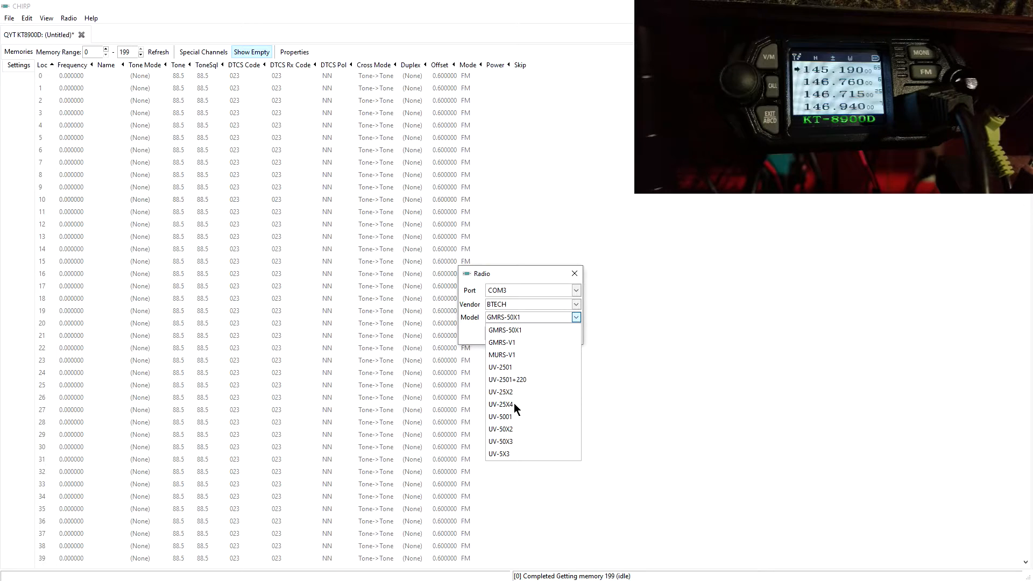
click(501, 404)
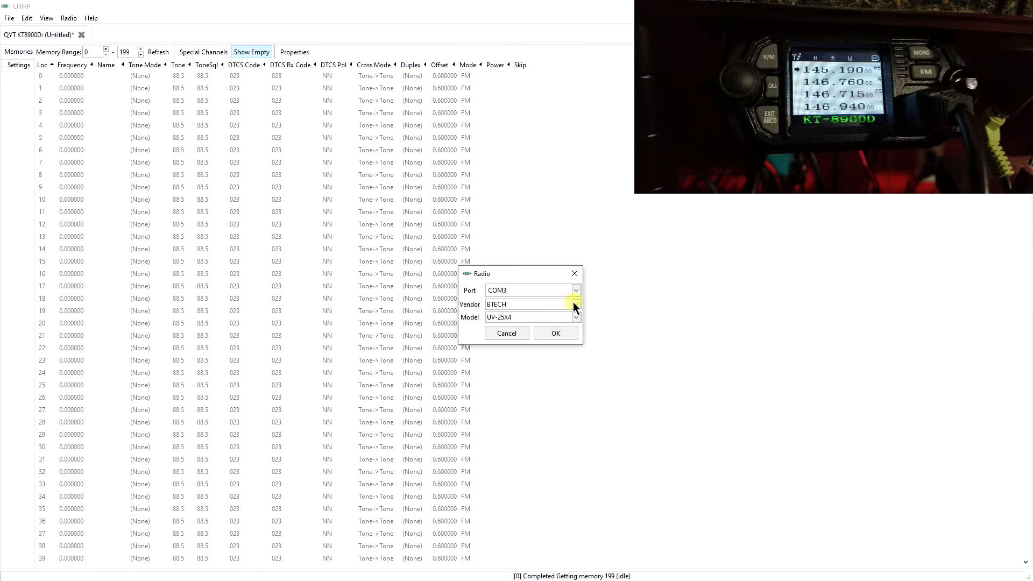
click(575, 304)
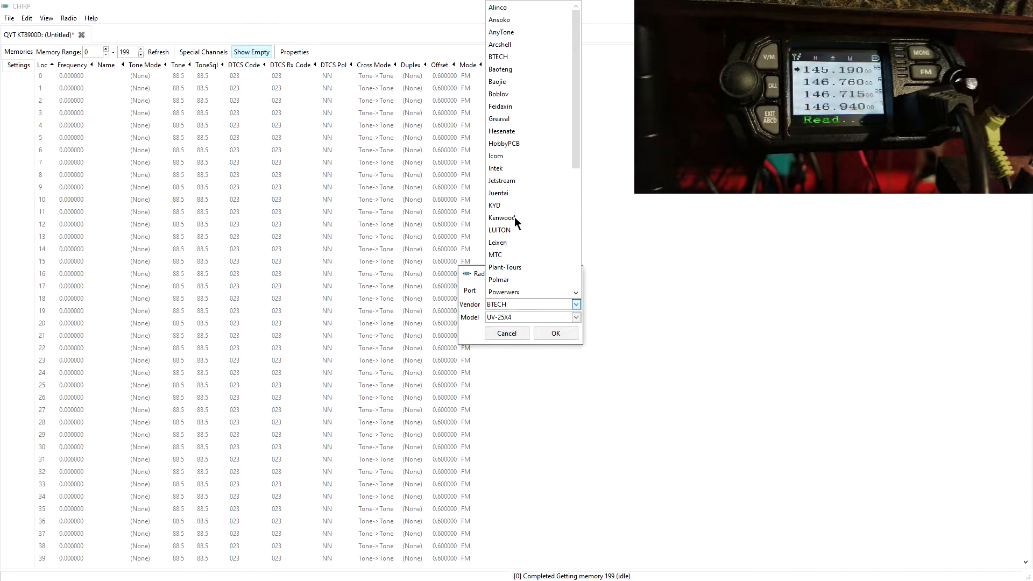
scroll(down, 3)
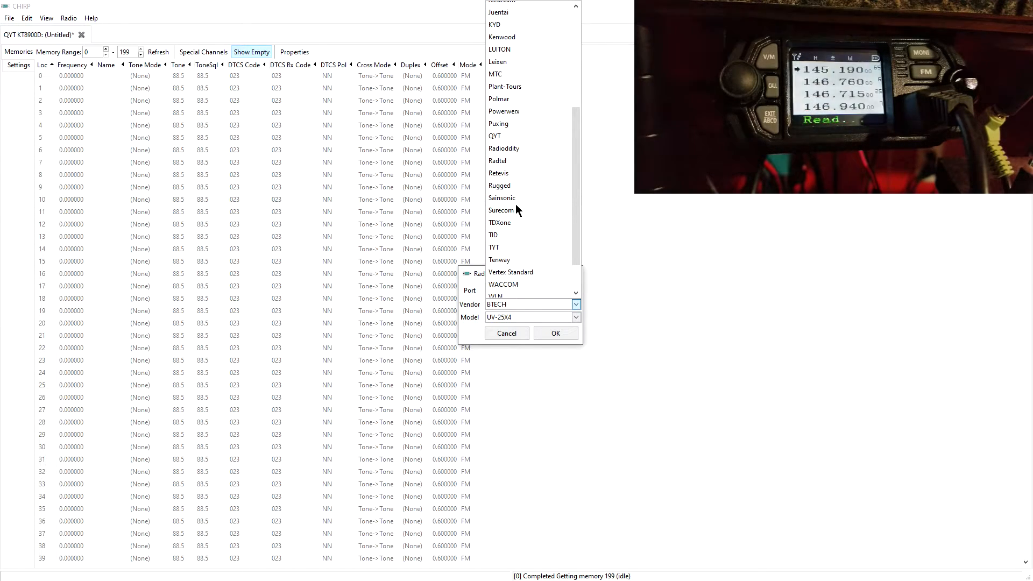
mouse_move(501, 139)
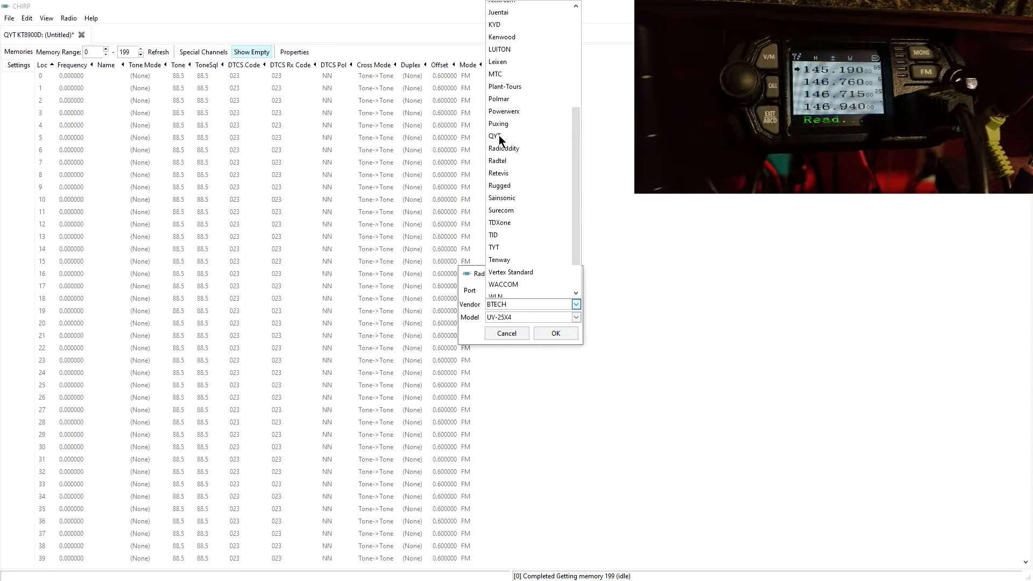
click(495, 135)
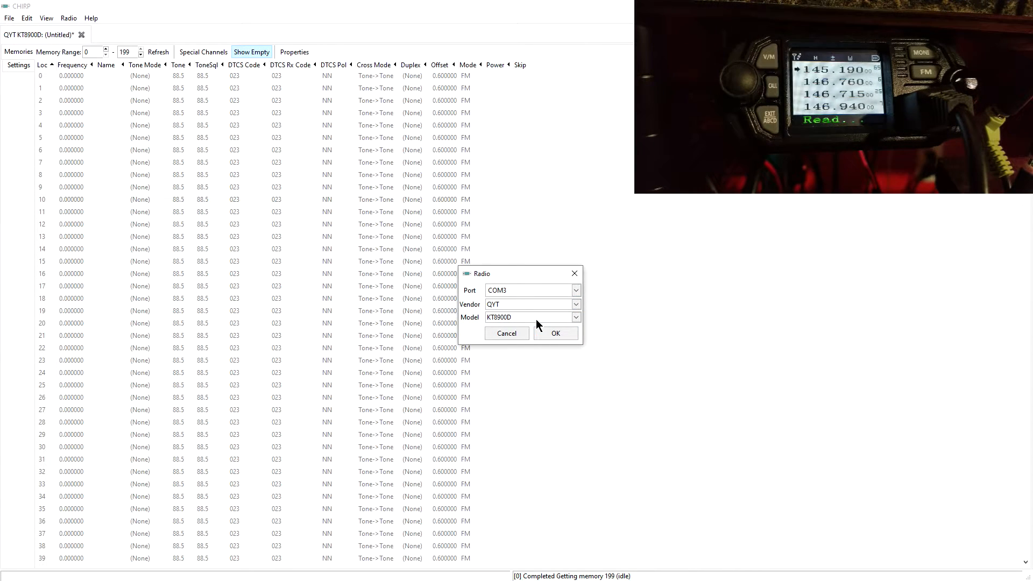
mouse_move(497, 323)
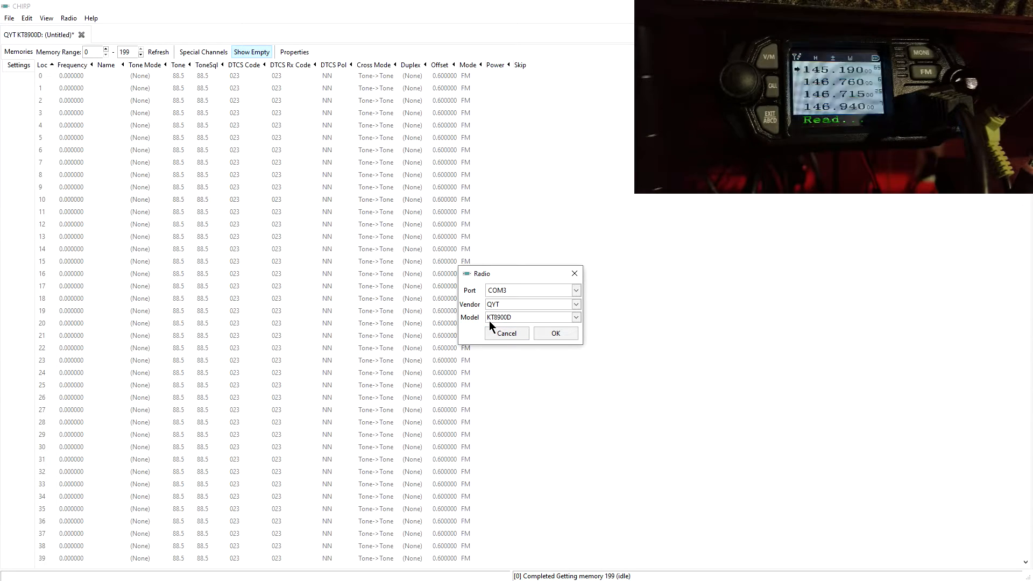
mouse_move(506, 332)
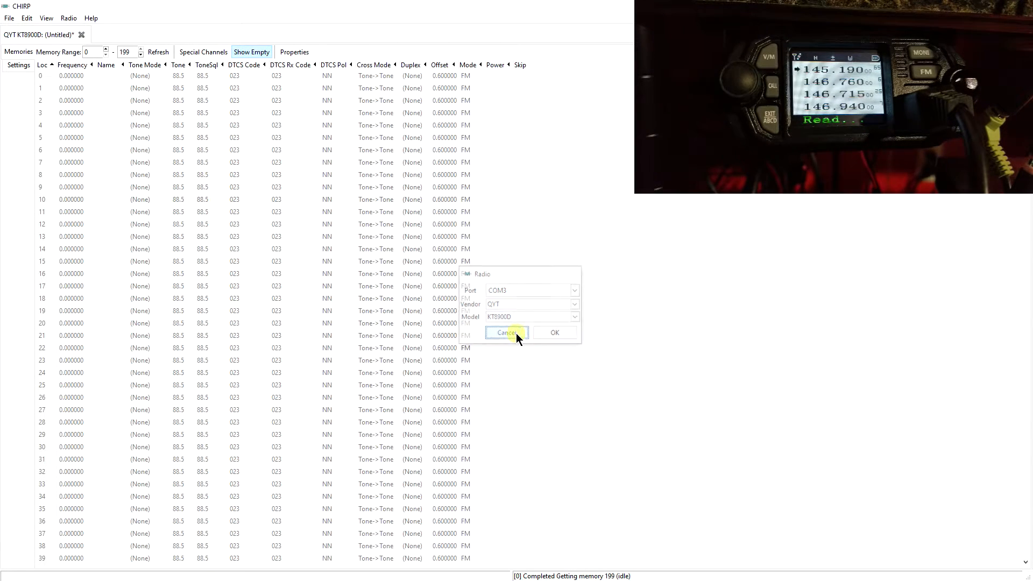
click(505, 332)
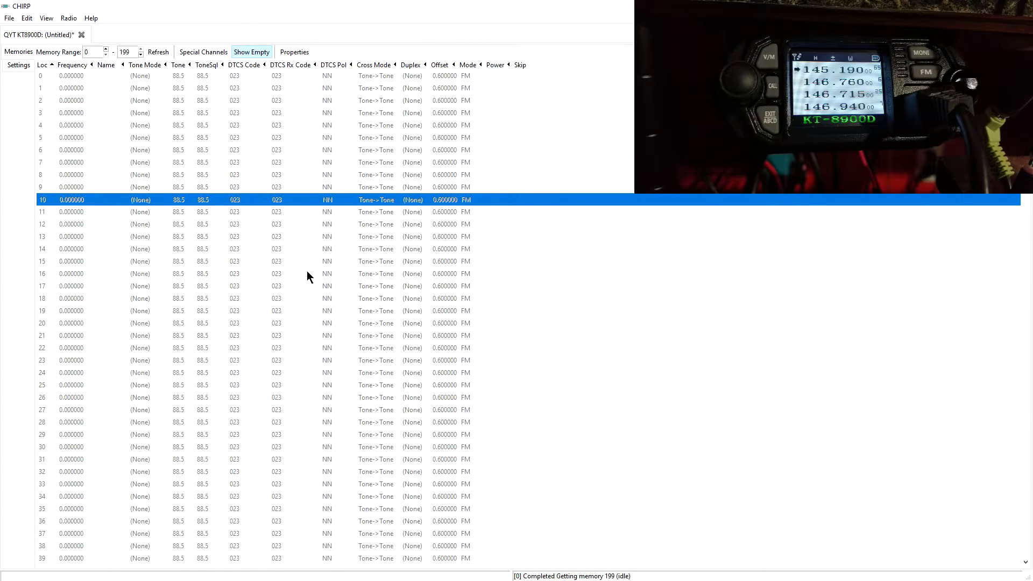
mouse_move(300, 242)
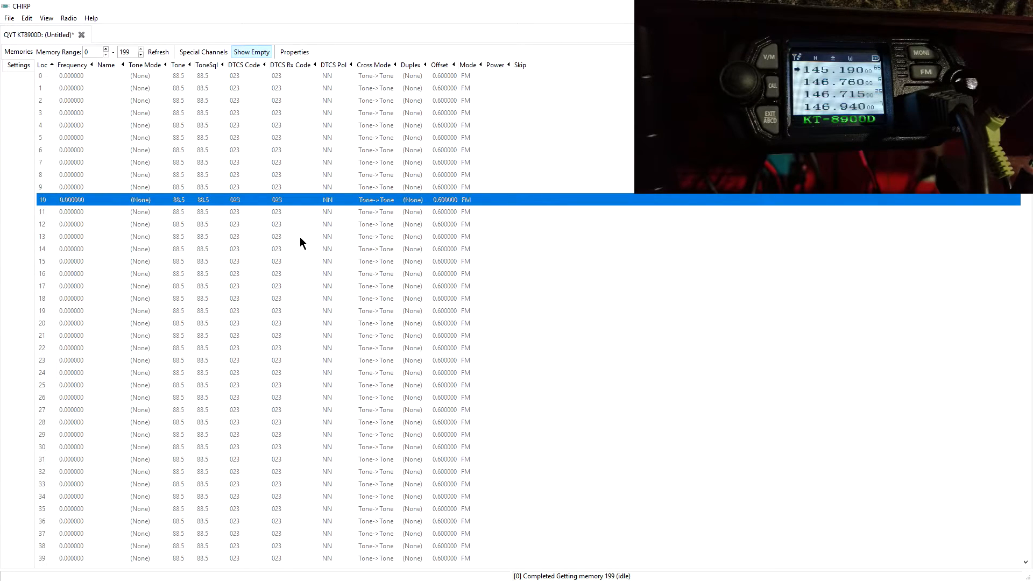
mouse_move(293, 237)
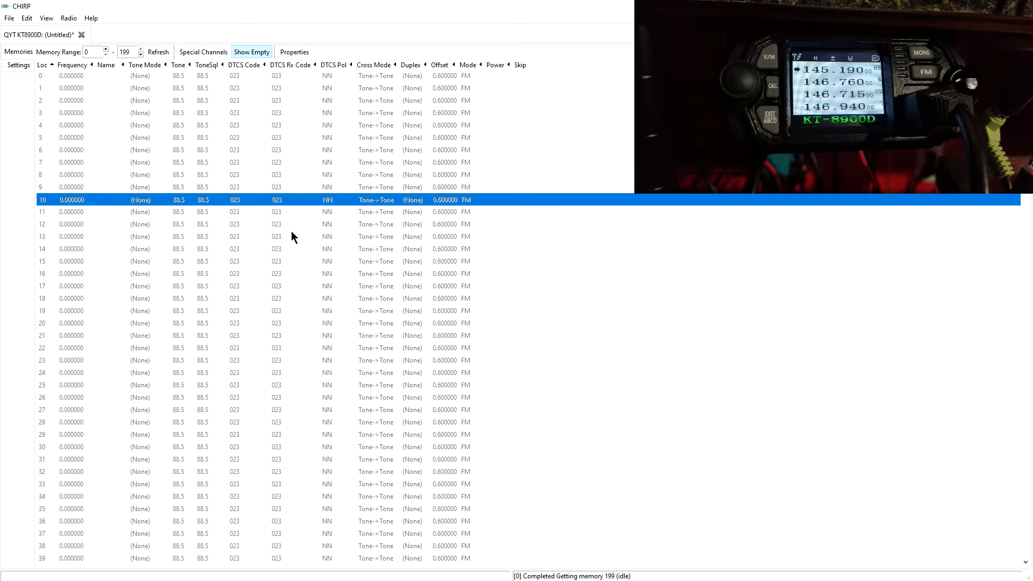
mouse_move(187, 211)
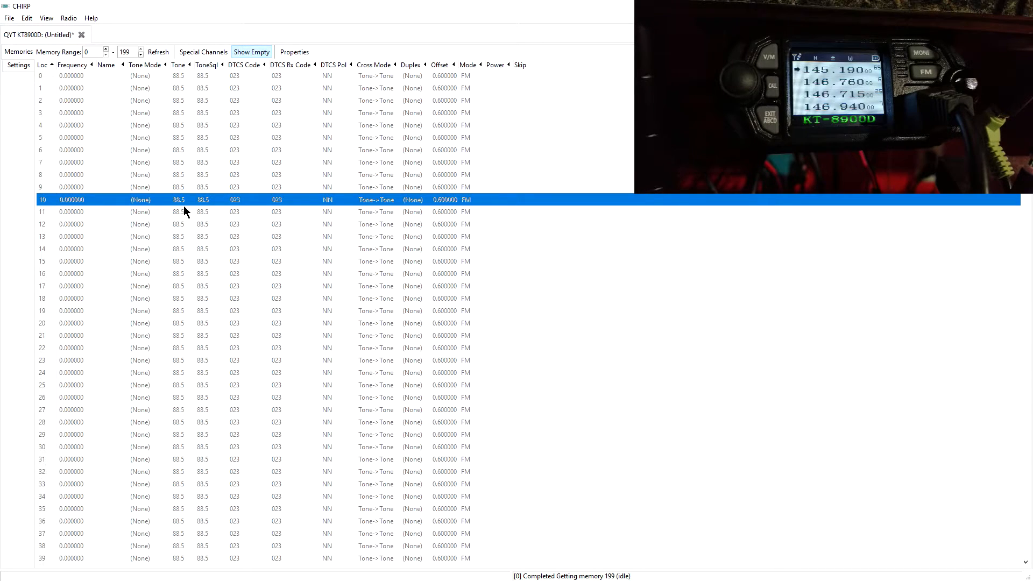
mouse_move(95, 96)
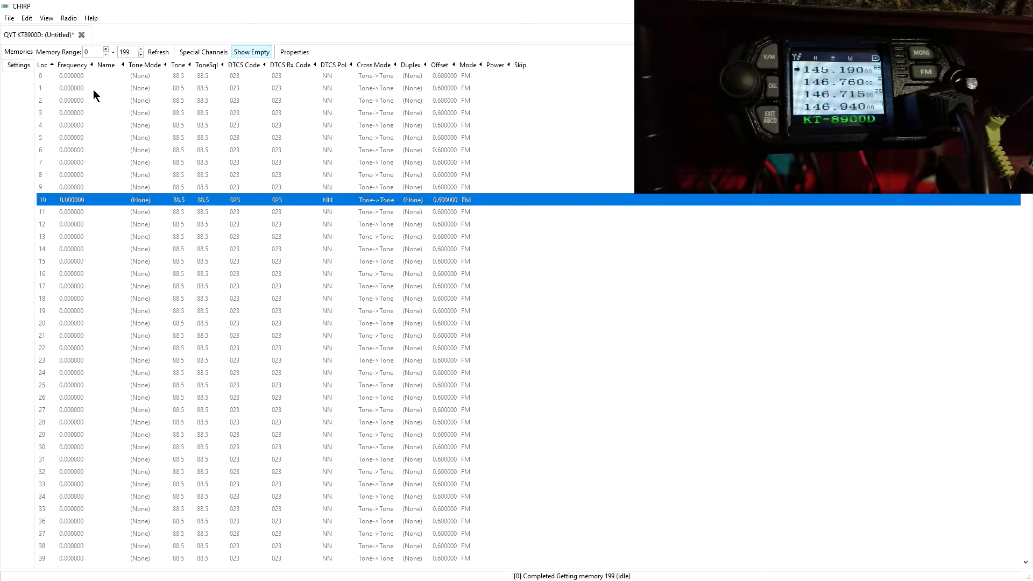
mouse_move(83, 44)
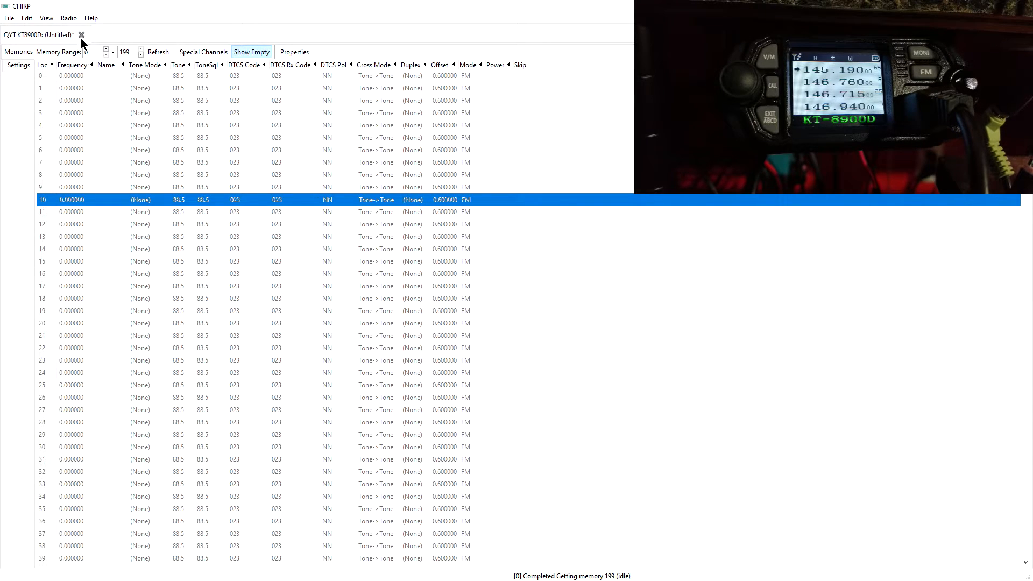
Open the Radio menu to reach the RepeaterBook data-source import options.
click(68, 18)
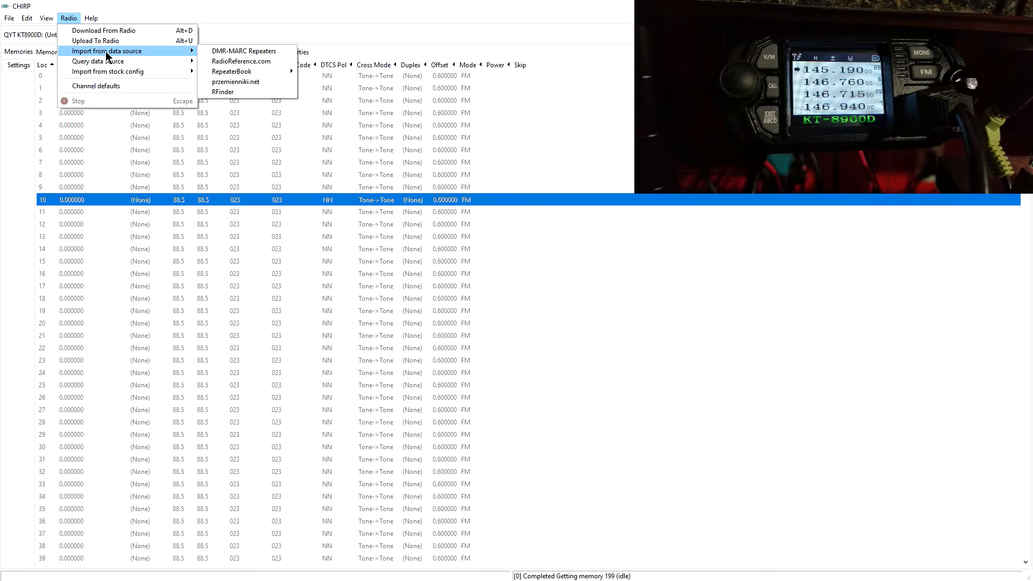
mouse_move(166, 54)
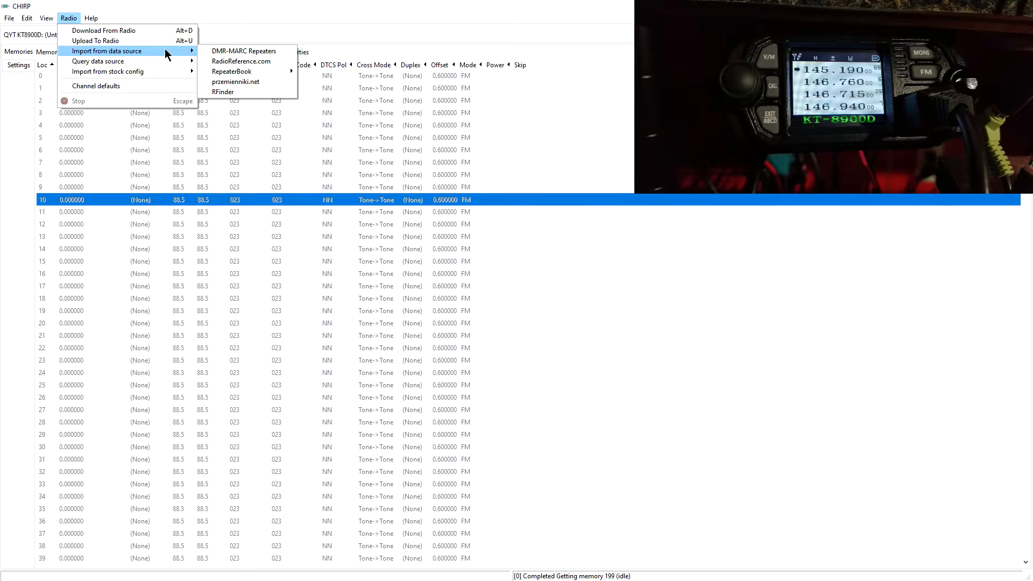
mouse_move(242, 61)
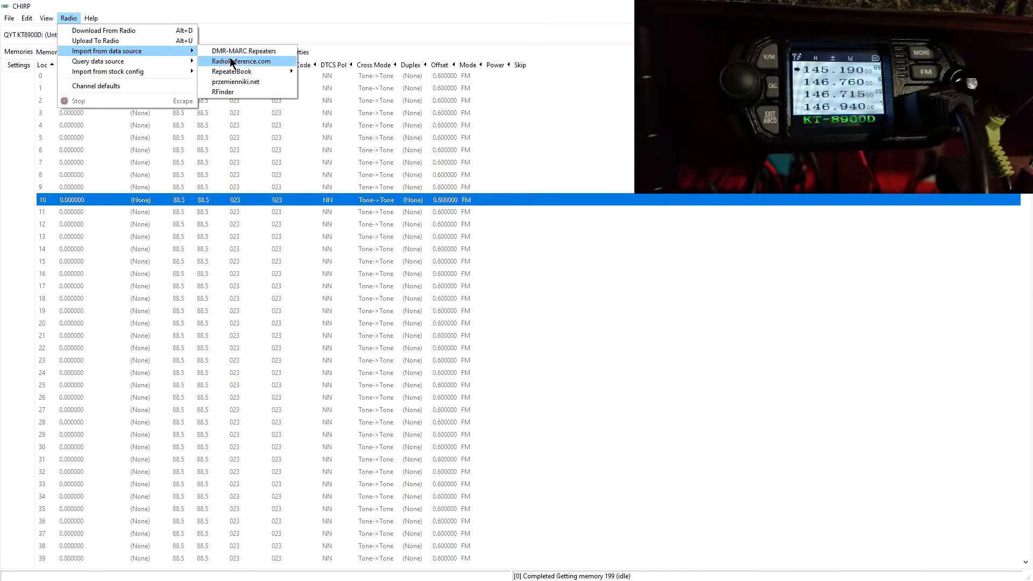
mouse_move(232, 71)
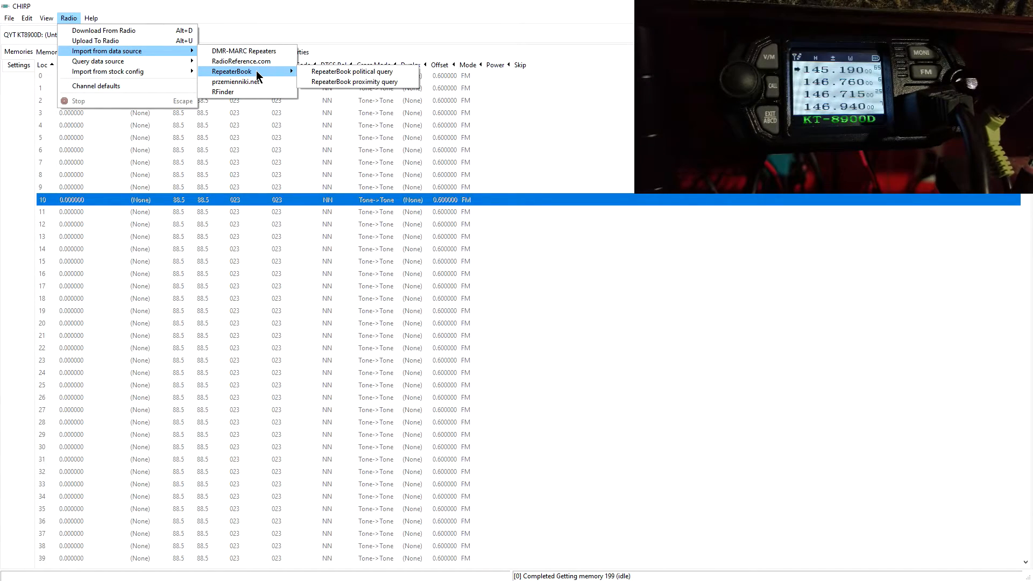
mouse_move(351, 71)
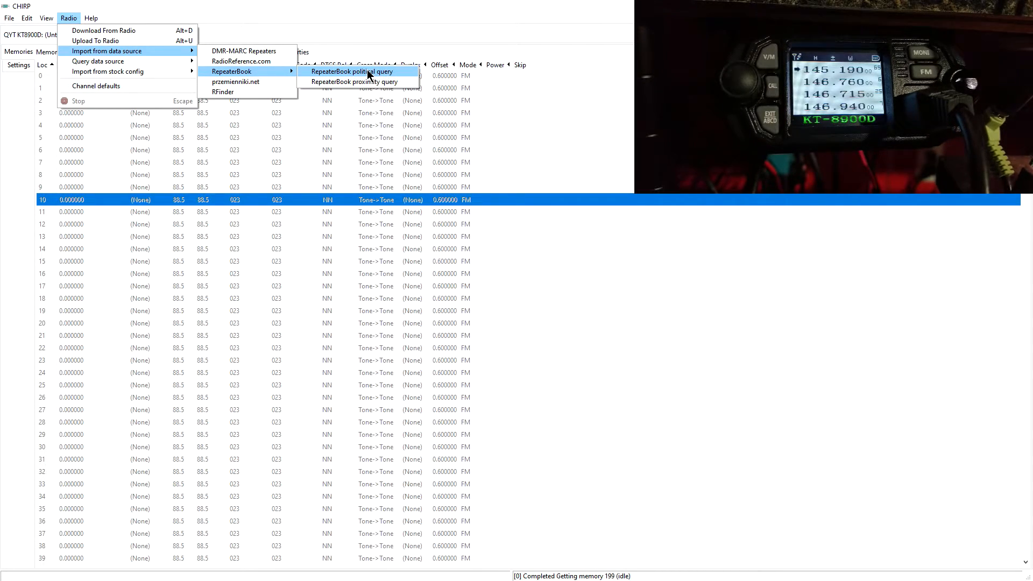
Start a RepeaterBook political query and choose Fayette County, Kentucky.
click(352, 71)
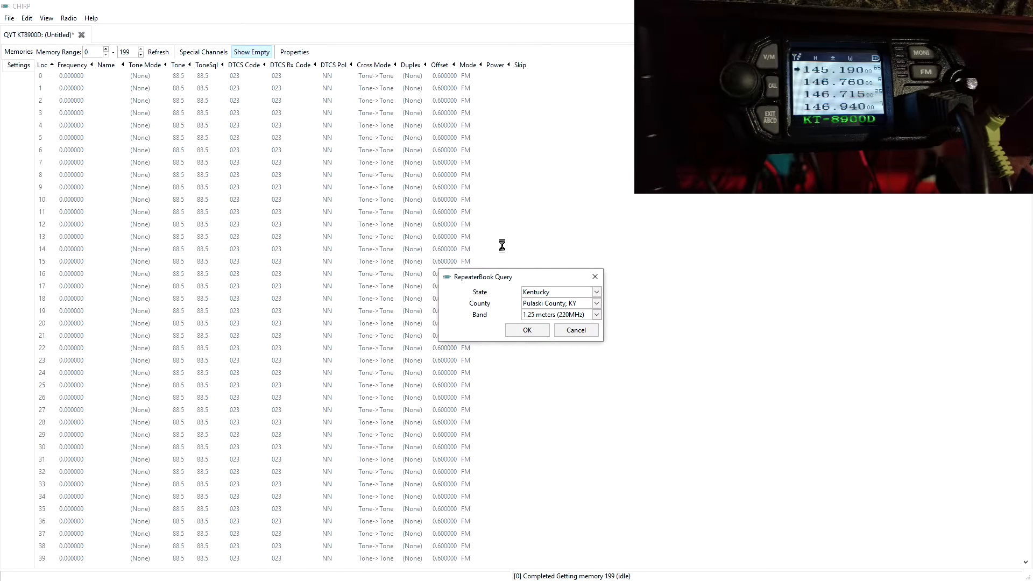
mouse_move(582, 299)
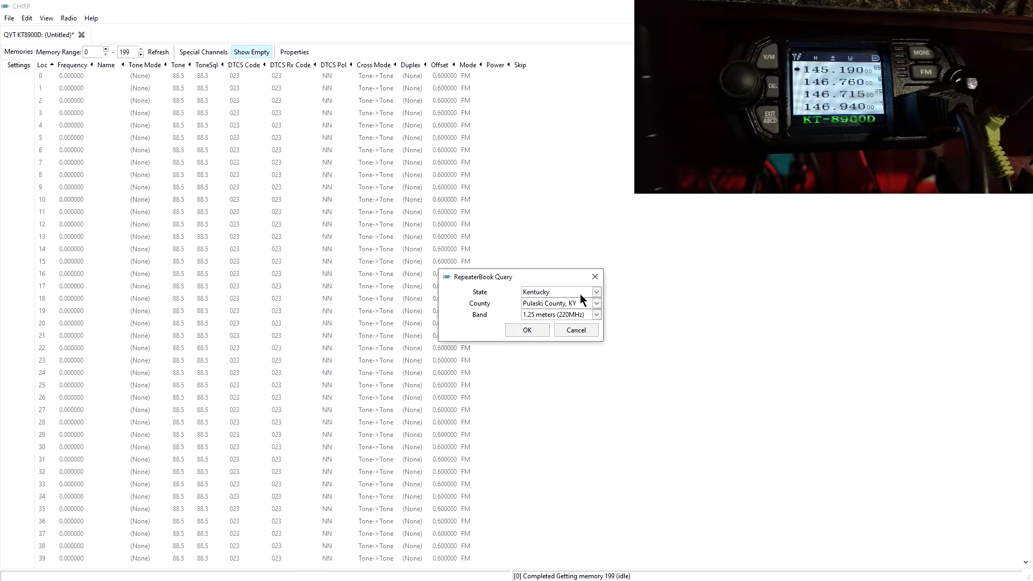
mouse_move(544, 295)
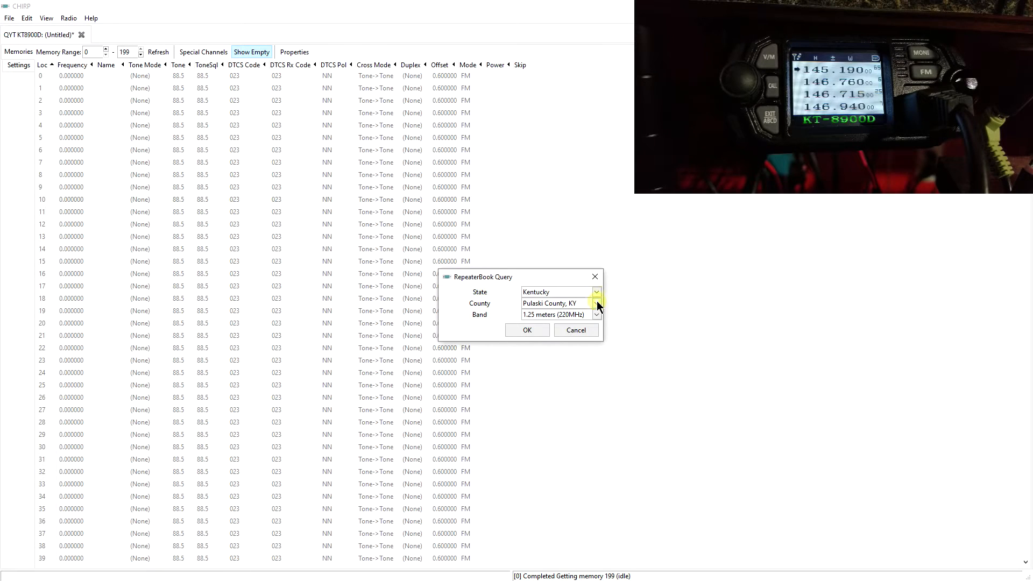
click(596, 303)
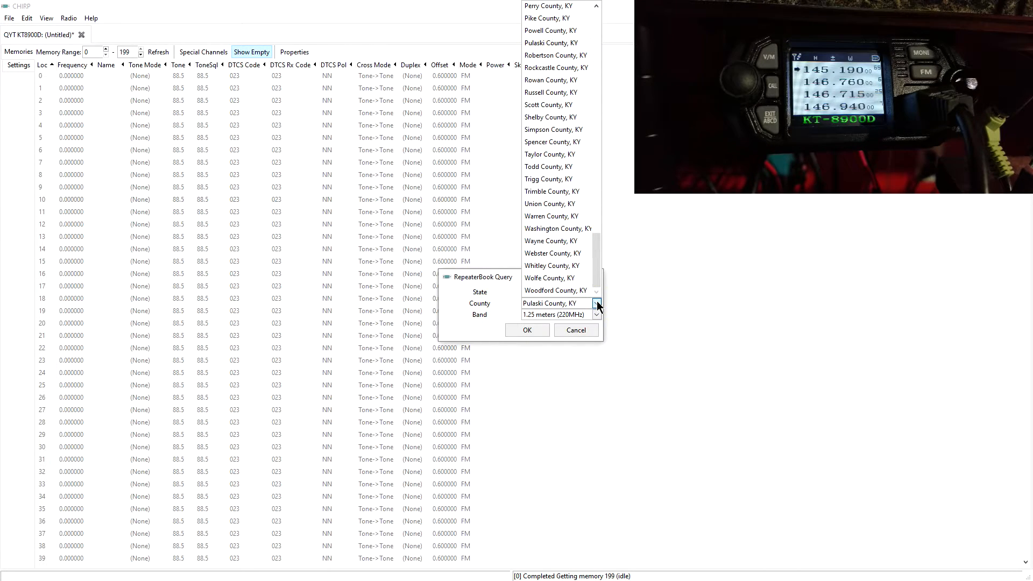
scroll(up, 3)
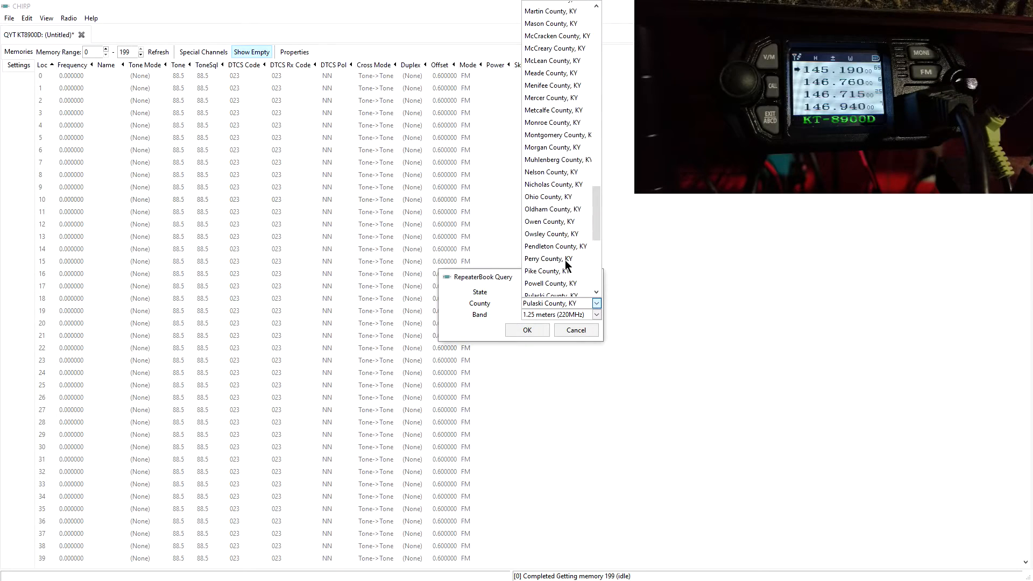
scroll(up, 3)
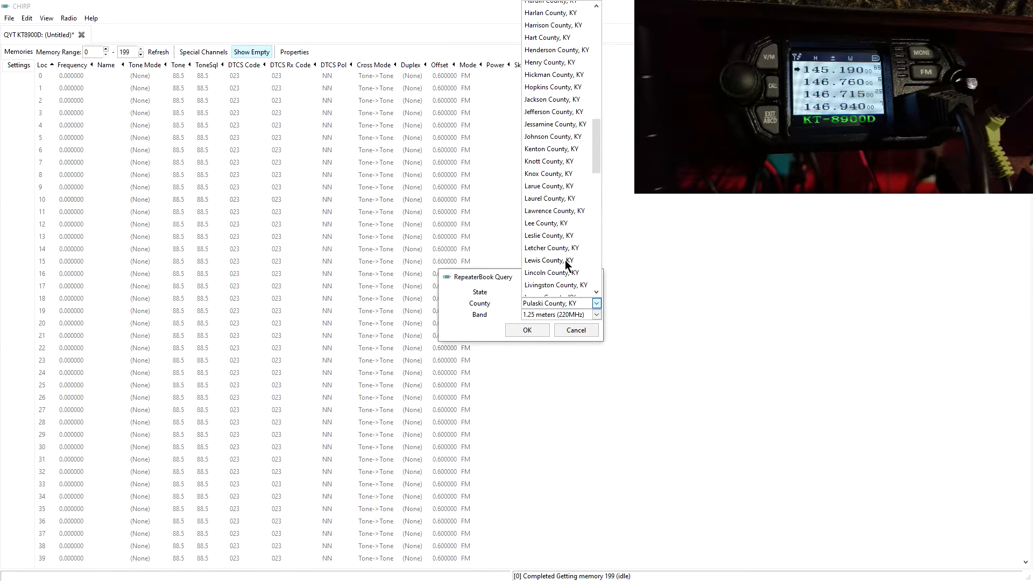
scroll(up, 3)
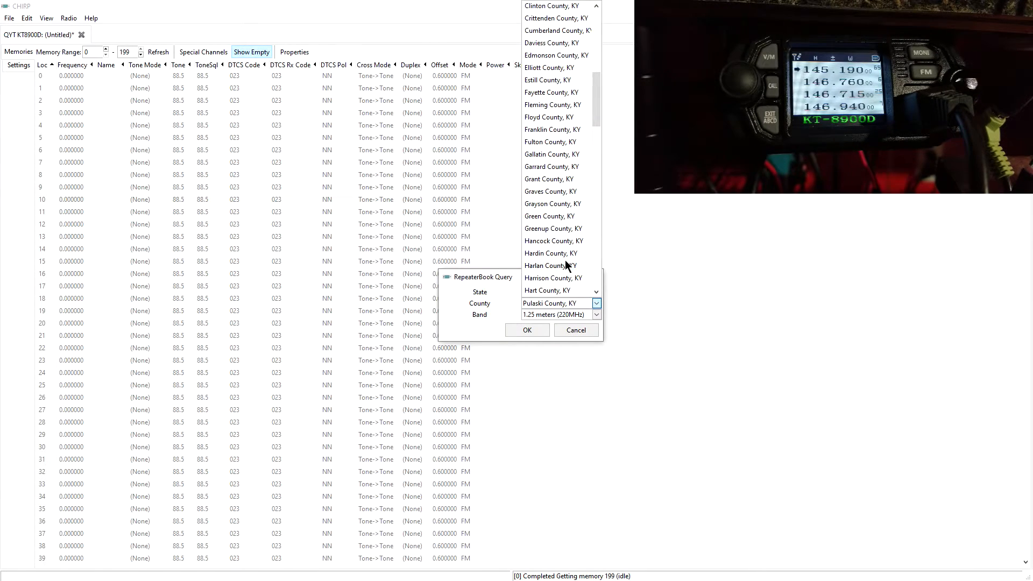
click(551, 92)
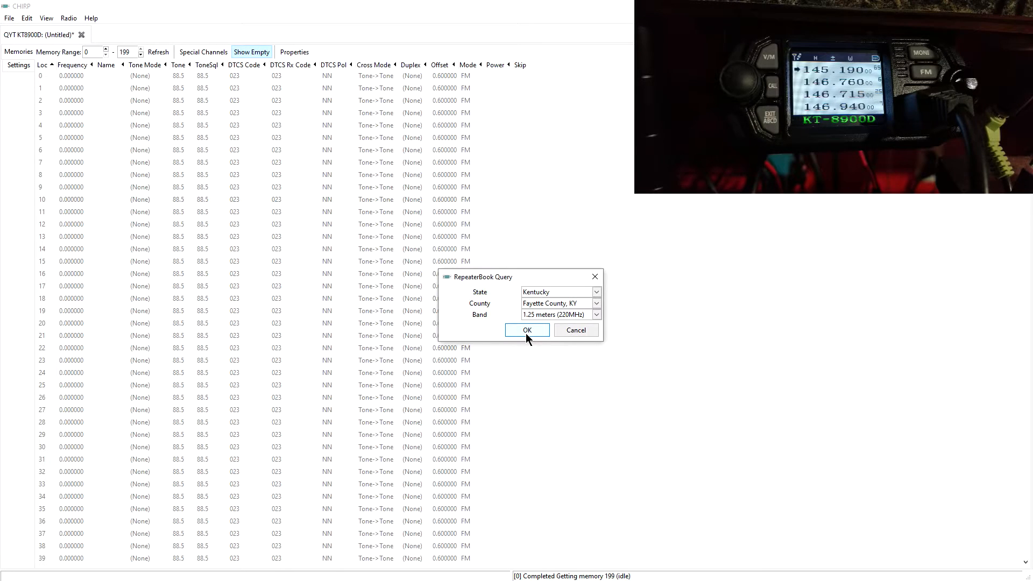
mouse_move(535, 331)
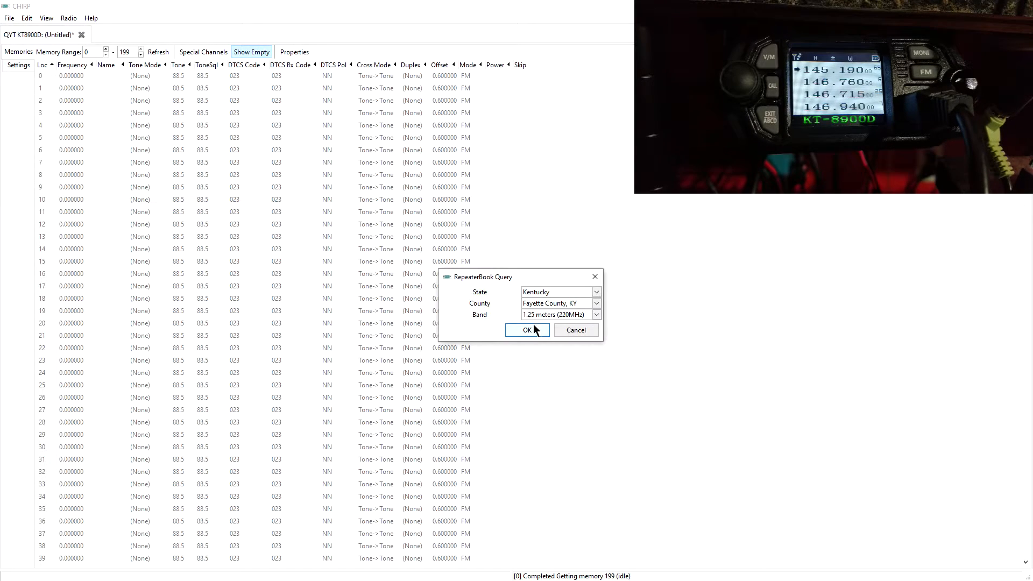
Run the 220 MHz Fayette County query, dismiss 'No channels found', and reopen Radio.
click(527, 329)
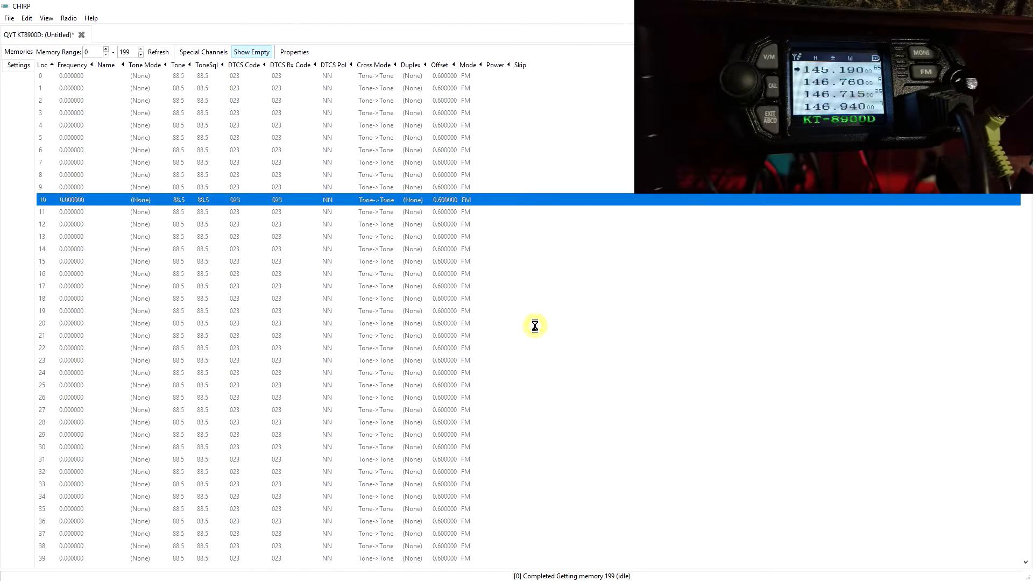
mouse_move(537, 331)
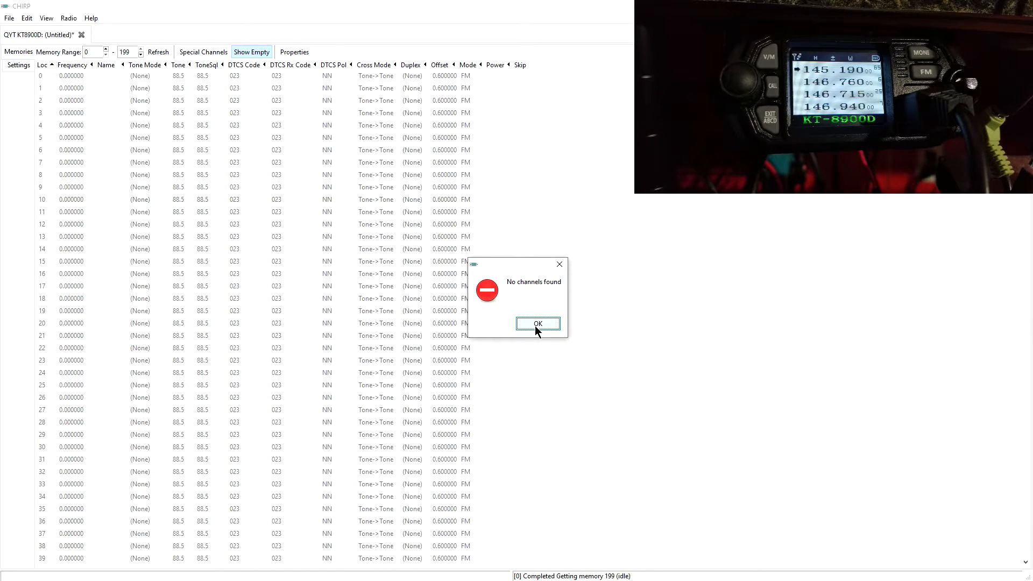
click(538, 324)
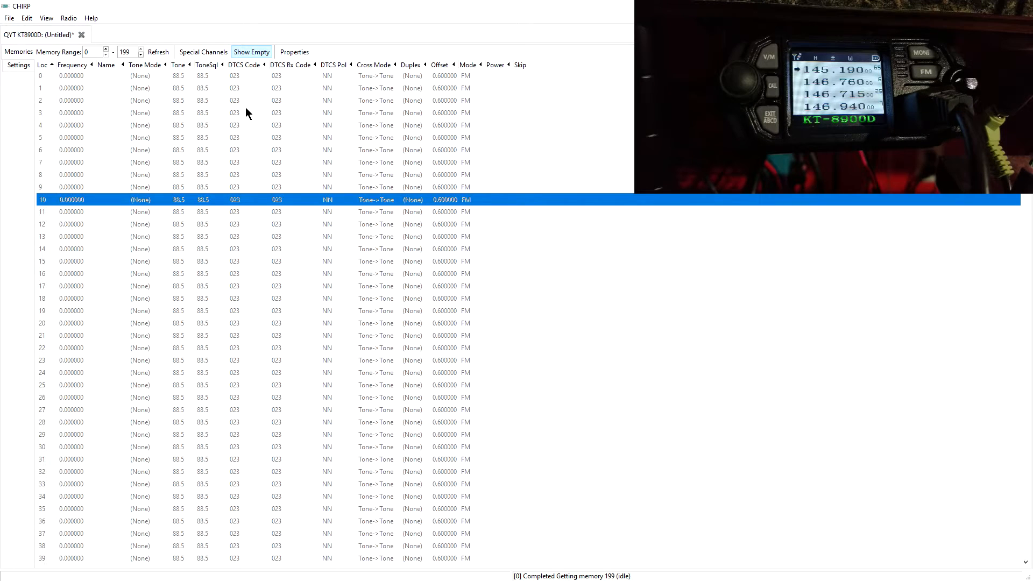
click(69, 18)
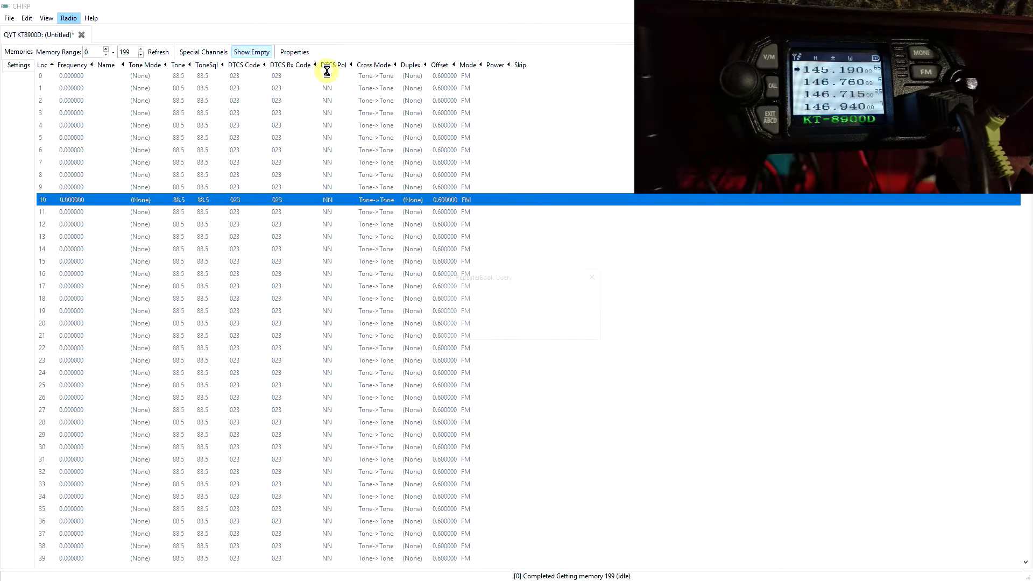
Query 2-meter repeaters and import five into slots 1 and 3–6, skipping W4DSI.
click(595, 315)
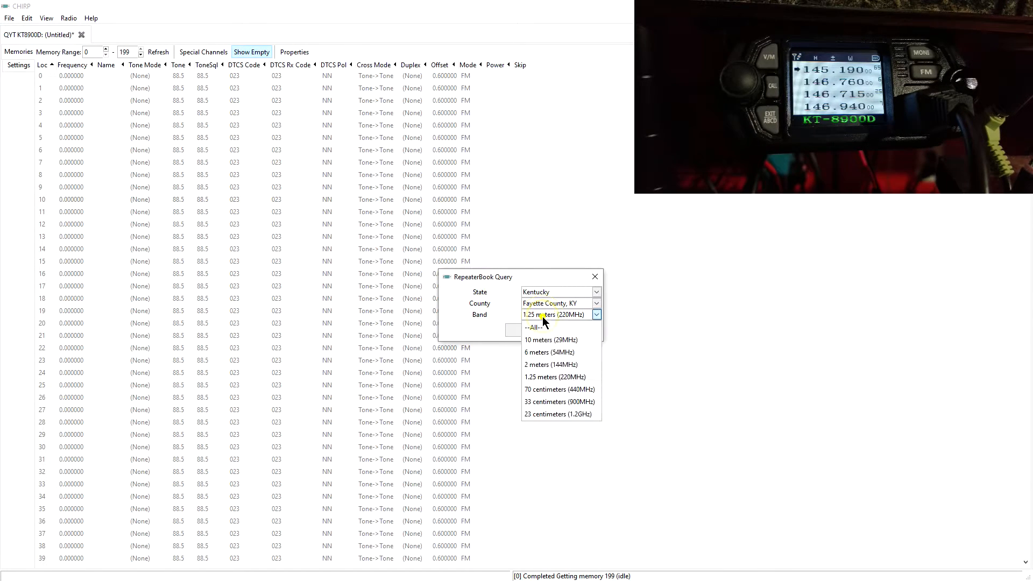
click(550, 364)
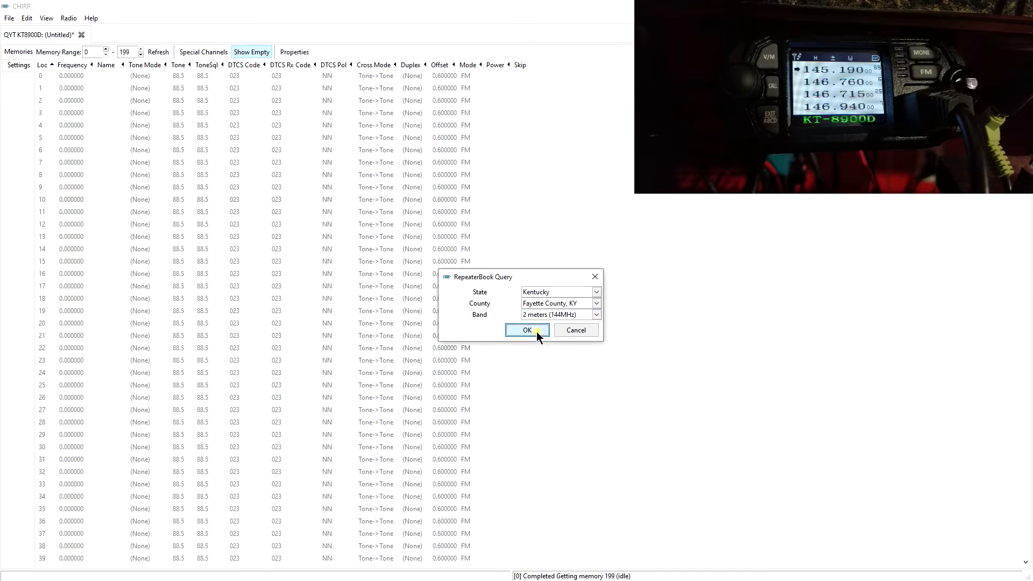
click(525, 330)
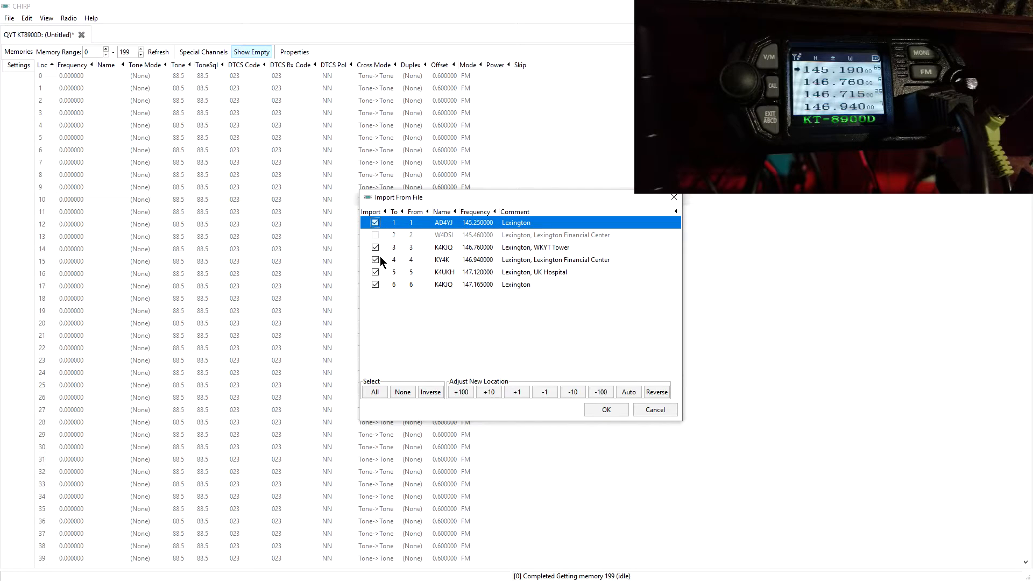
mouse_move(513, 272)
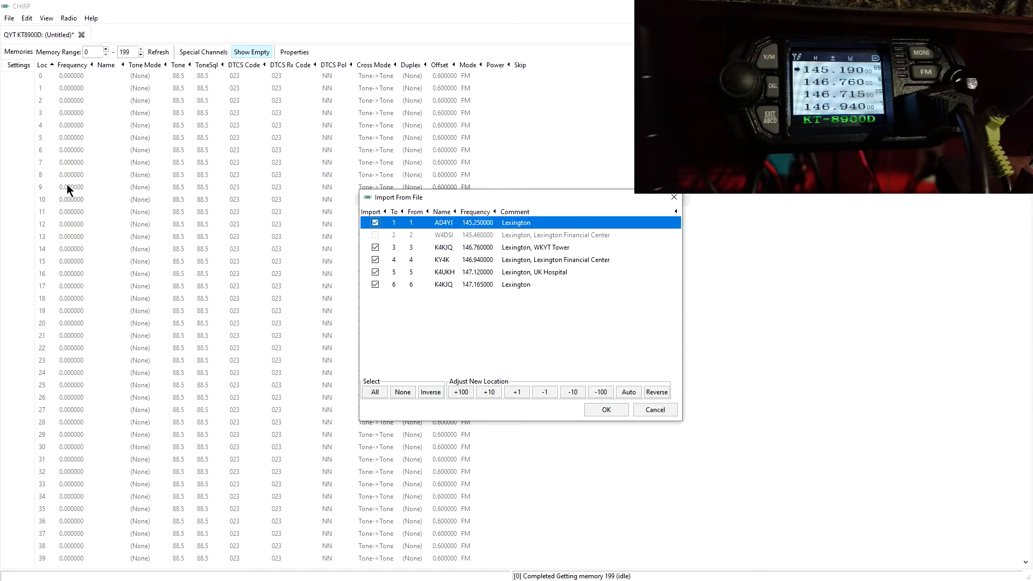
mouse_move(141, 279)
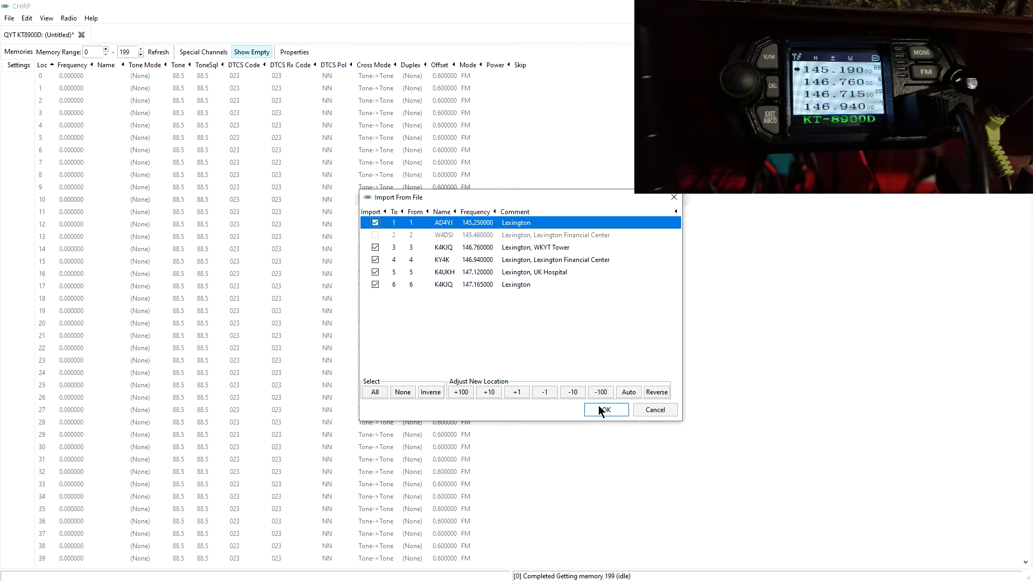
click(605, 409)
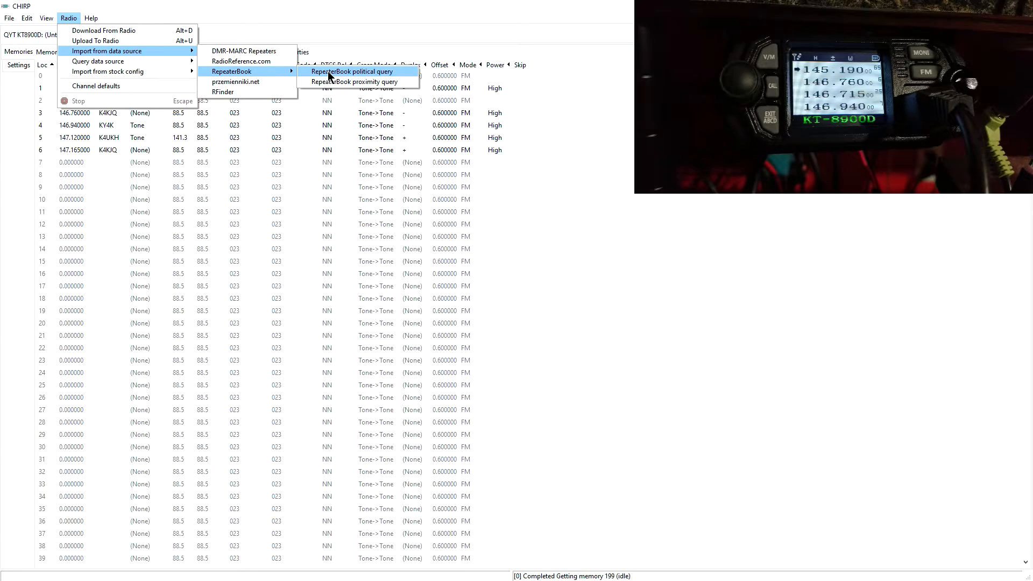
Rerun the query on 70 cm and import KY4K, AD4VJ, KK4PQU into slots 2–4.
click(352, 71)
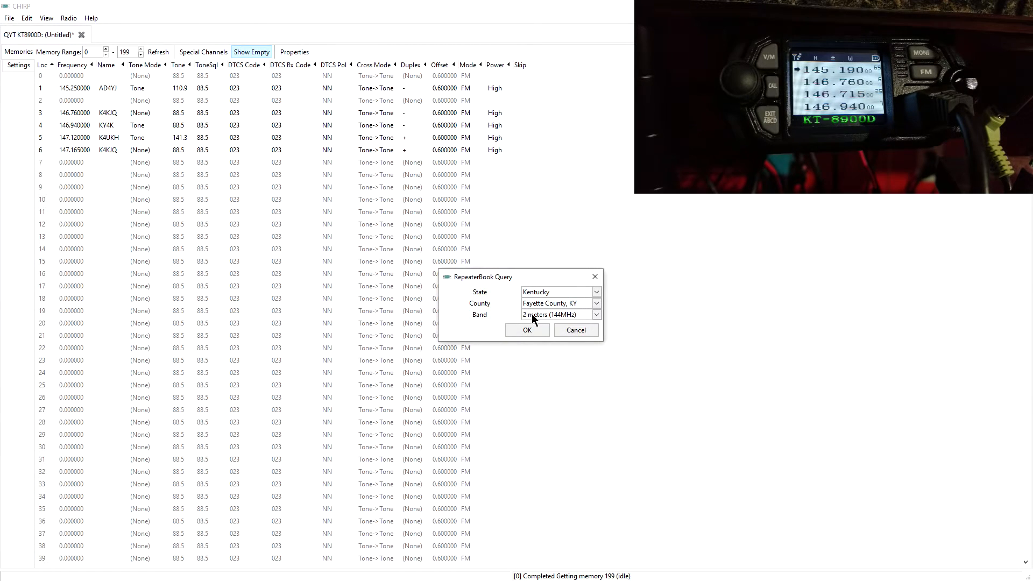
click(595, 315)
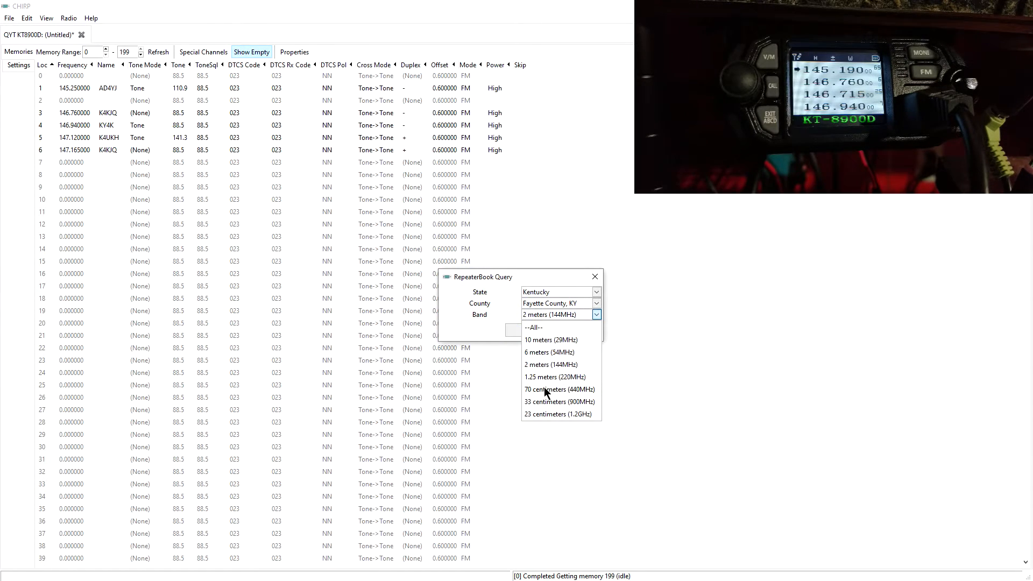
click(560, 389)
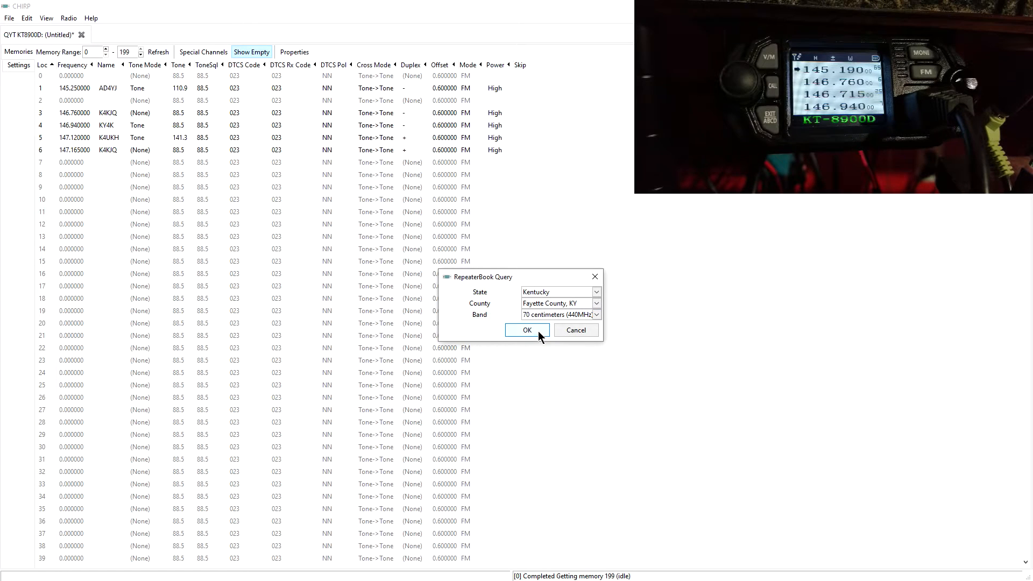
click(526, 330)
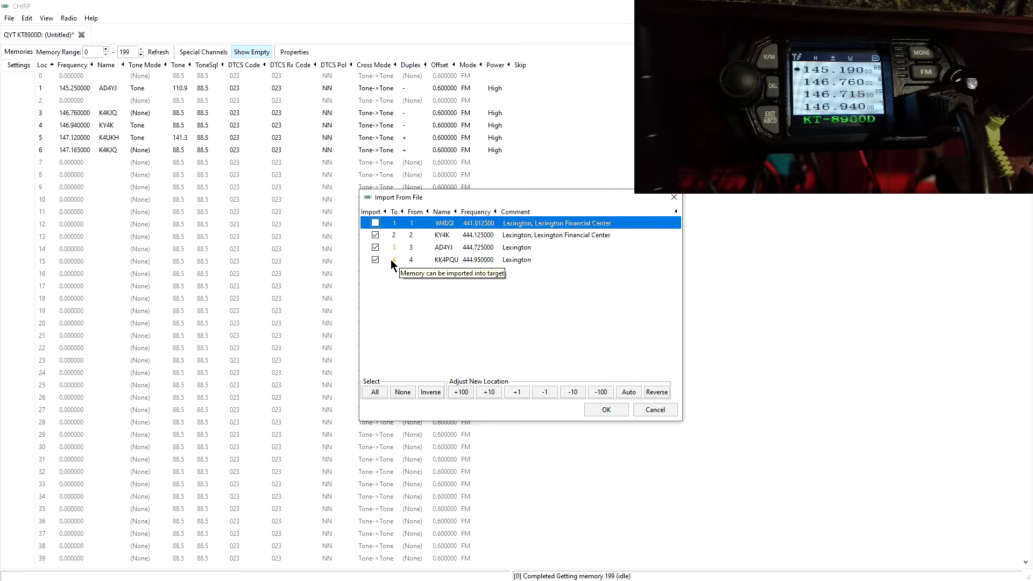
click(605, 409)
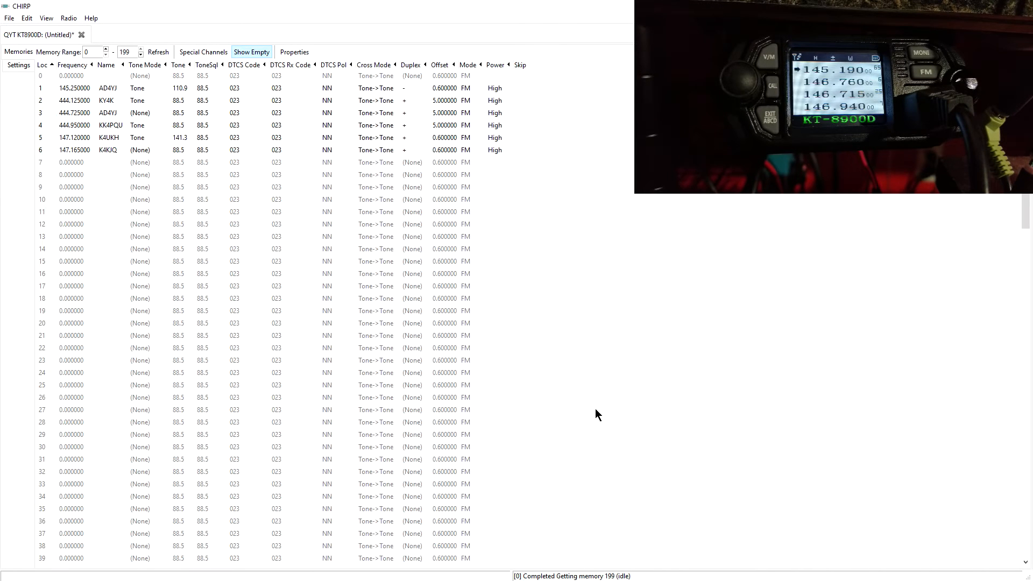
mouse_move(102, 155)
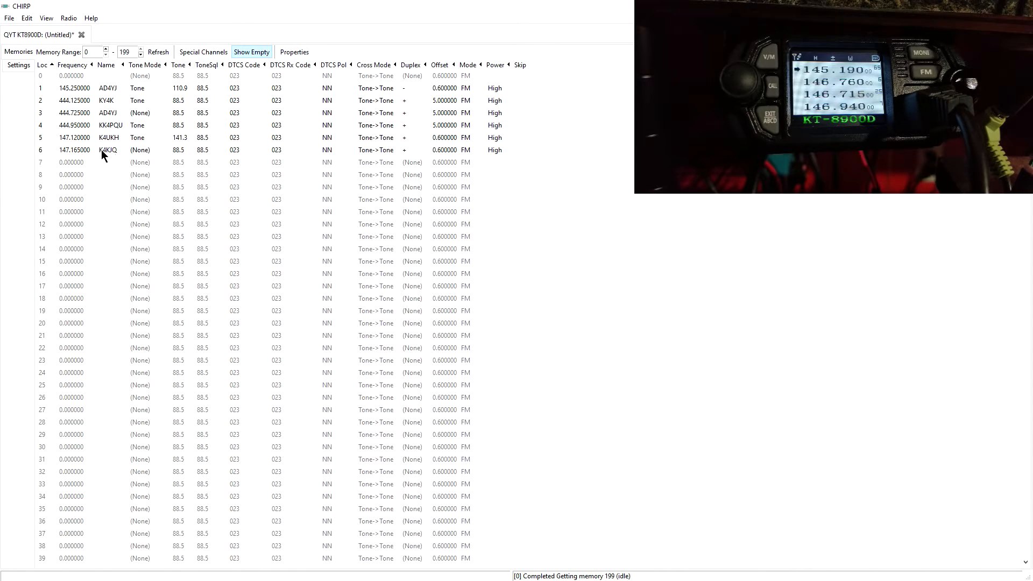
mouse_move(176, 168)
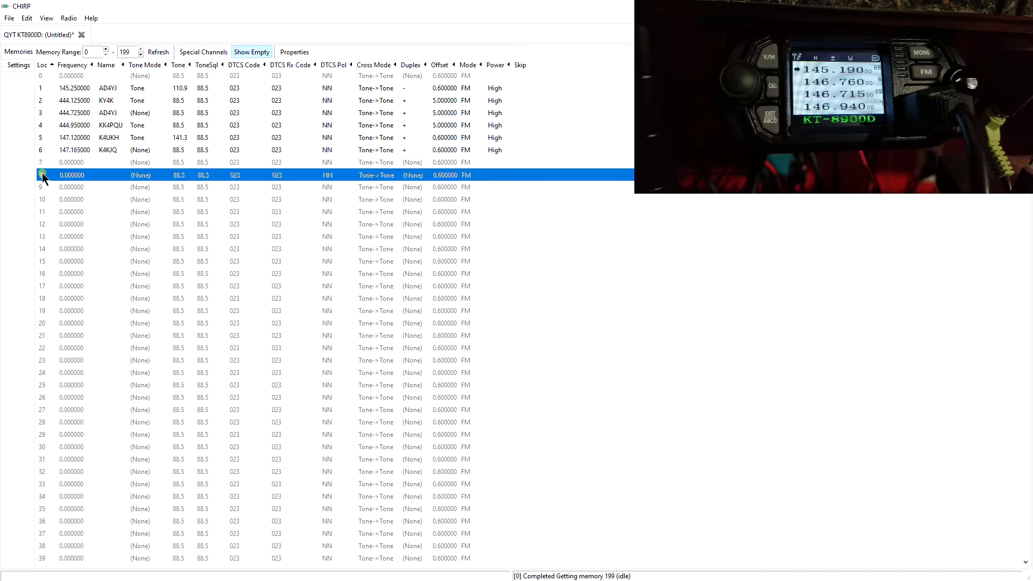
click(68, 18)
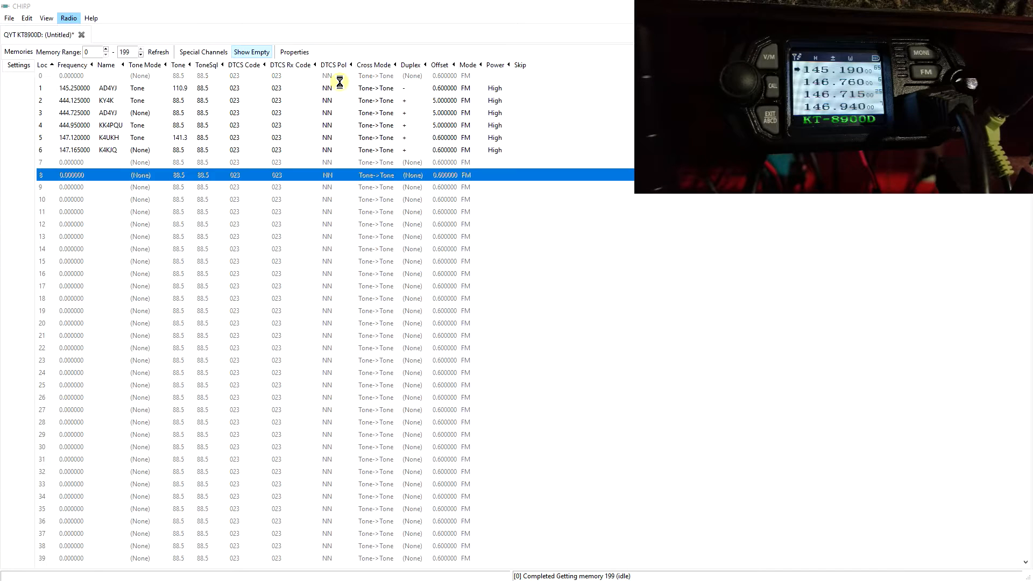
click(68, 18)
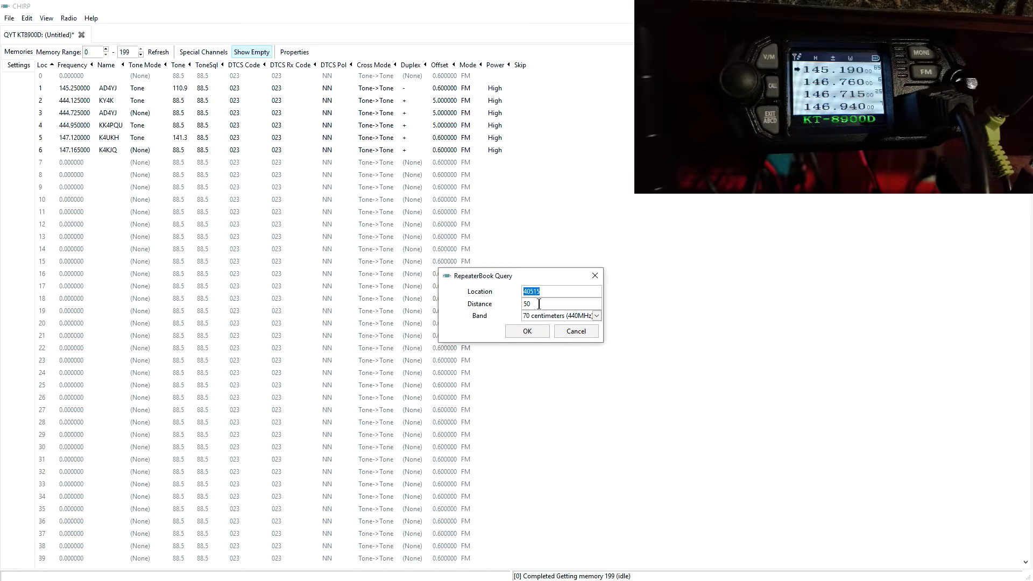
click(596, 316)
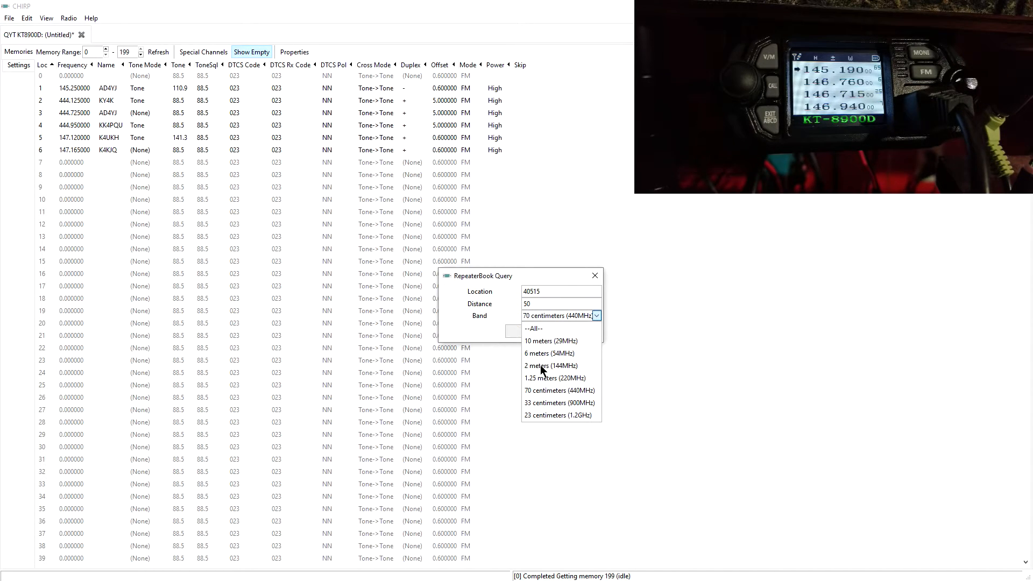
mouse_move(542, 305)
text(75)
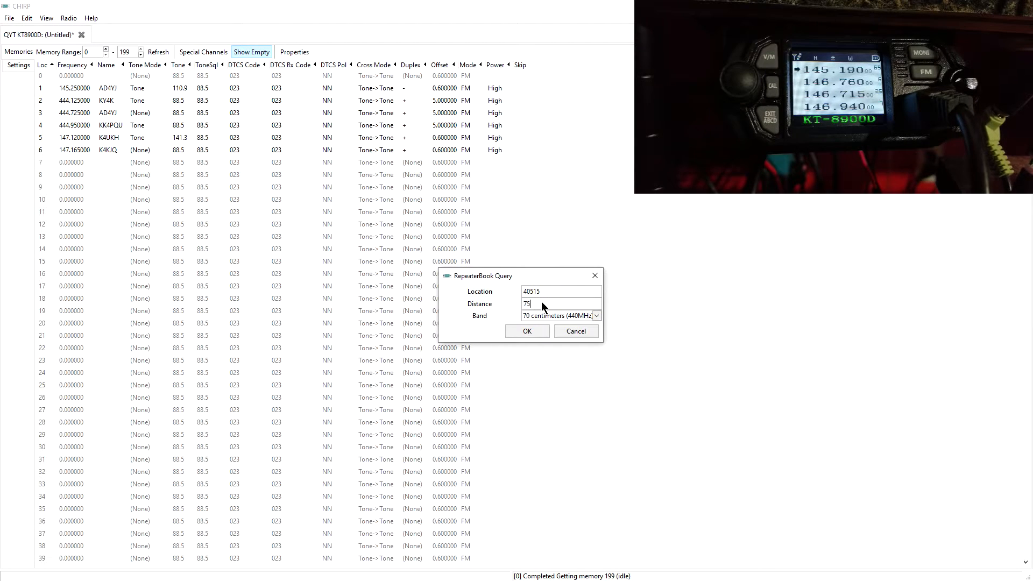
click(595, 316)
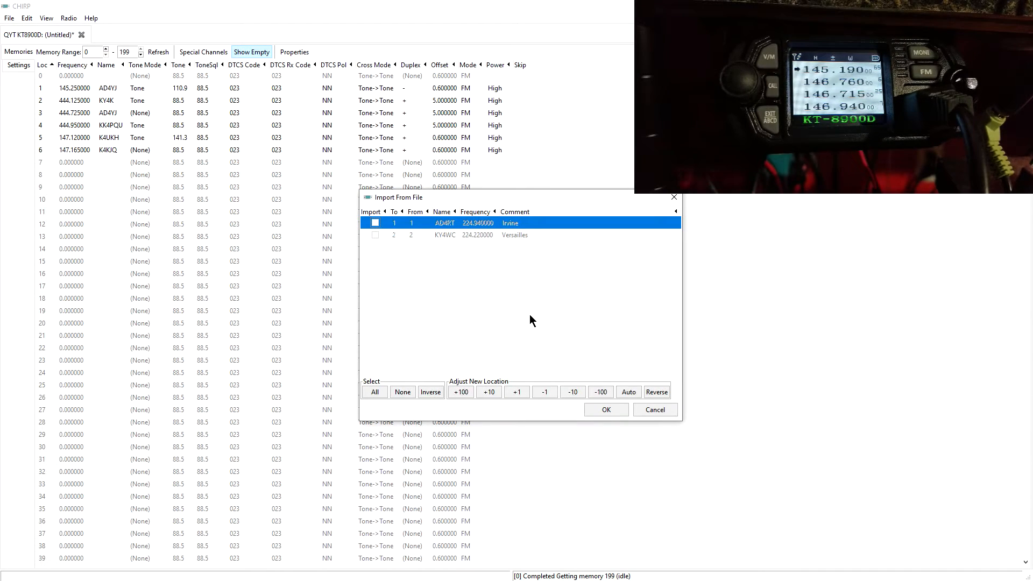
mouse_move(468, 235)
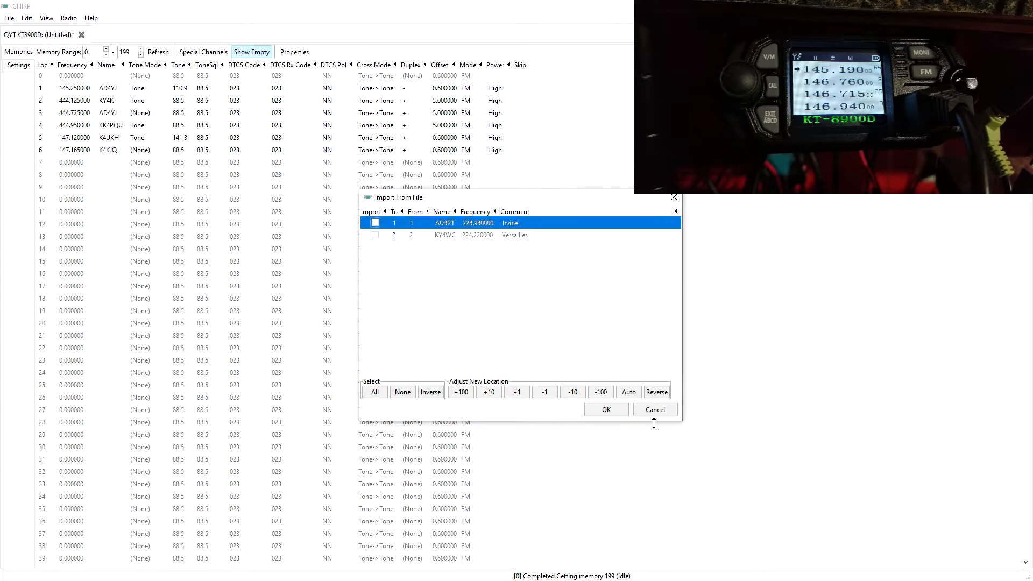
click(654, 409)
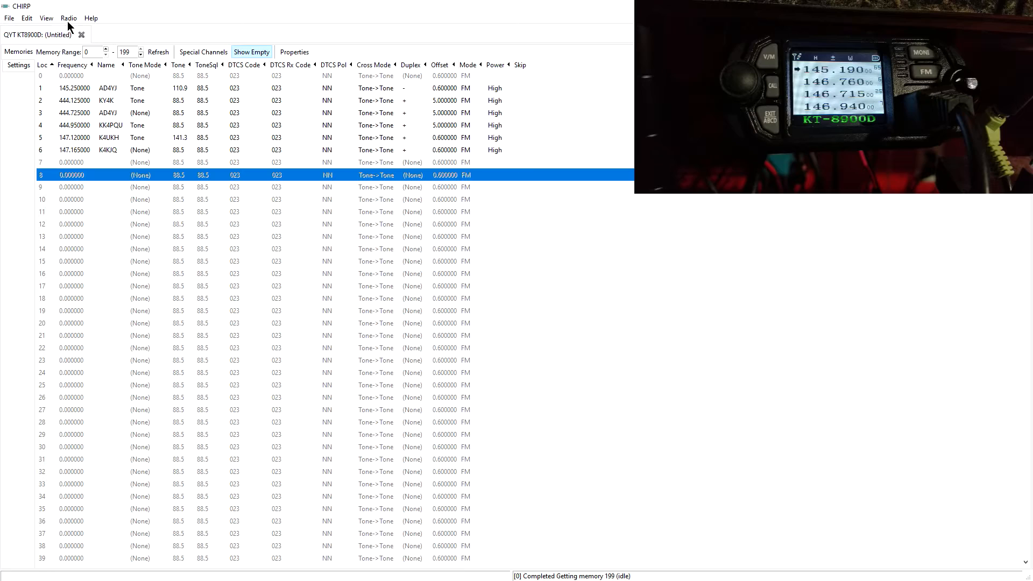
Run a RepeaterBook proximity search within 65 miles of 40515 and browse the 25 results.
click(68, 18)
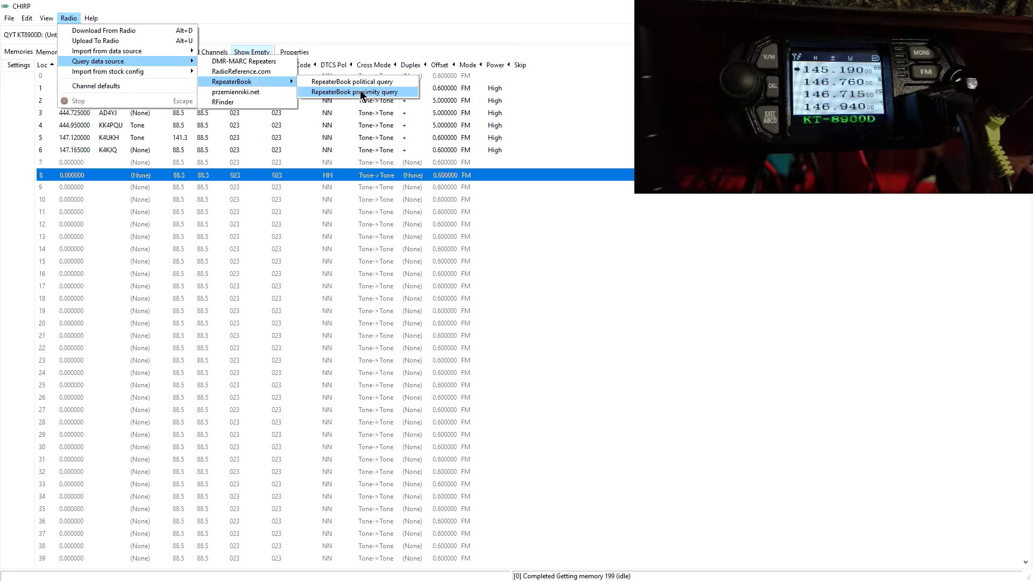
click(355, 92)
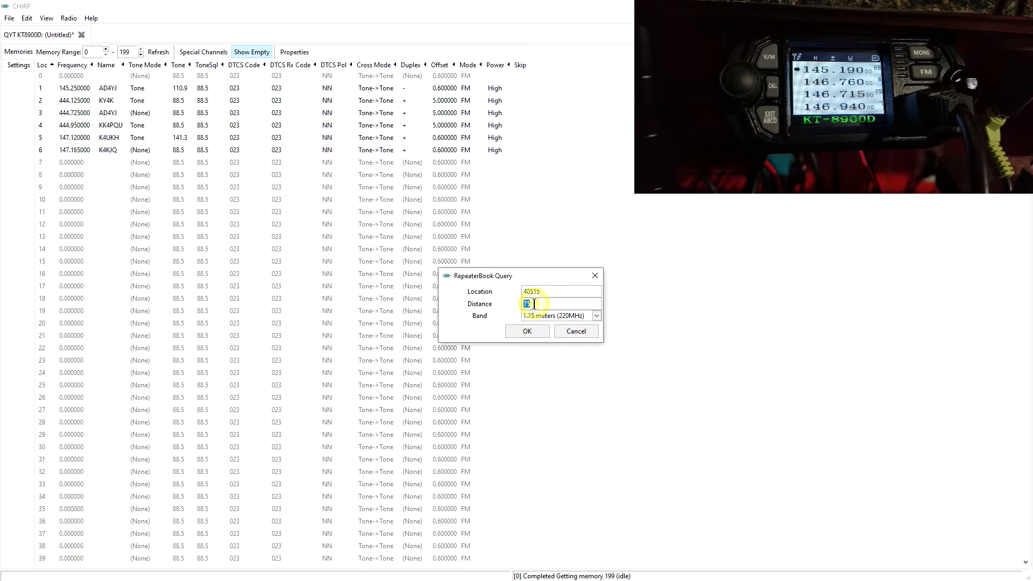
text(65)
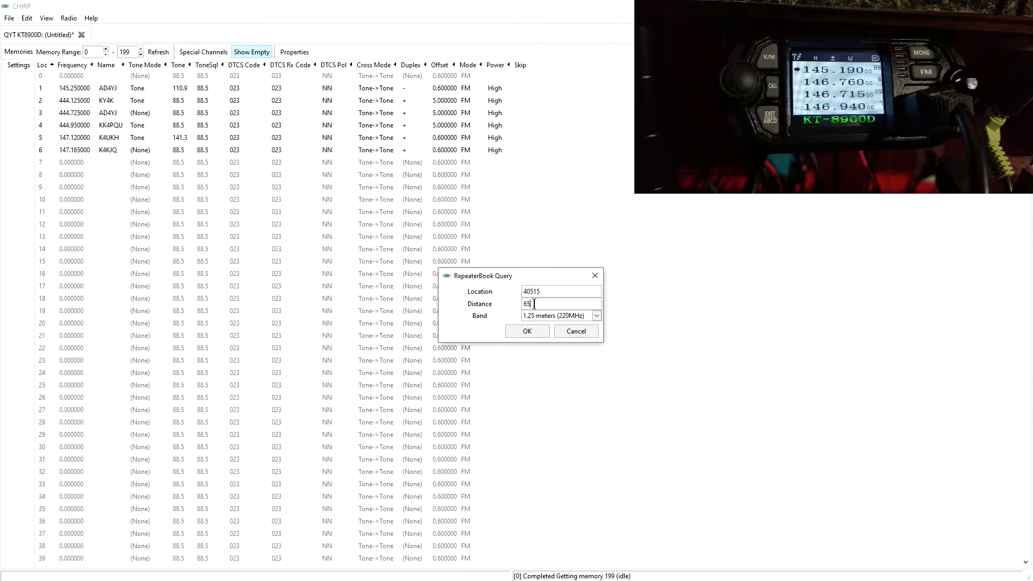
click(596, 316)
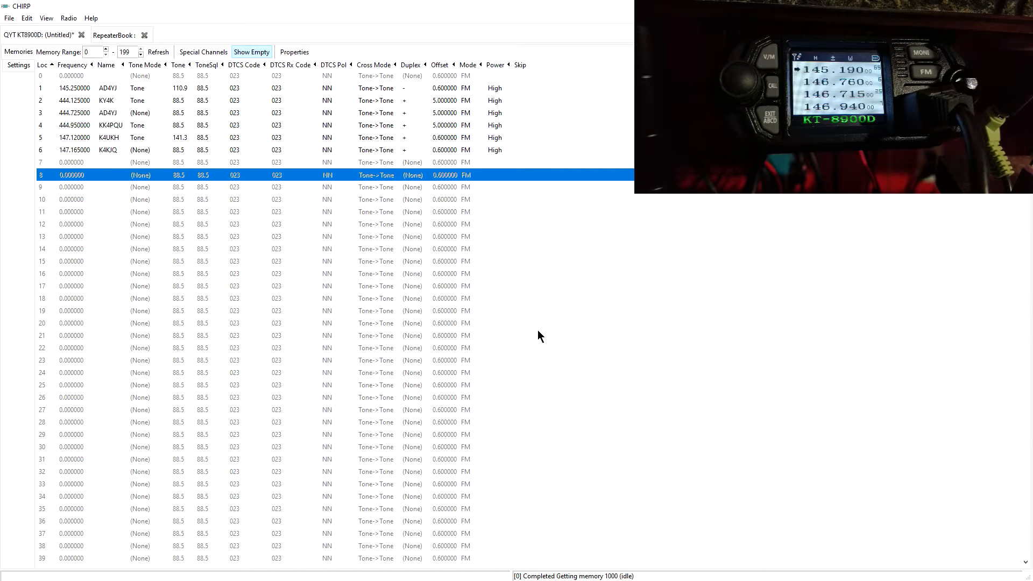
click(115, 35)
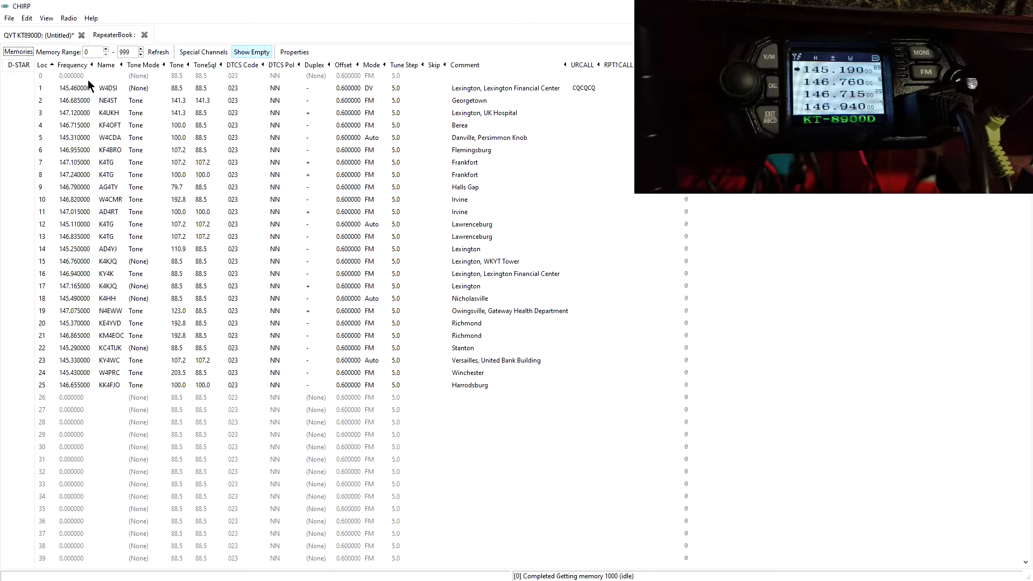
mouse_move(88, 399)
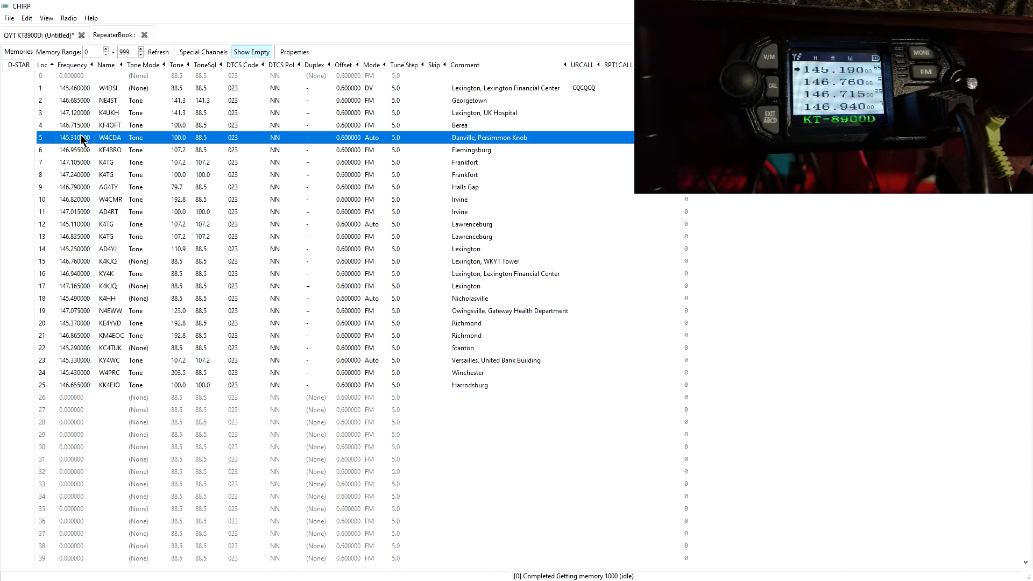
click(41, 199)
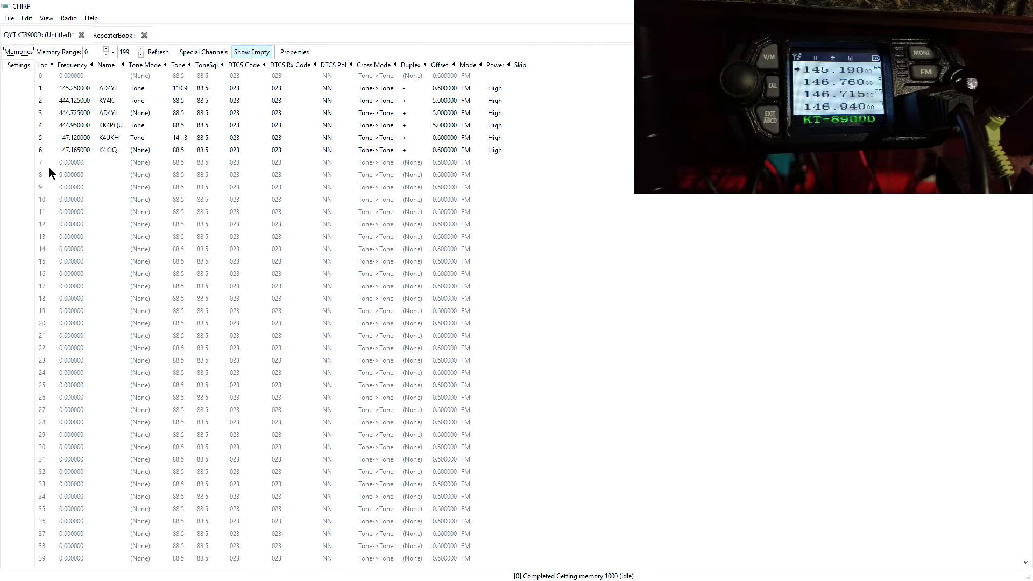
Copy W4CDA, KF4BRO, K4TG twice, AG4TY and W4CMR from RepeaterBook into slots 8–13.
click(158, 52)
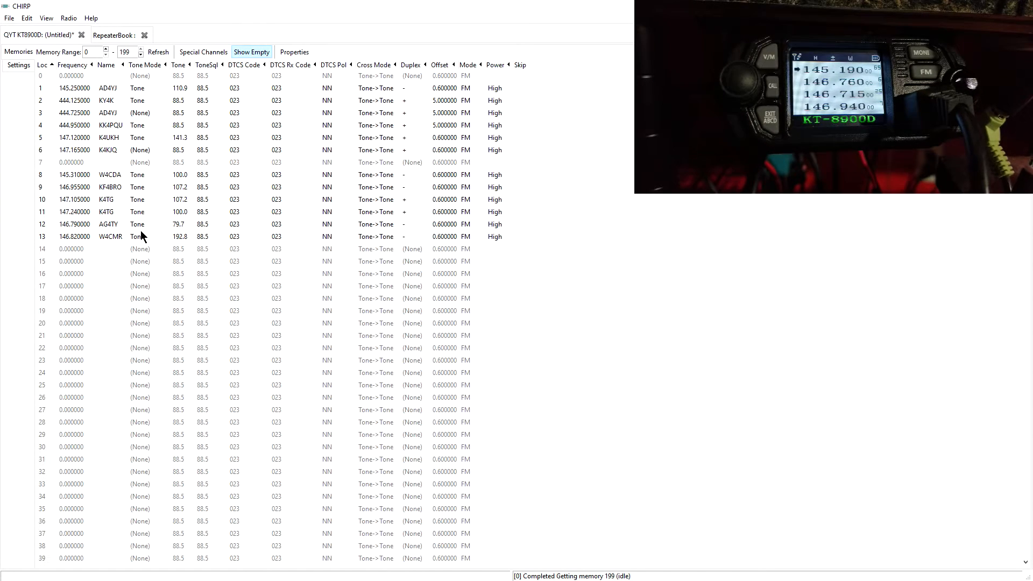
mouse_move(129, 233)
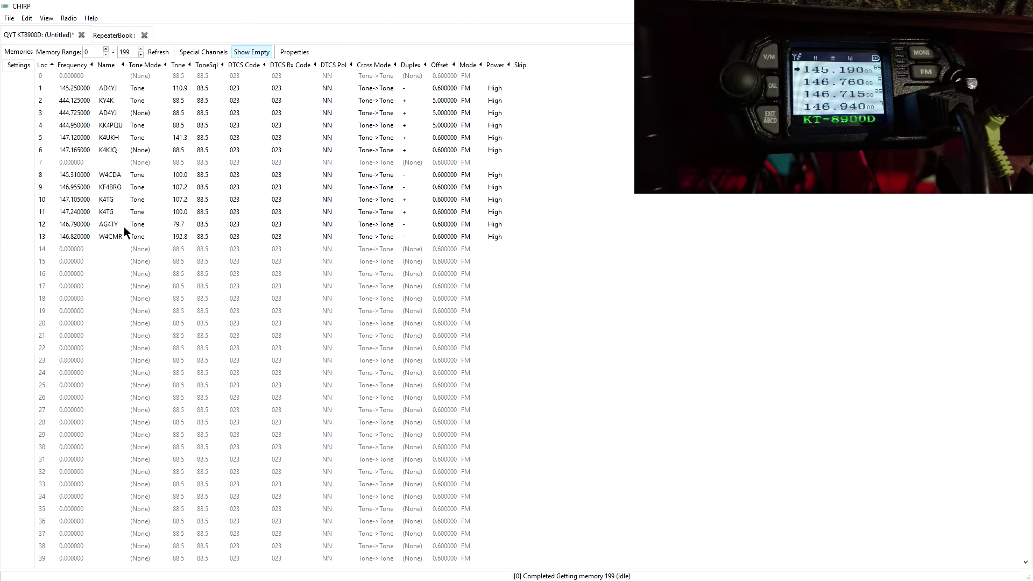
mouse_move(112, 237)
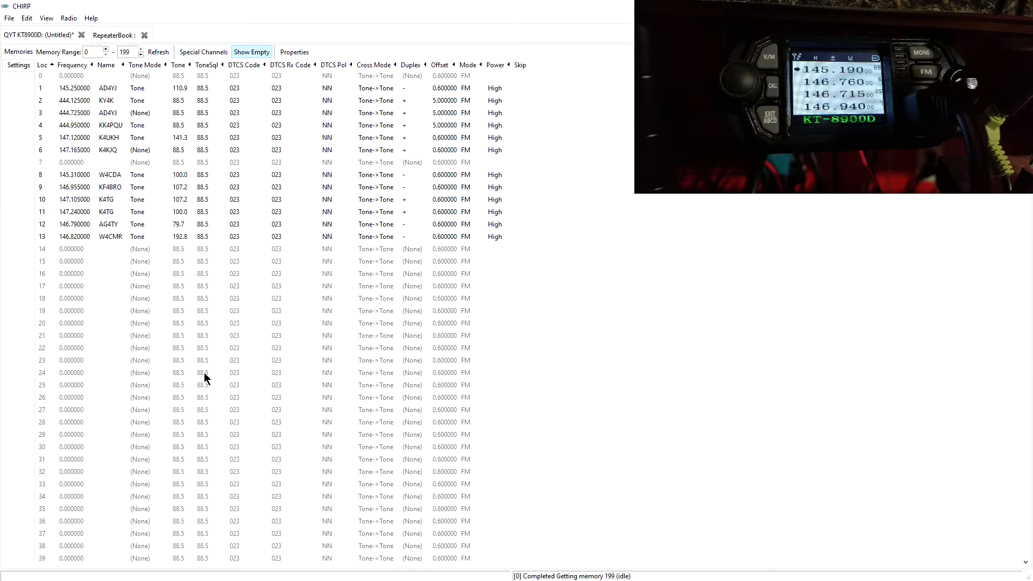
mouse_move(191, 275)
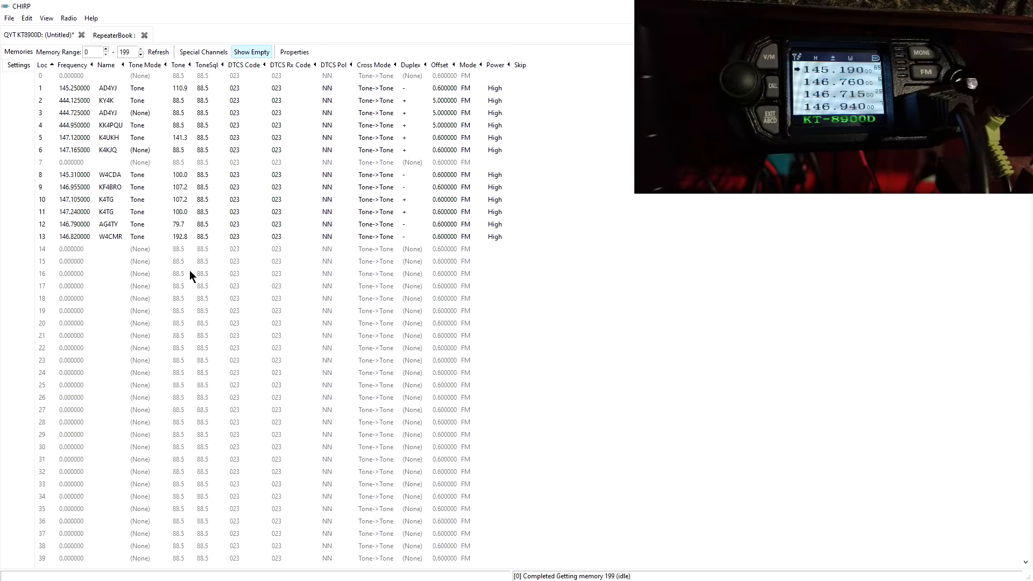
click(114, 34)
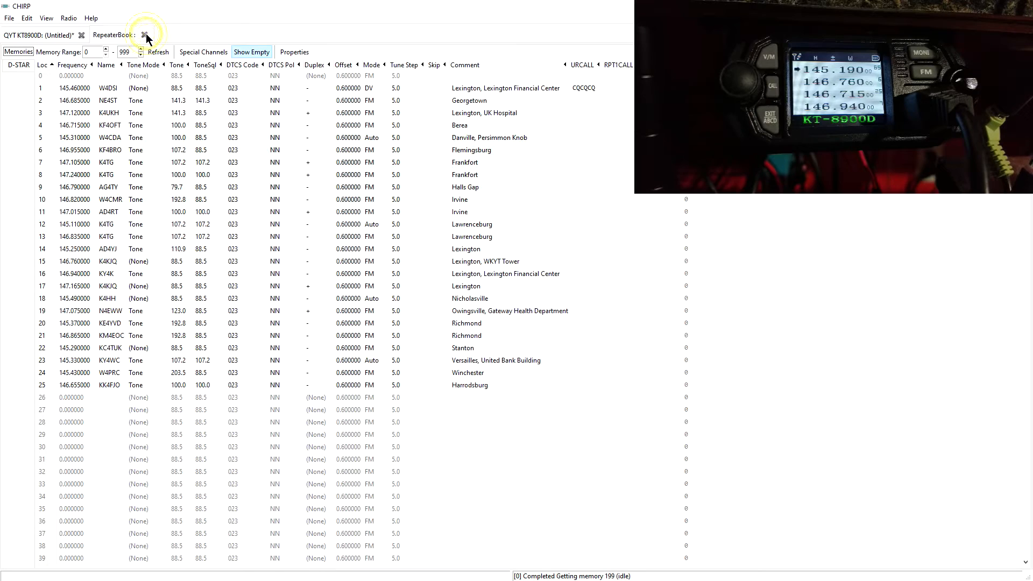
click(146, 35)
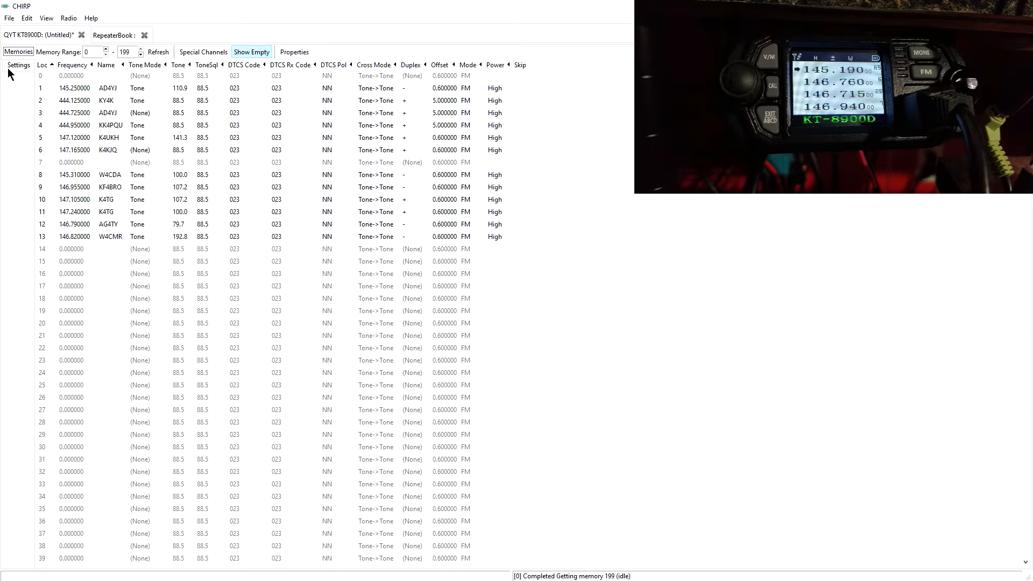
Replace KN4KVM with KY4CKP on power-on message line 4 in Advanced Settings.
click(17, 65)
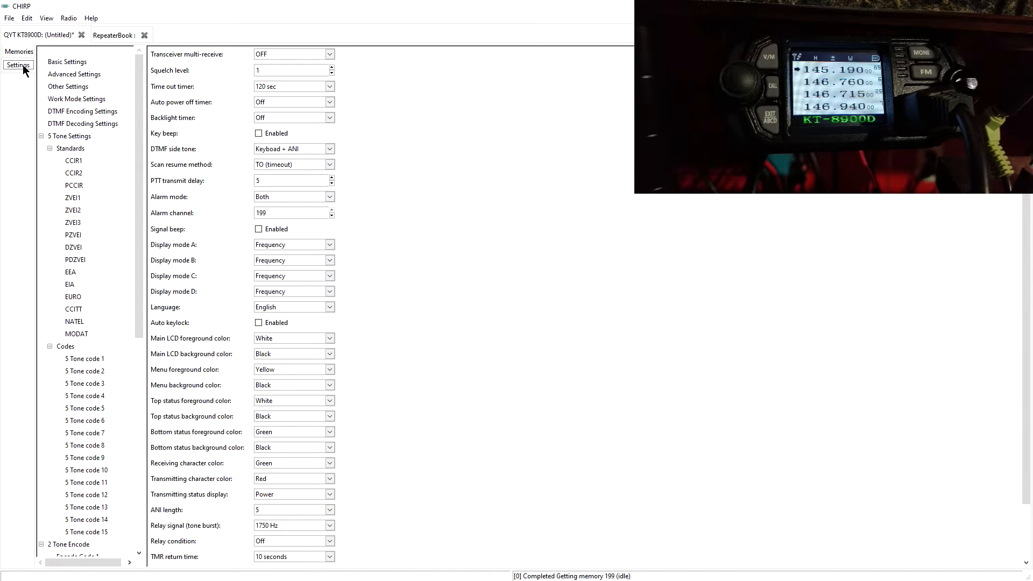
mouse_move(62, 82)
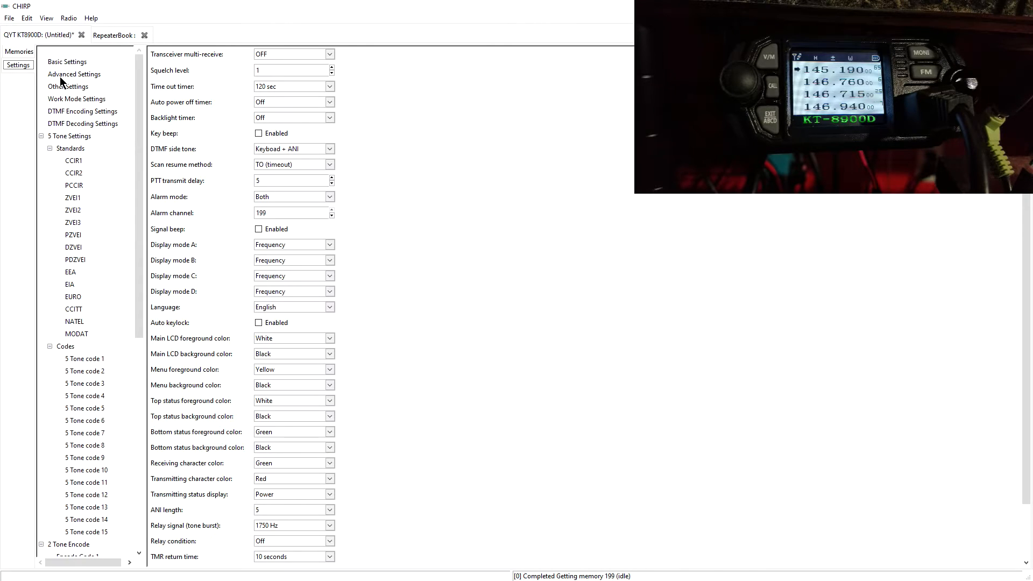
click(74, 74)
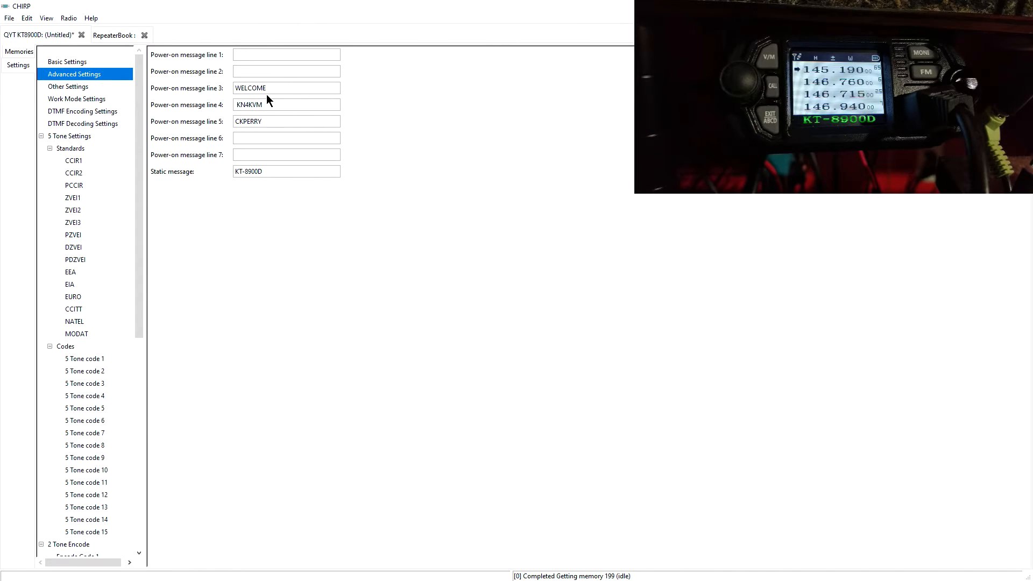
mouse_move(250, 92)
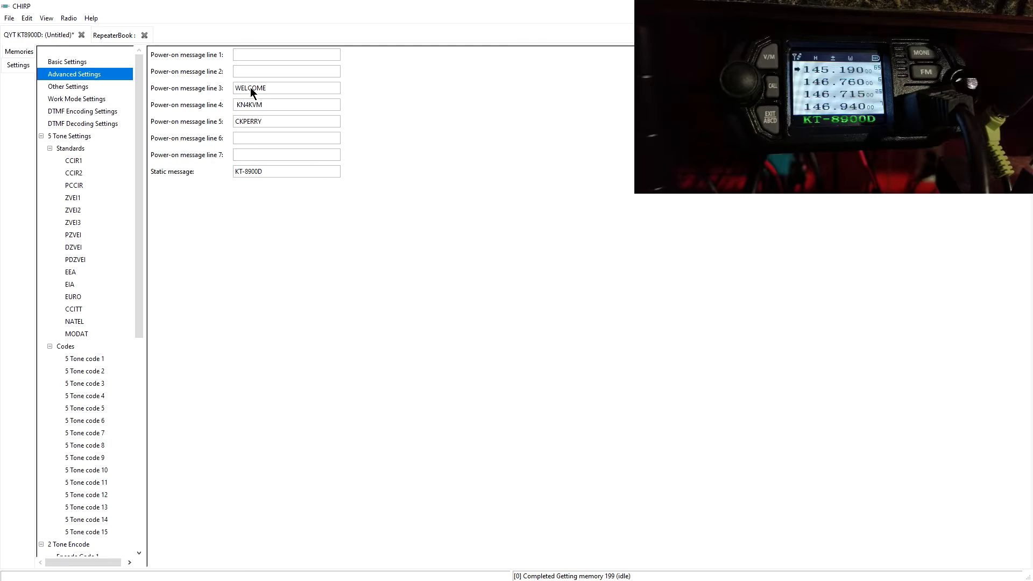
mouse_move(264, 175)
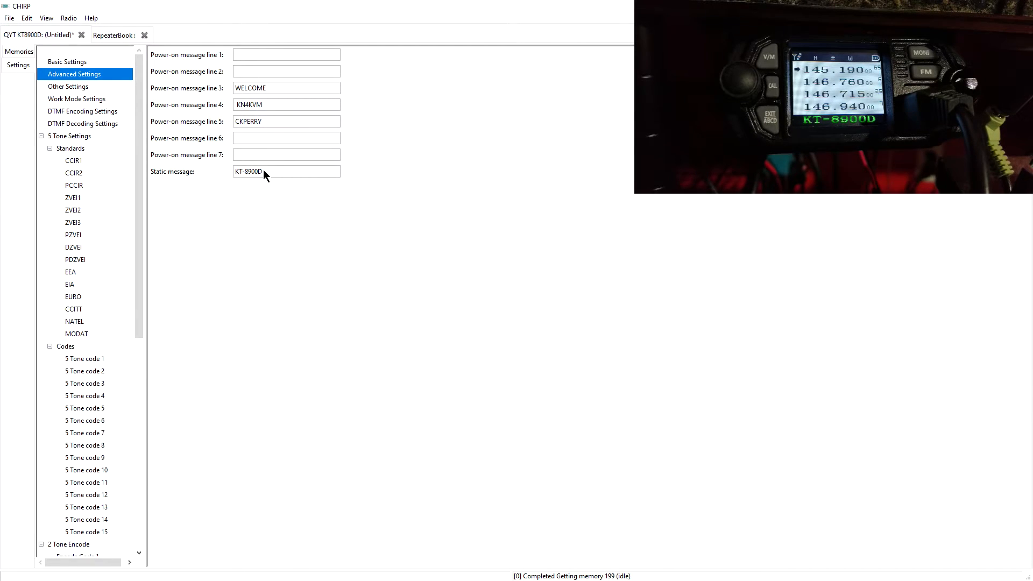
mouse_move(265, 94)
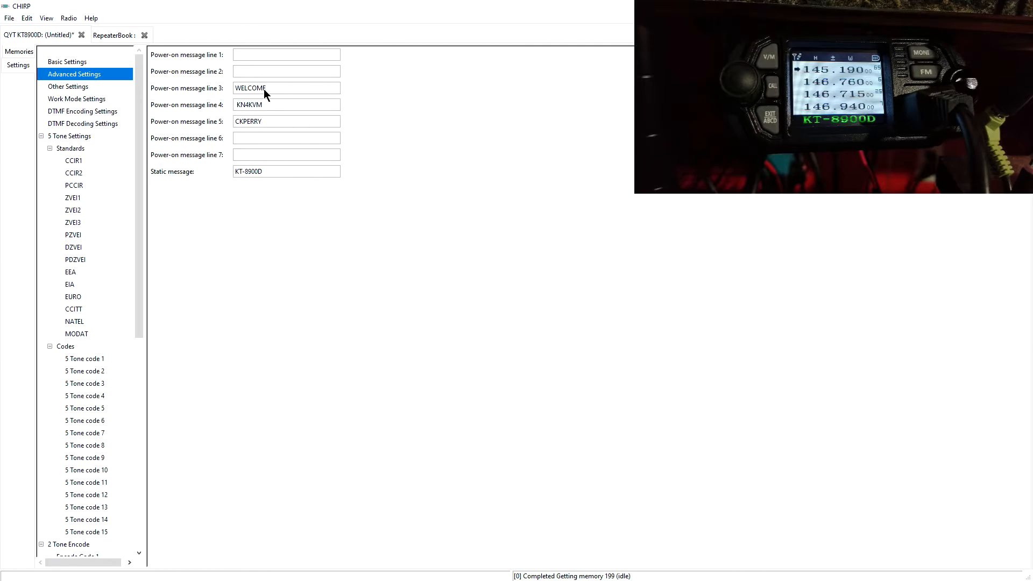
mouse_move(255, 97)
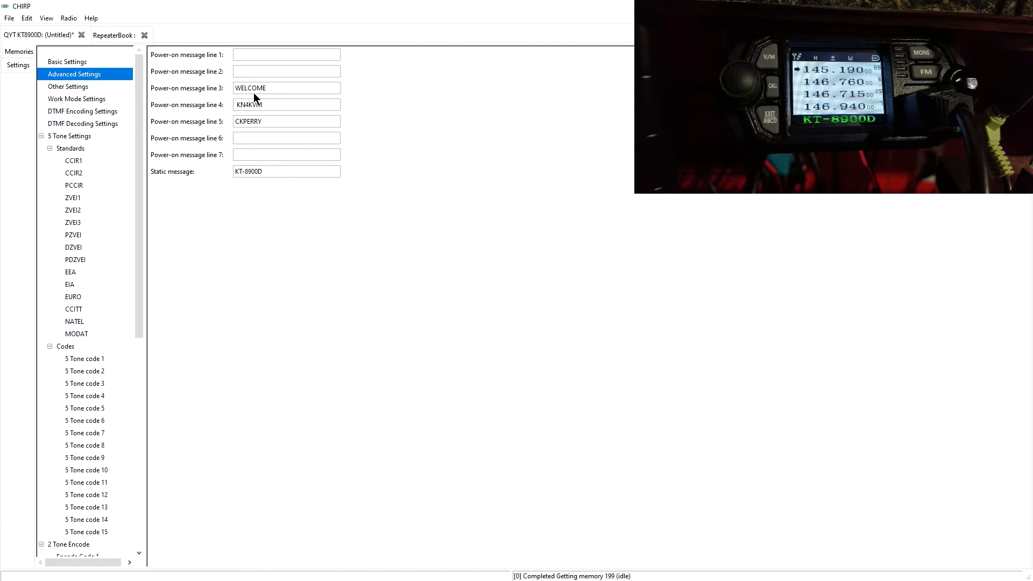
mouse_move(269, 111)
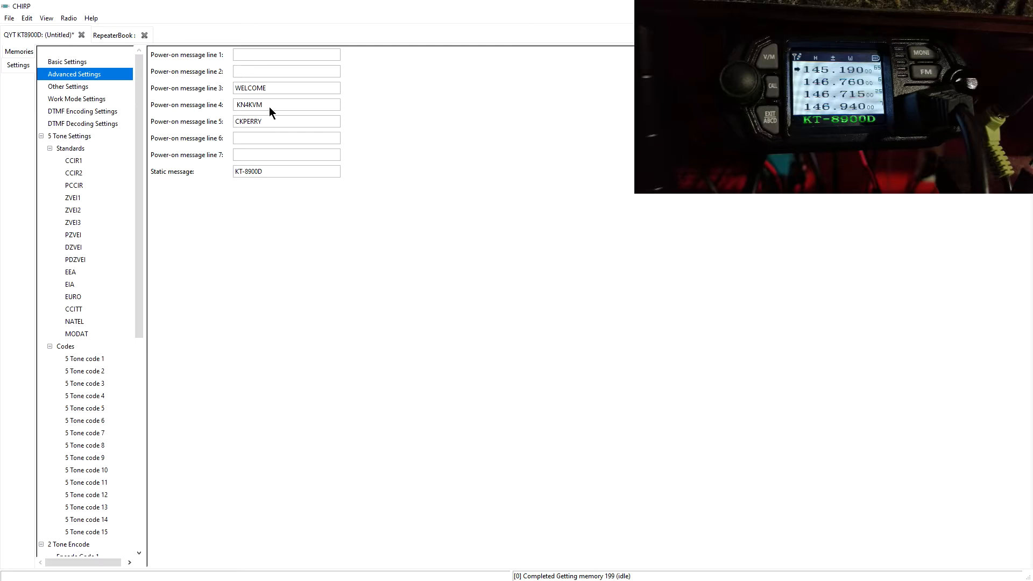
mouse_move(265, 108)
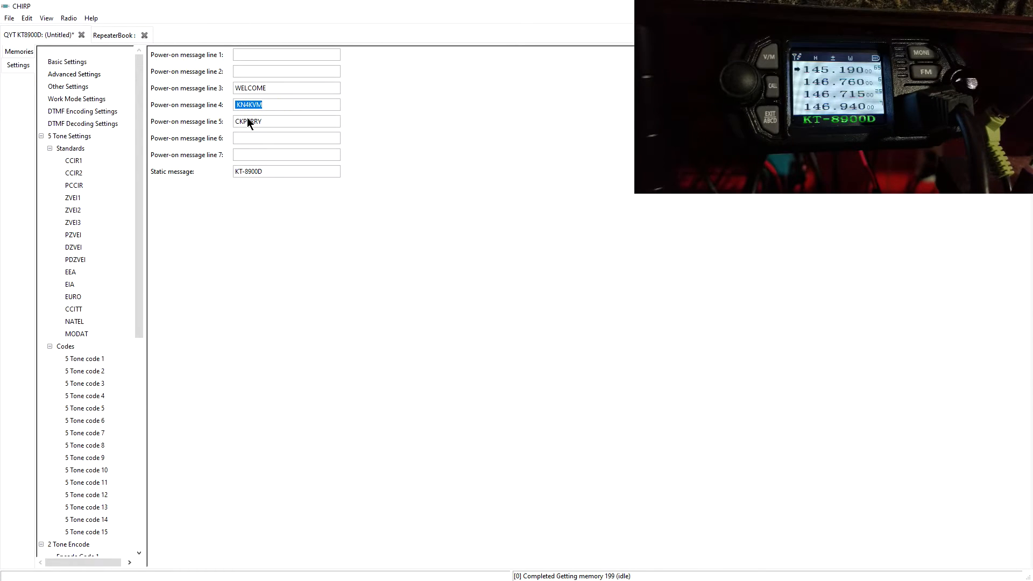
text(KY)
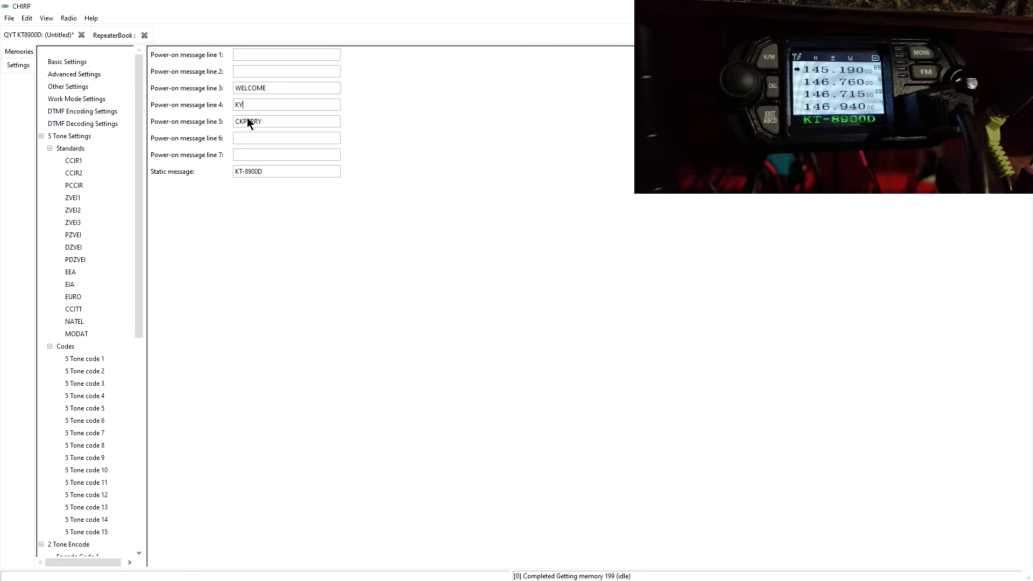
text(4CKP)
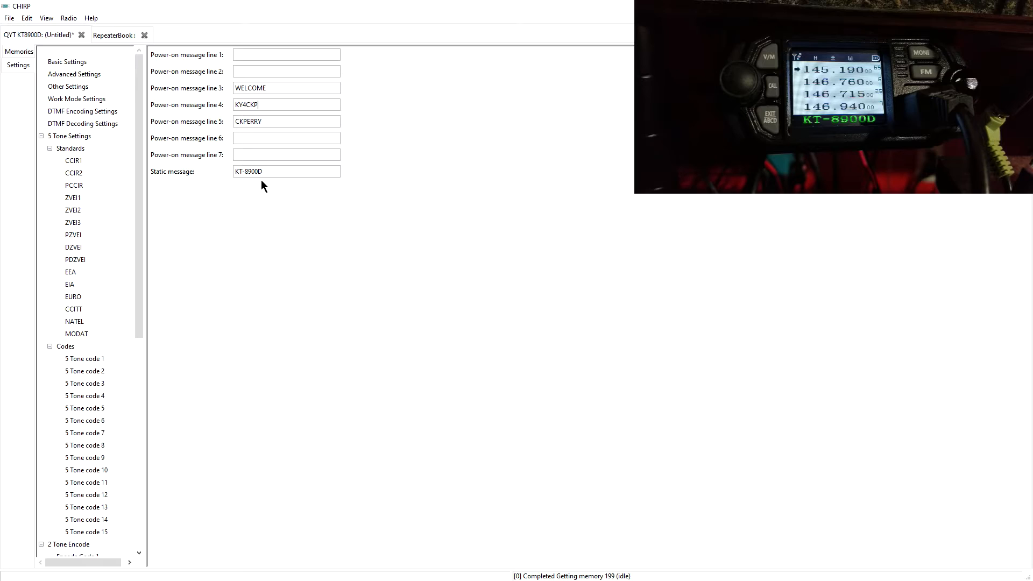
mouse_move(276, 191)
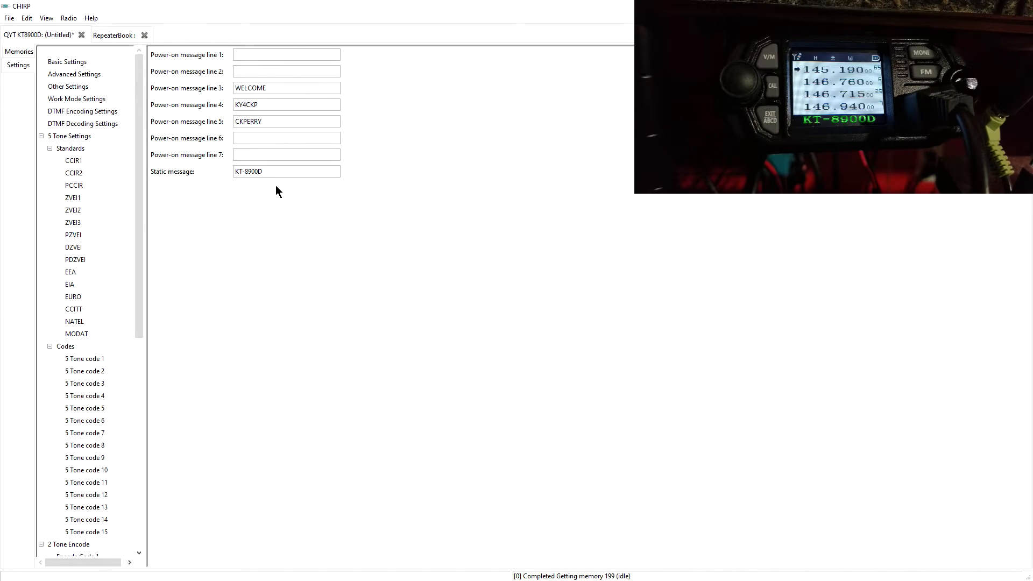
mouse_move(257, 116)
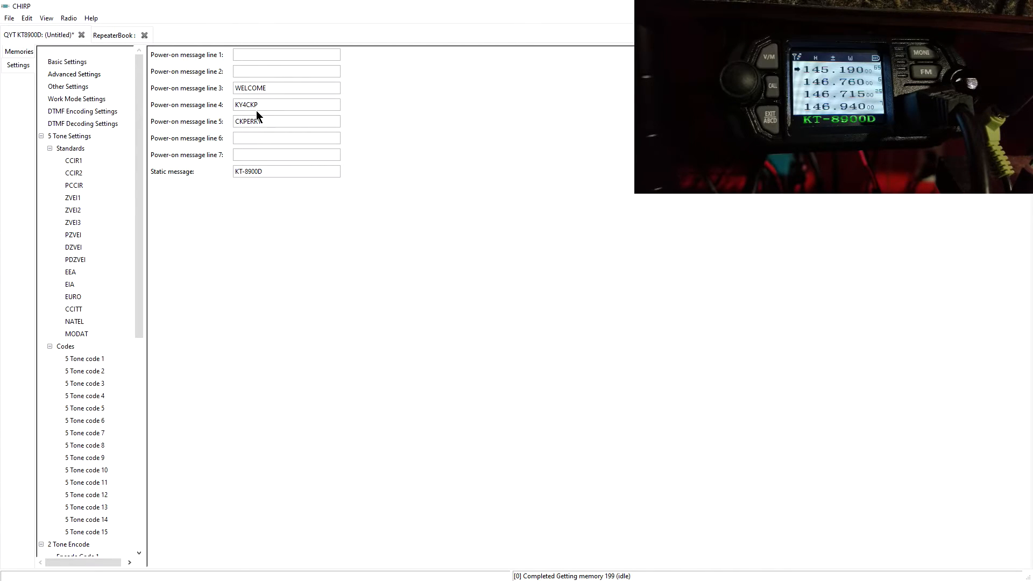
click(286, 104)
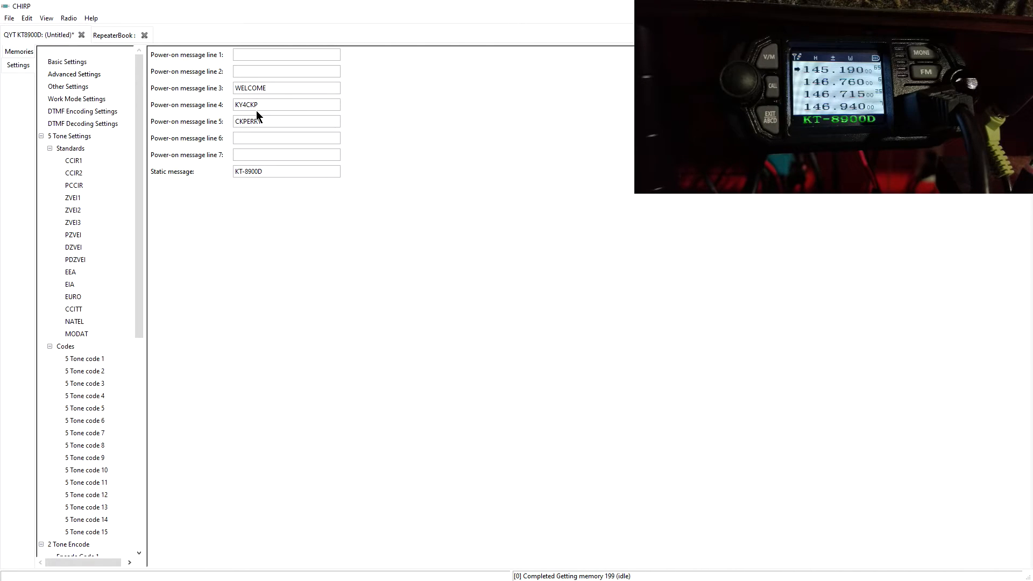
click(286, 104)
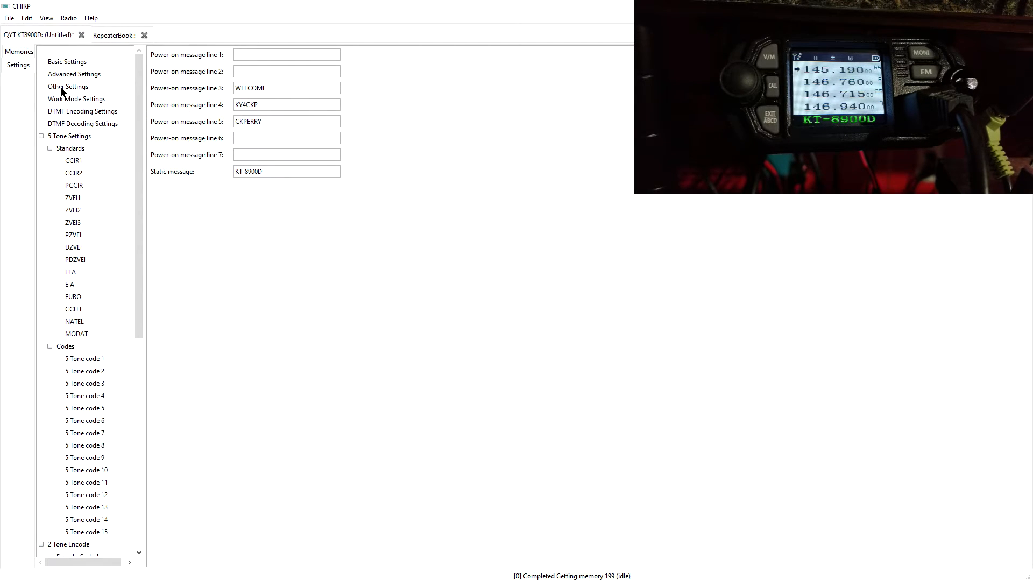
click(68, 86)
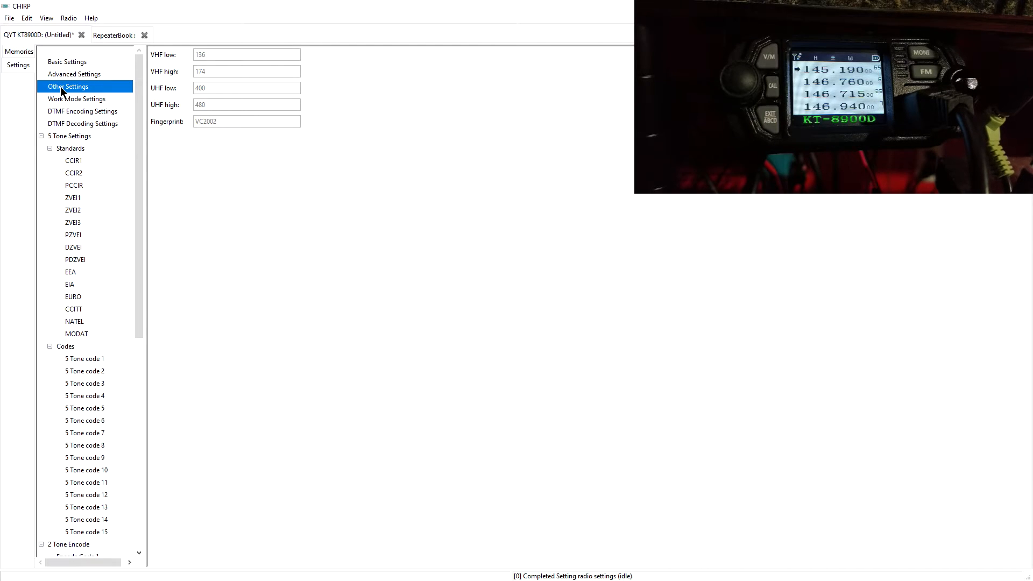
mouse_move(77, 99)
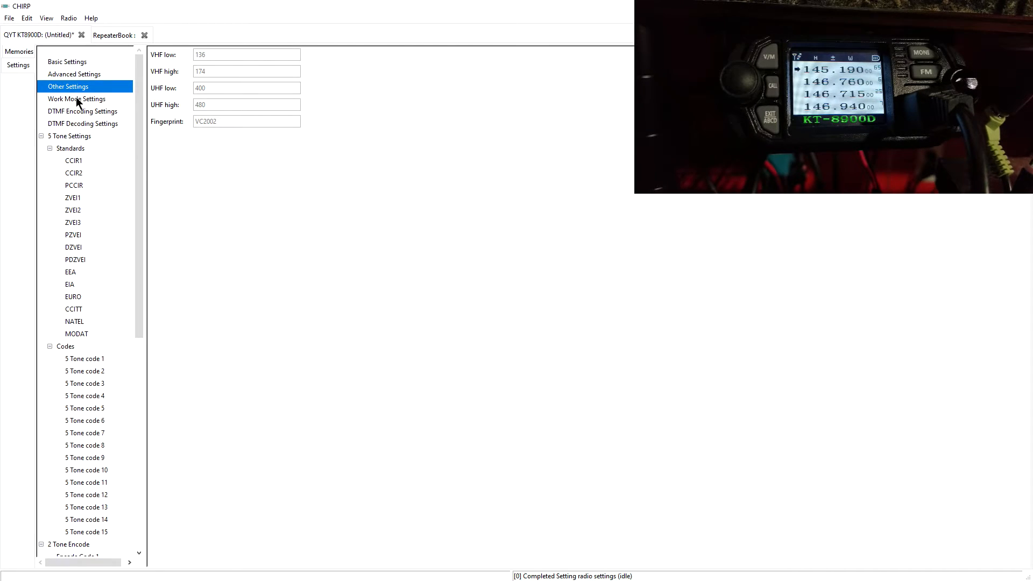
click(76, 99)
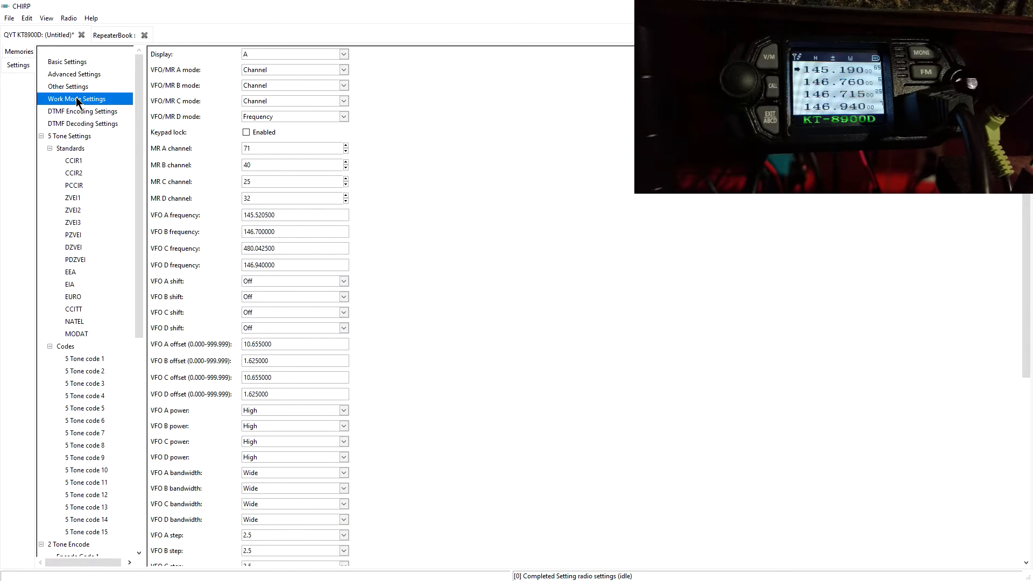
mouse_move(238, 179)
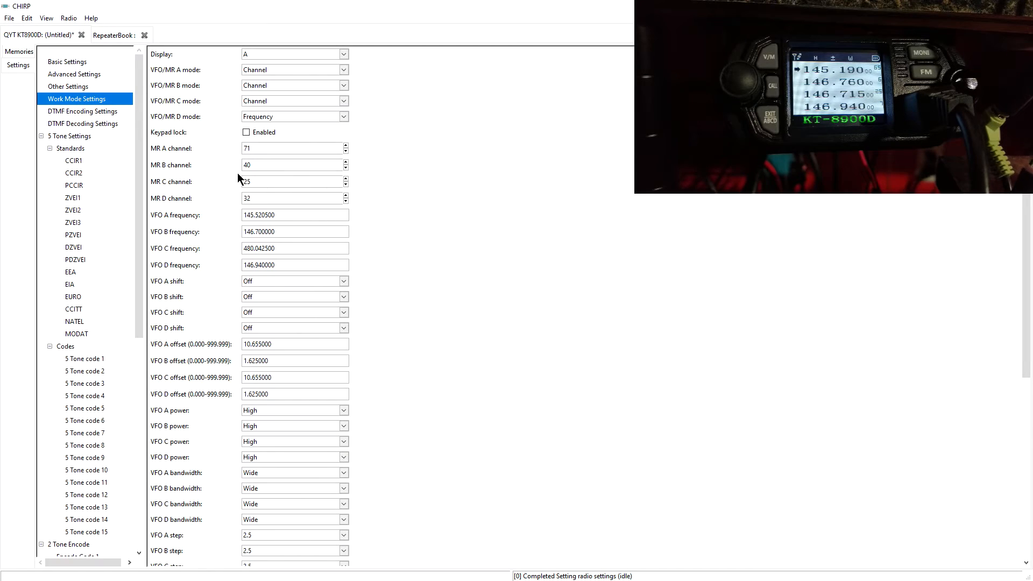
mouse_move(220, 182)
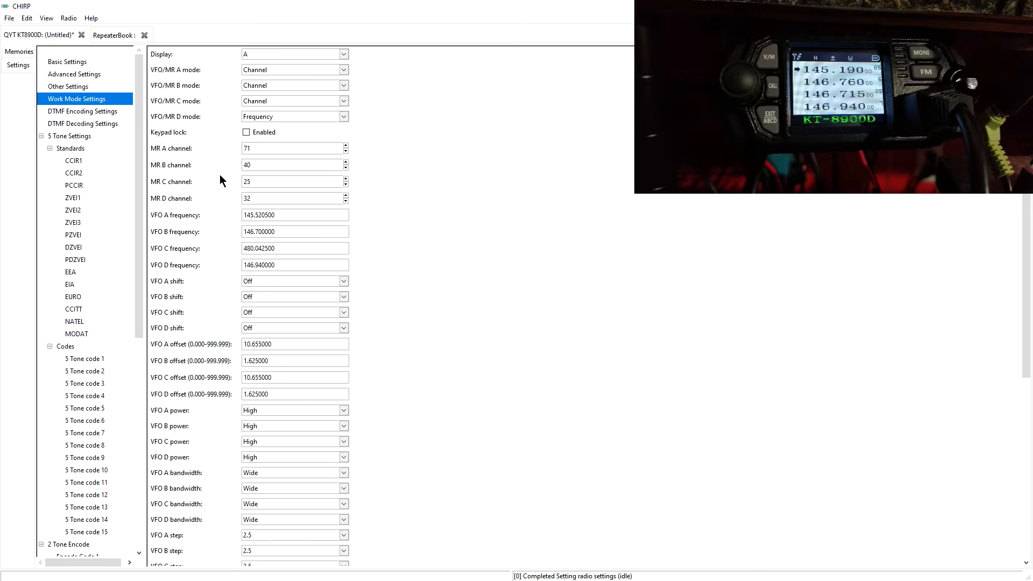
mouse_move(220, 202)
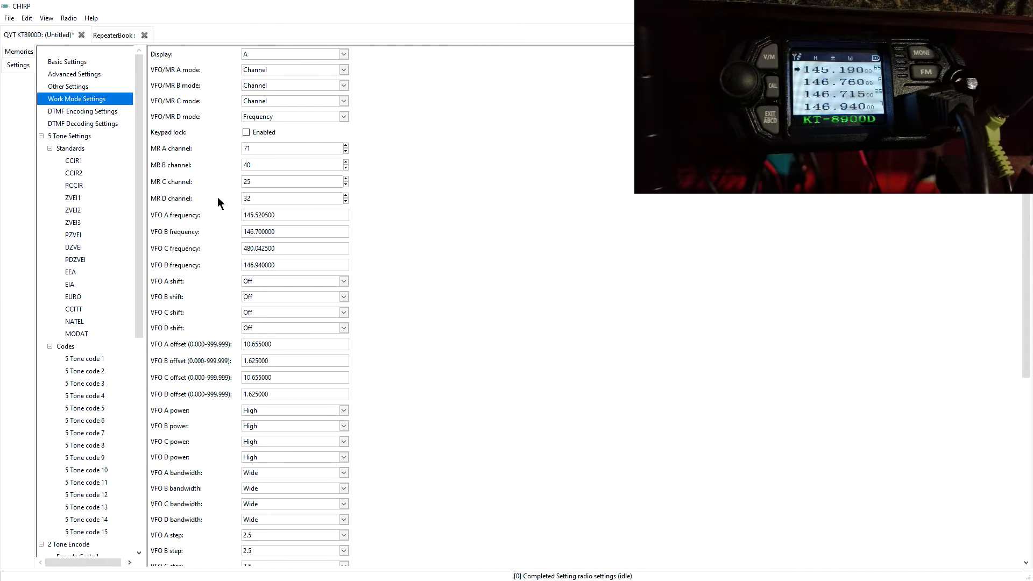
mouse_move(195, 239)
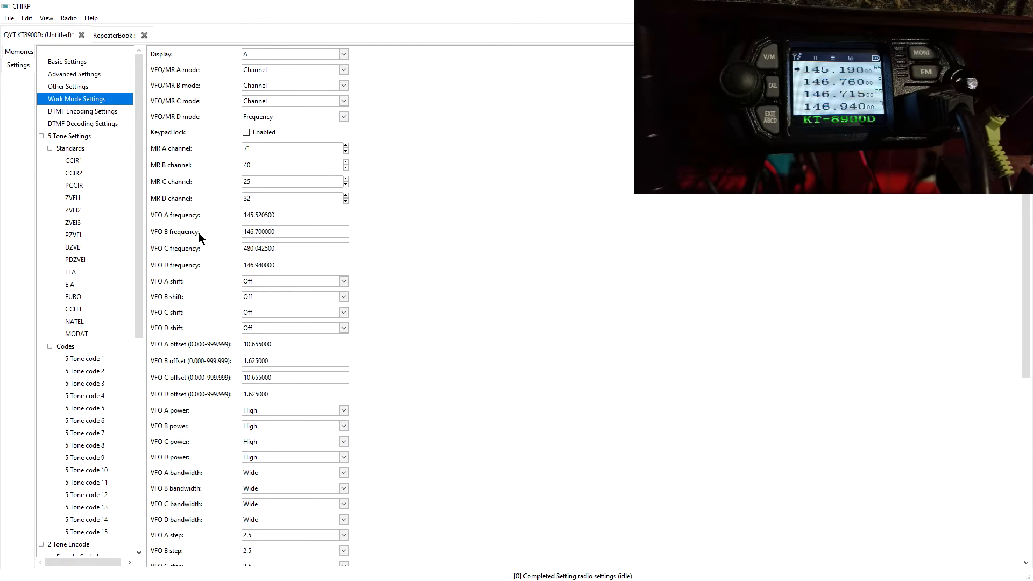
mouse_move(108, 118)
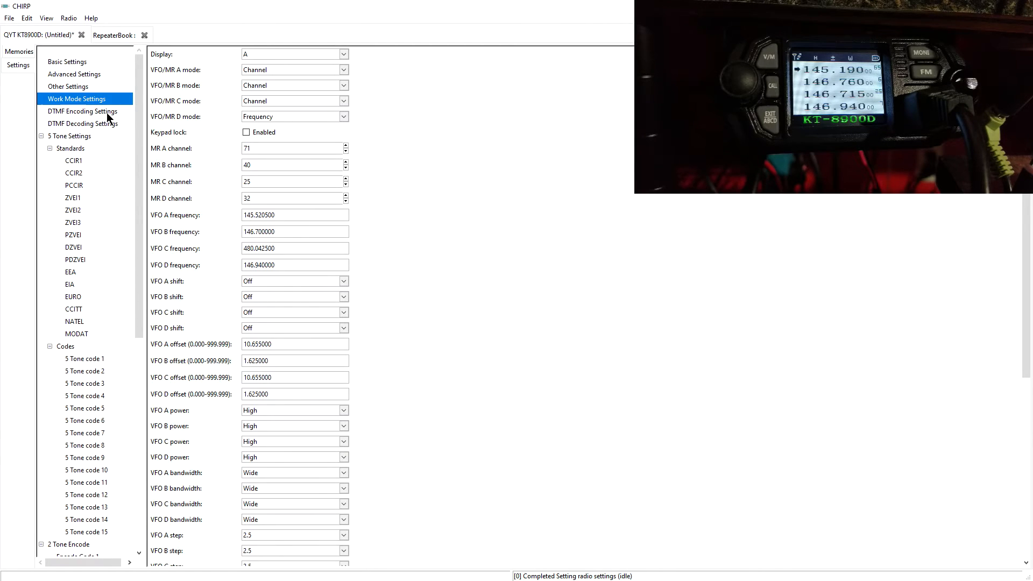
View DTMF encoding settings, then DTMF decoding settings with stun, kill and revive enabled.
click(82, 111)
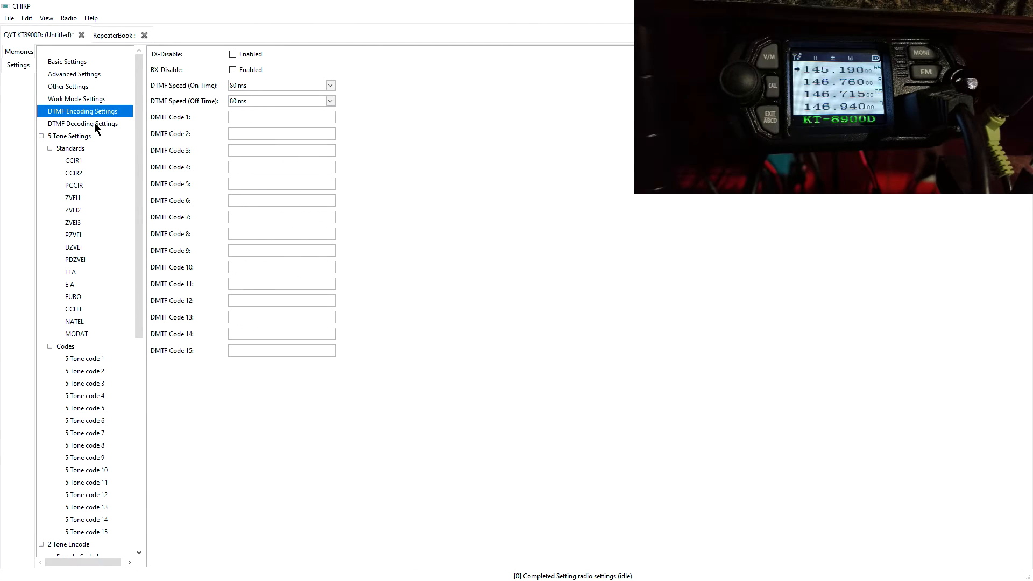
click(83, 123)
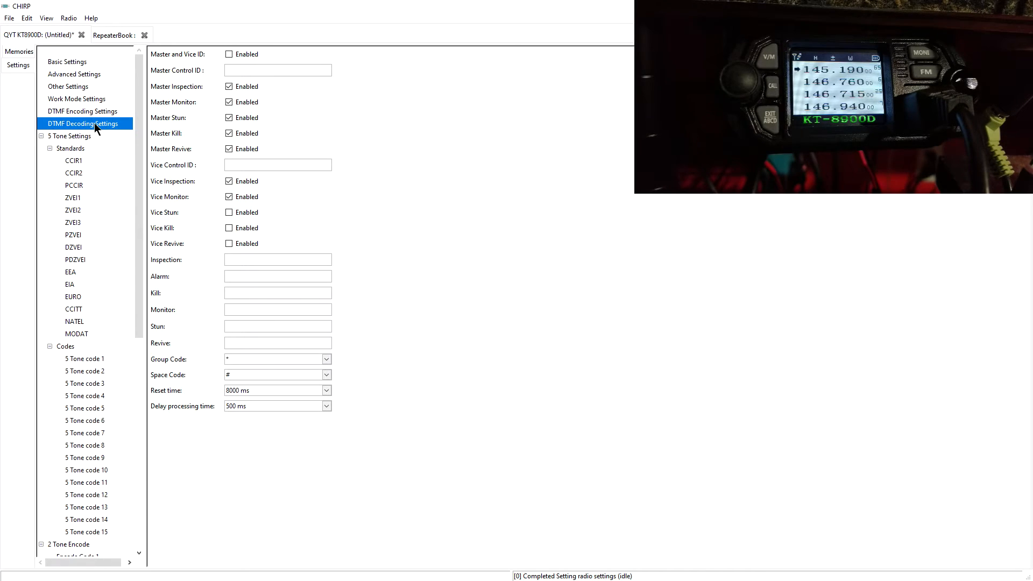
mouse_move(89, 170)
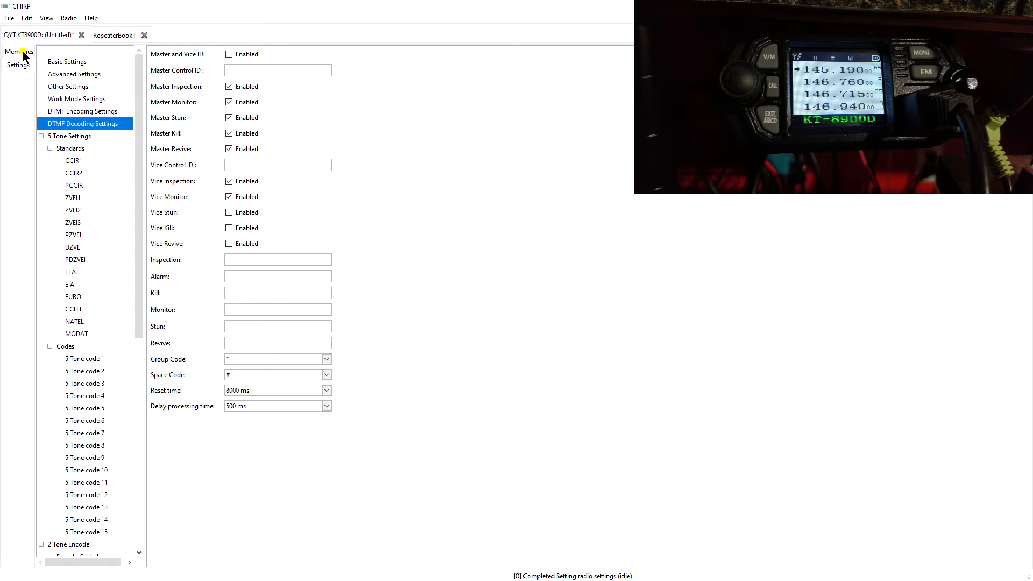
Return to memories, dismiss the empty channel 15 frequency error, and edit channel 3's tone.
click(19, 52)
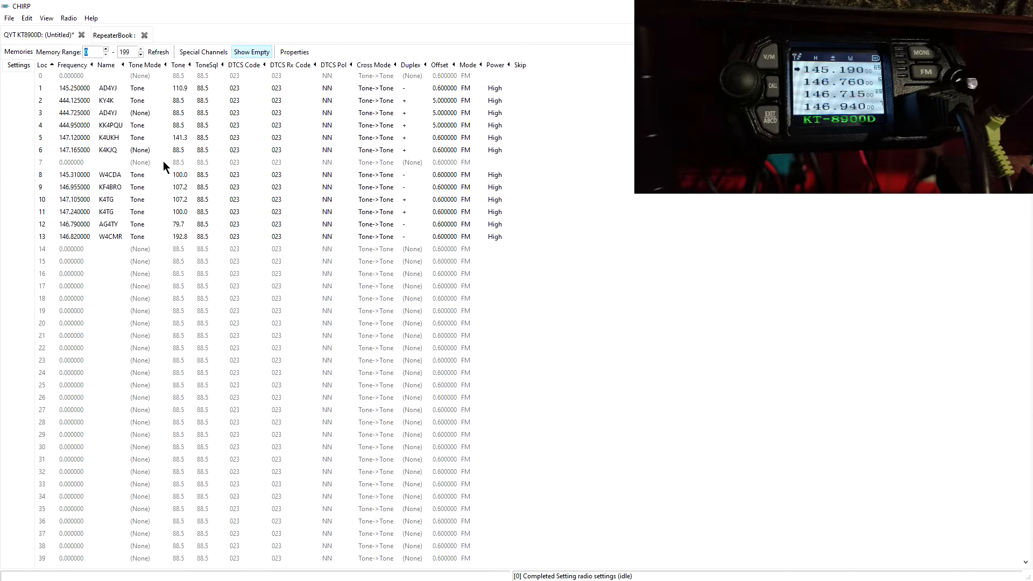
mouse_move(215, 180)
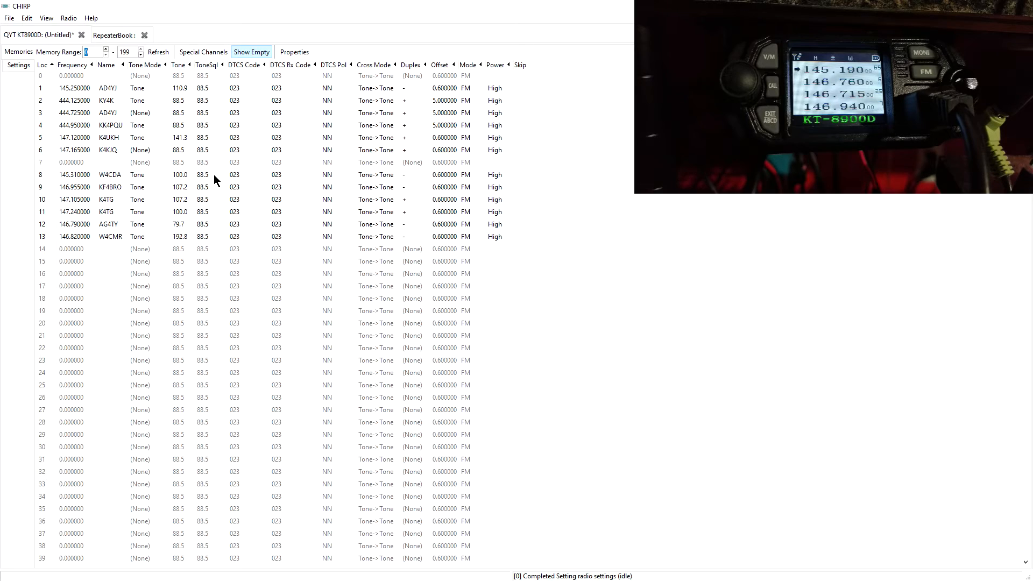
mouse_move(164, 117)
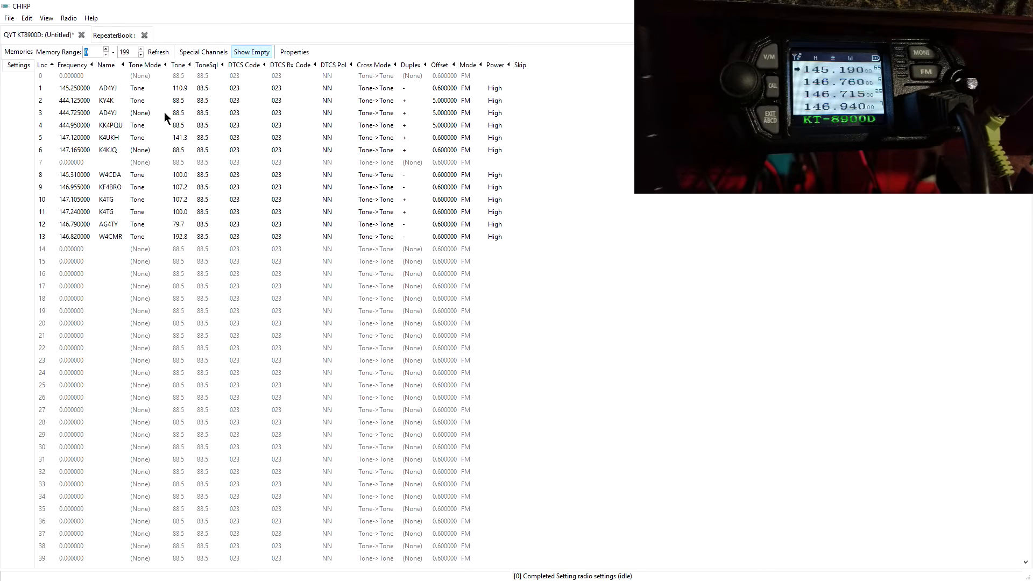
mouse_move(41, 264)
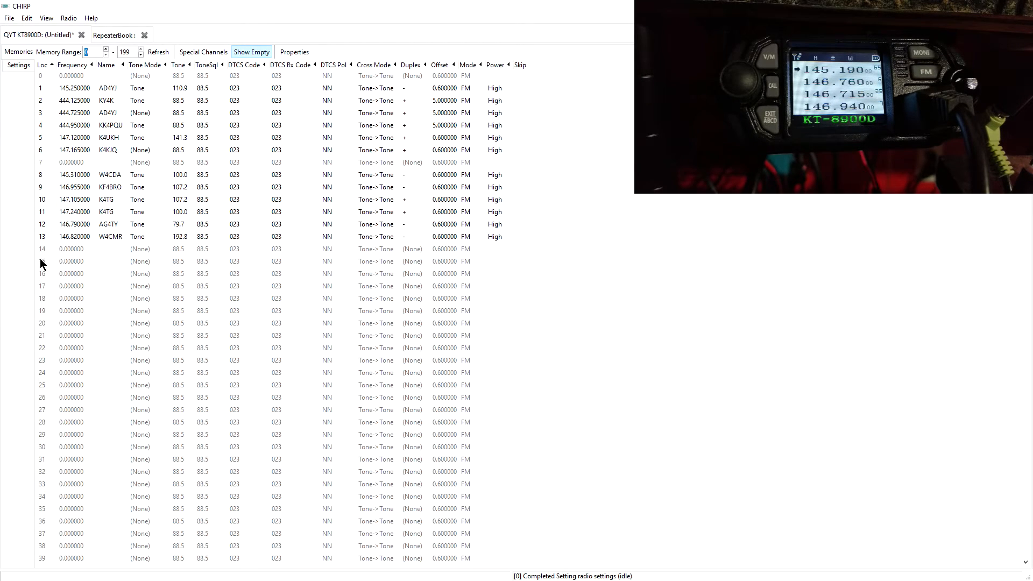
click(71, 261)
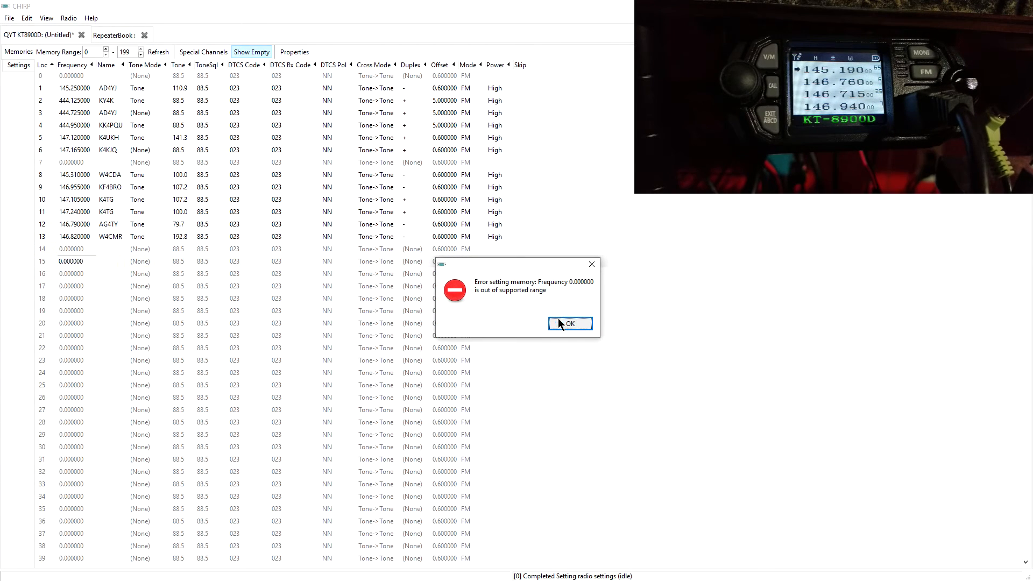
click(569, 323)
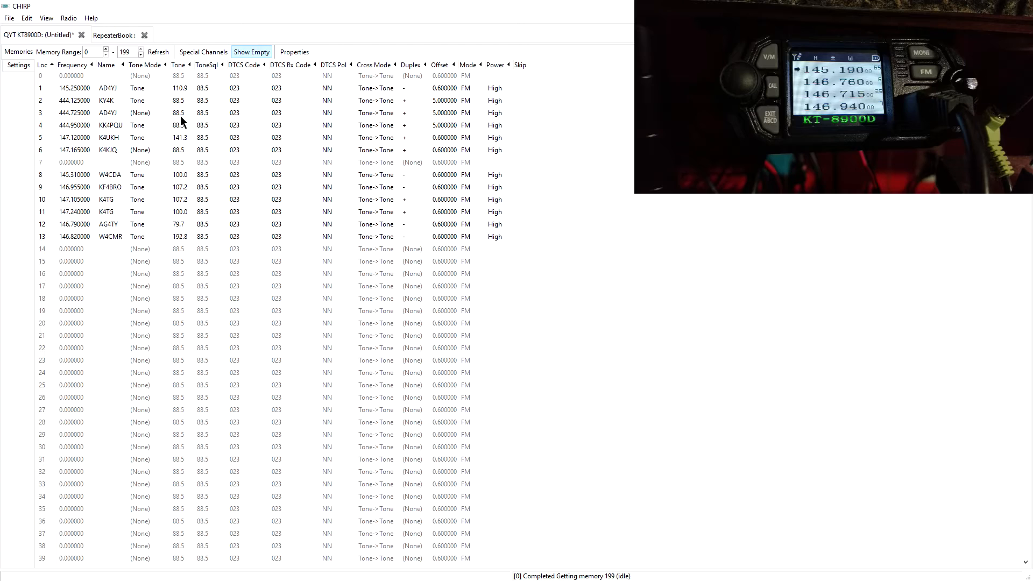
click(178, 112)
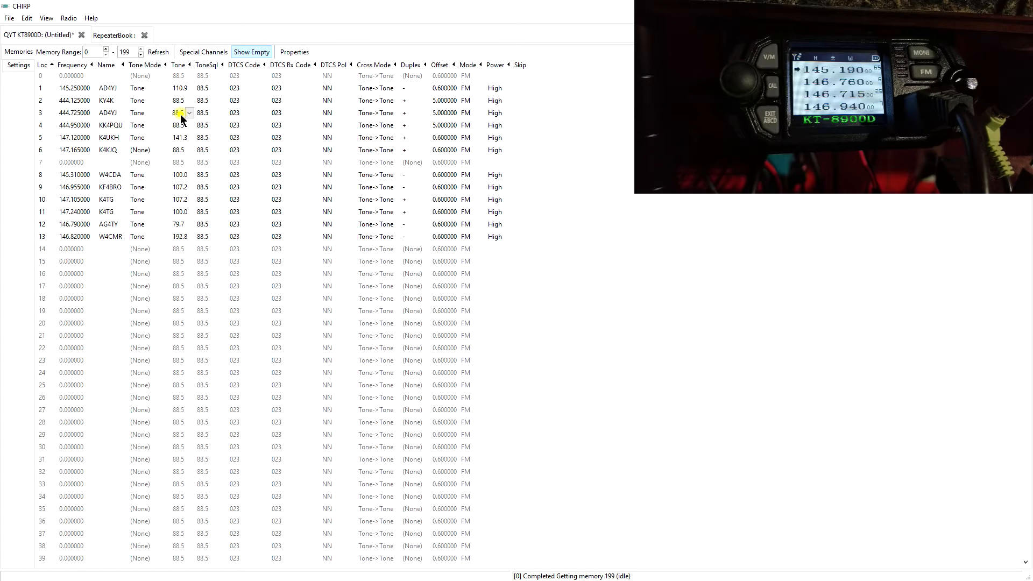
click(189, 112)
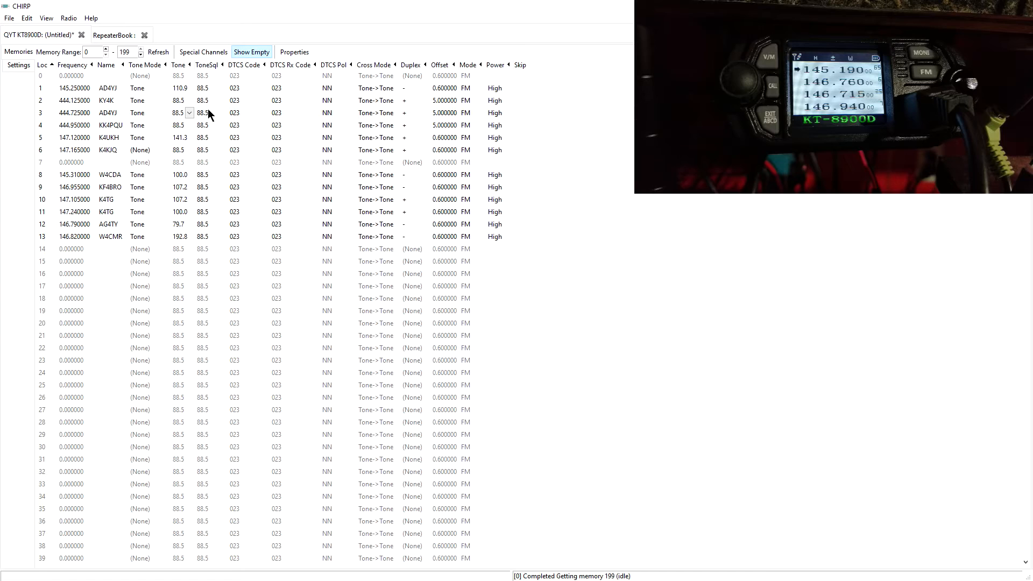
mouse_move(318, 111)
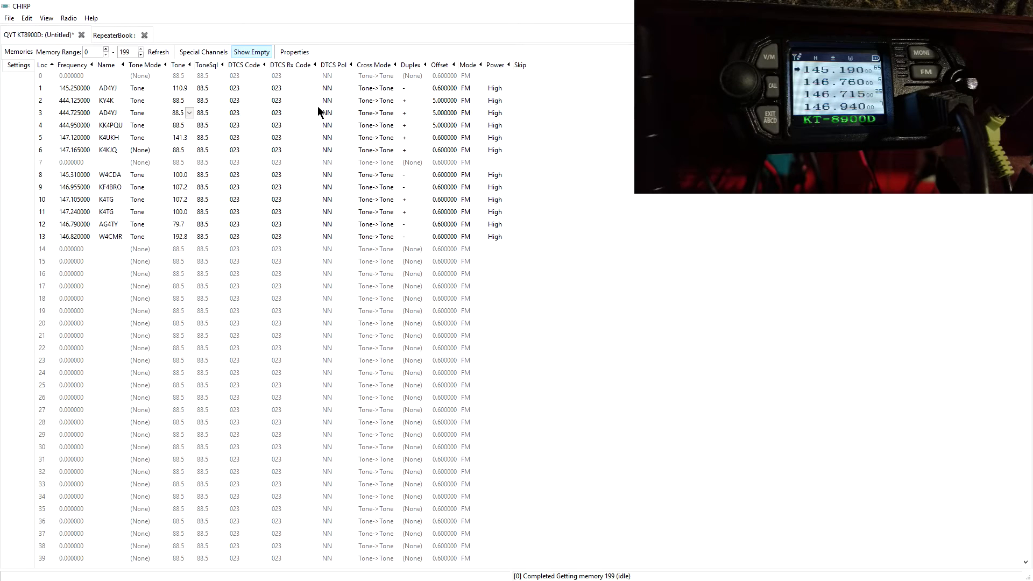
mouse_move(410, 91)
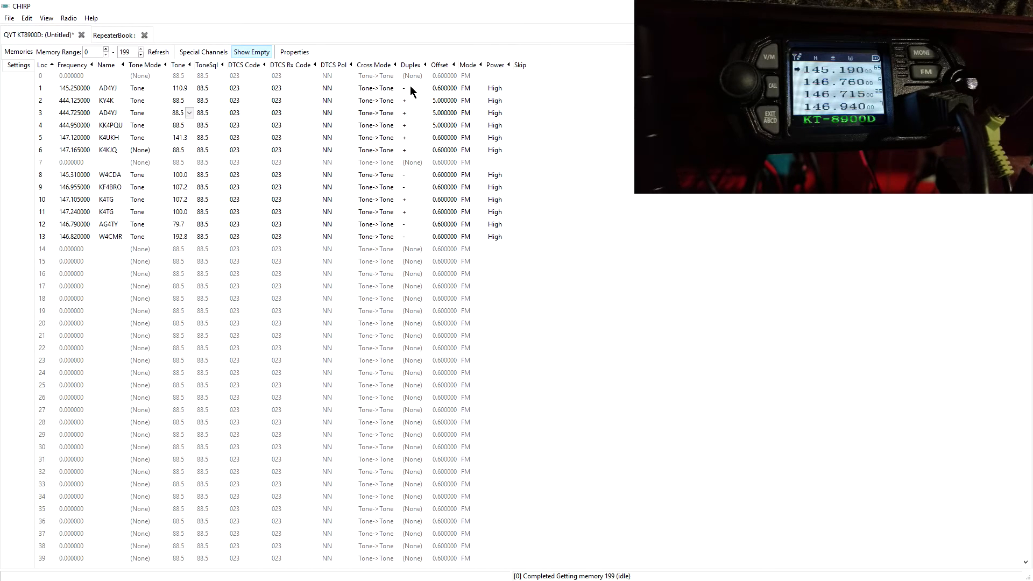
mouse_move(446, 109)
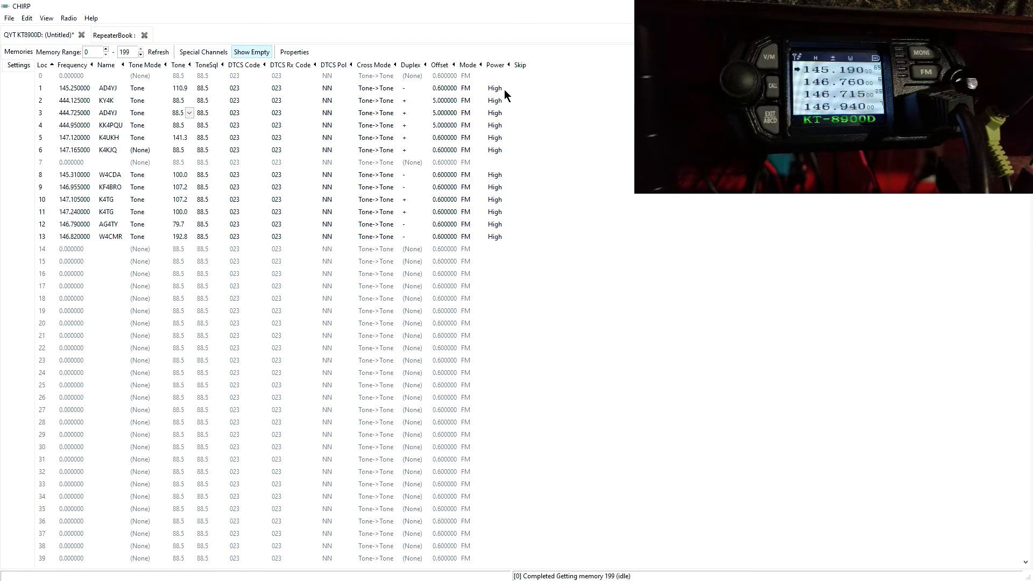
mouse_move(505, 126)
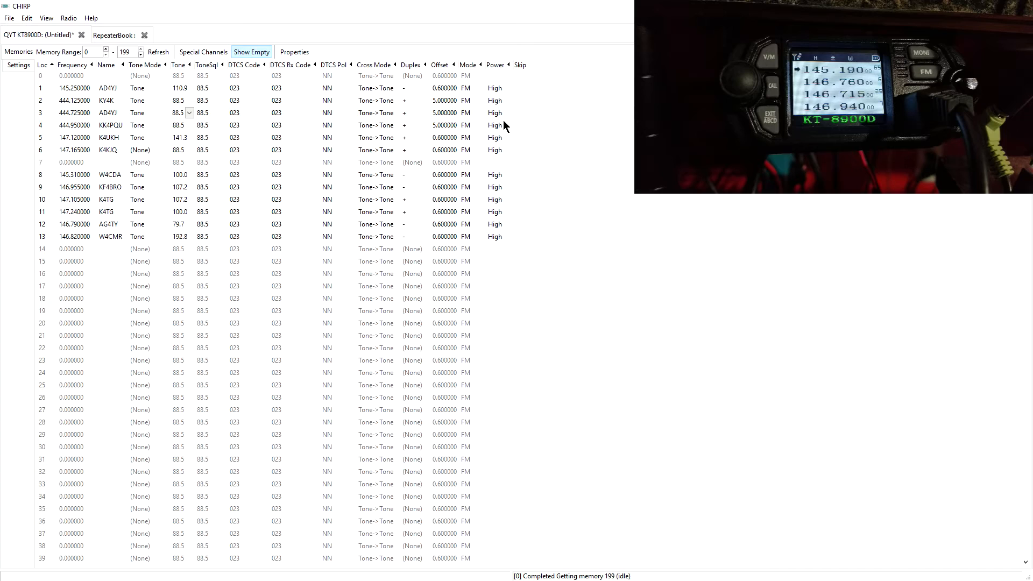
mouse_move(493, 98)
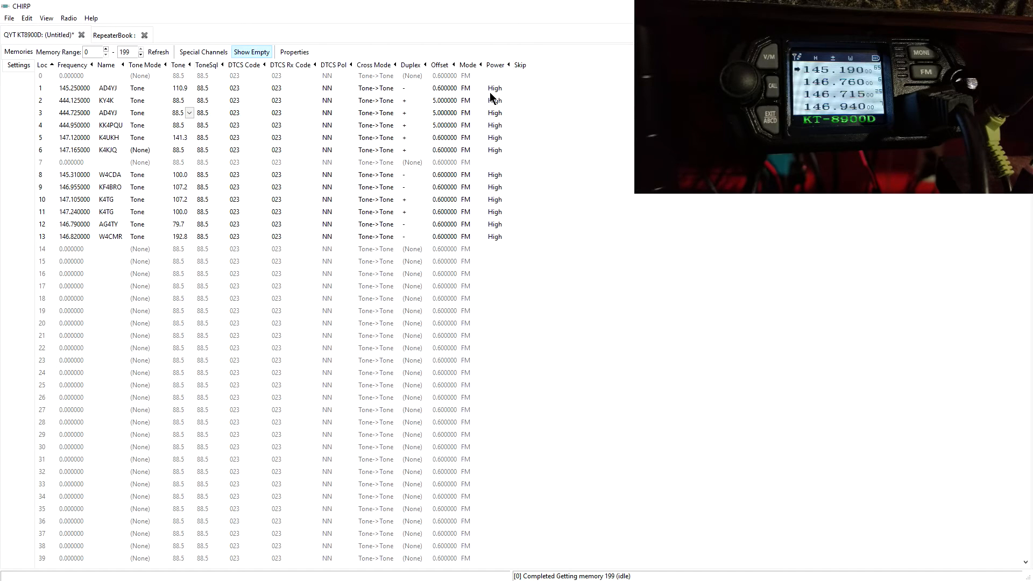
mouse_move(343, 180)
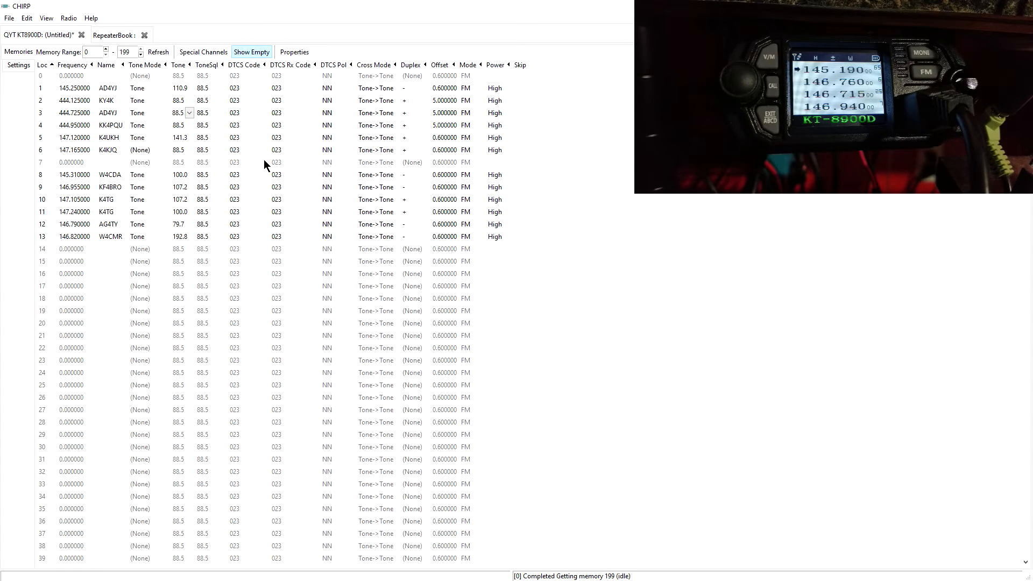
mouse_move(78, 23)
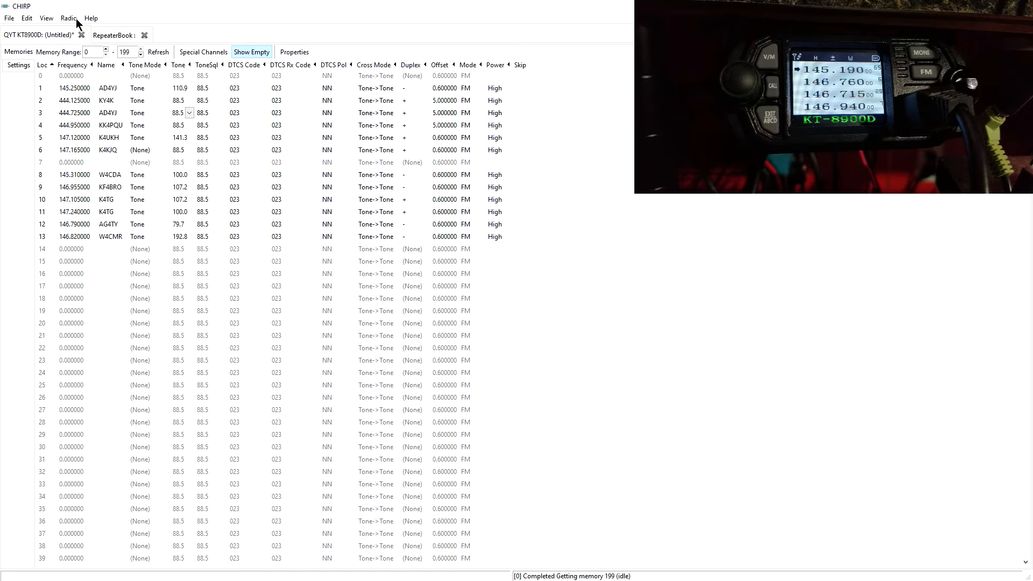
Upload the memory list to the QYT KT8900D radio on COM3.
click(68, 18)
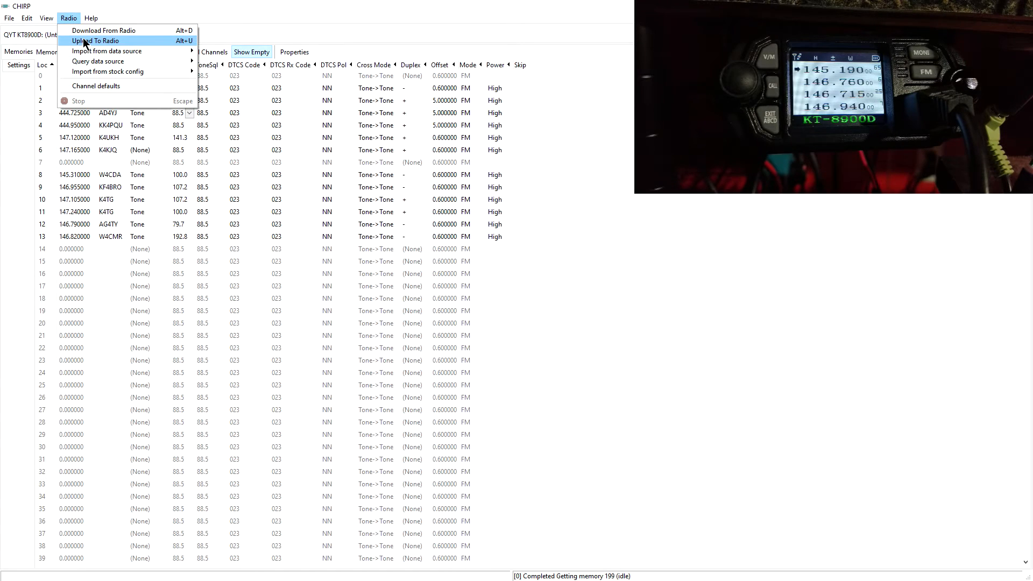
click(97, 40)
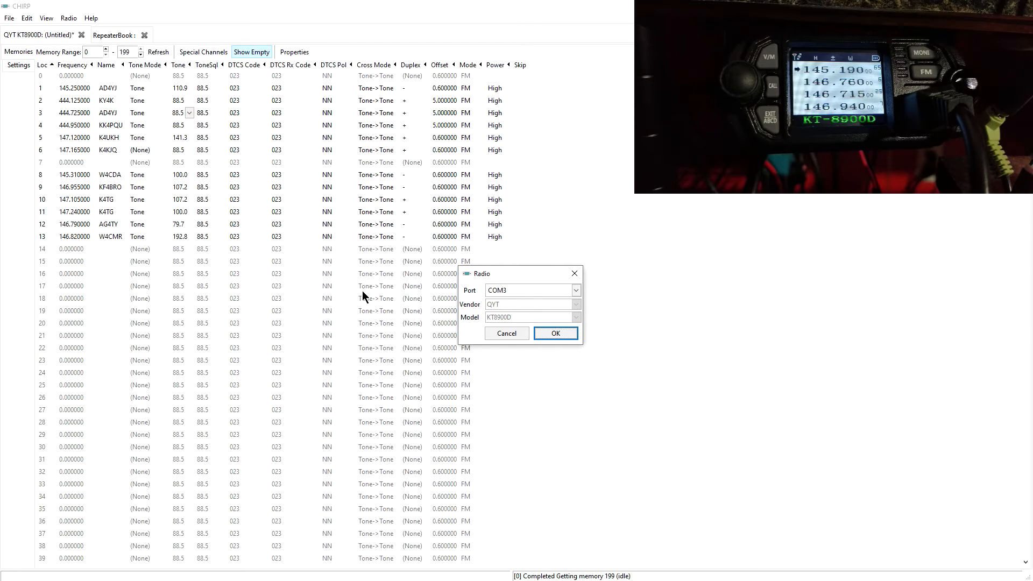
mouse_move(515, 307)
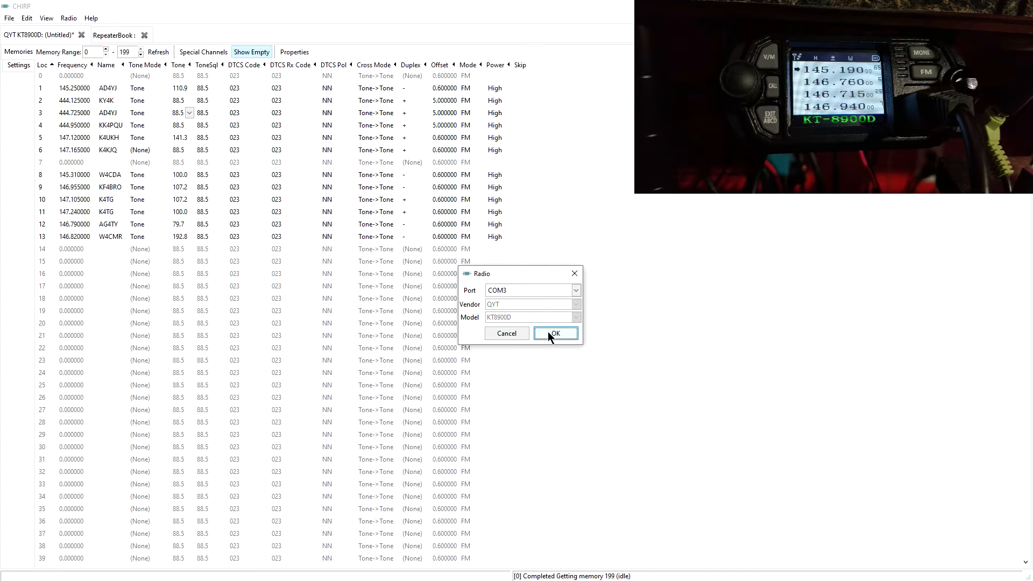
click(554, 334)
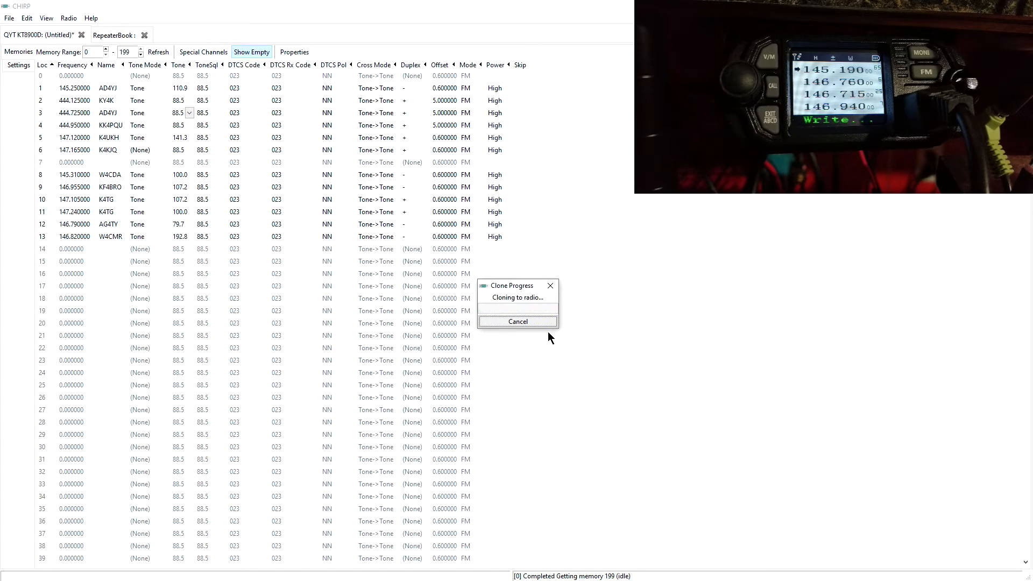